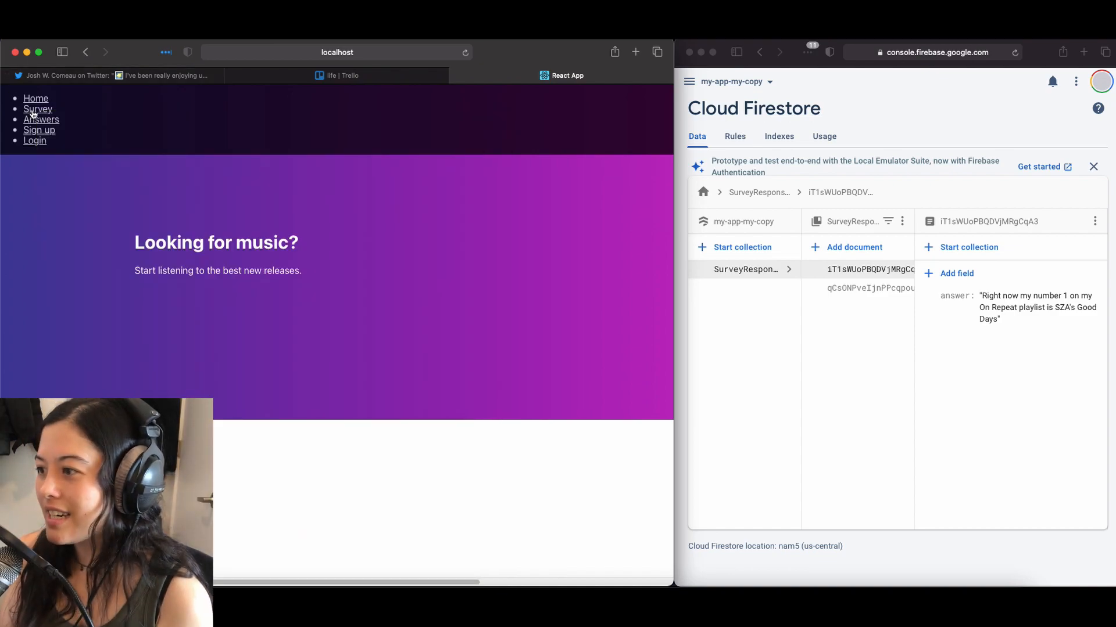
Step: Submit the answer 'I like SZA!!' in the survey form and view its saved document
click(37, 109)
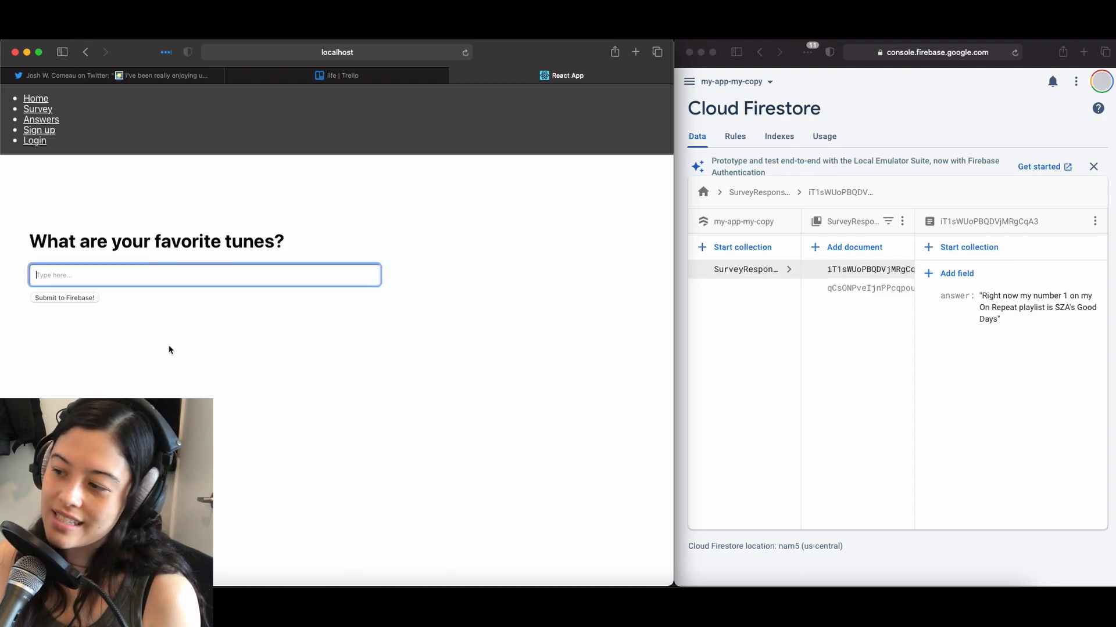
text(I like SZA!!)
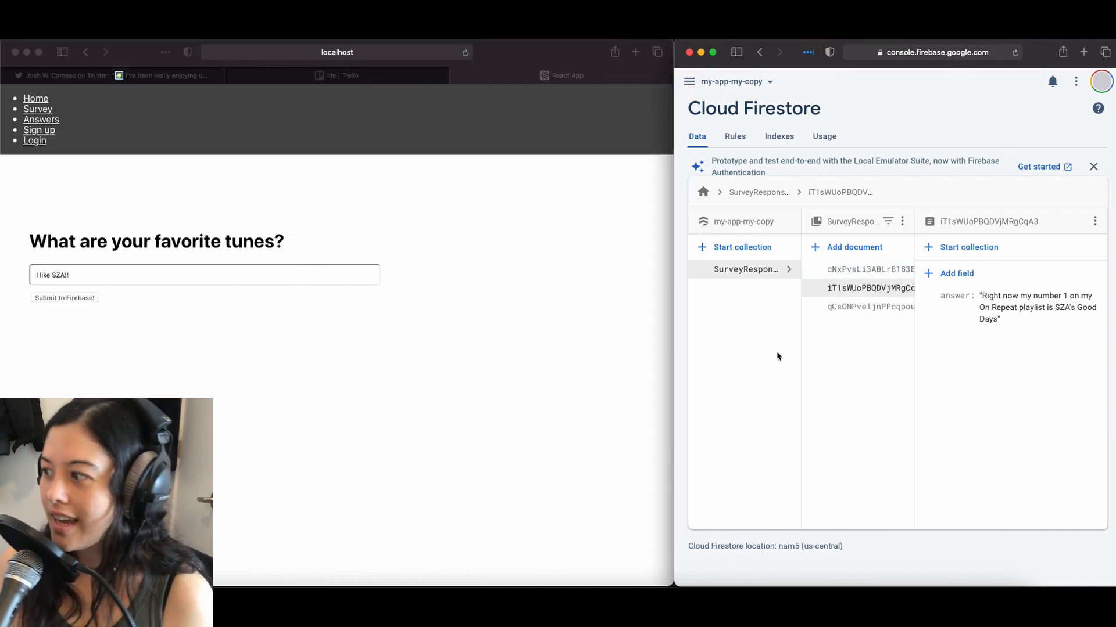
click(869, 269)
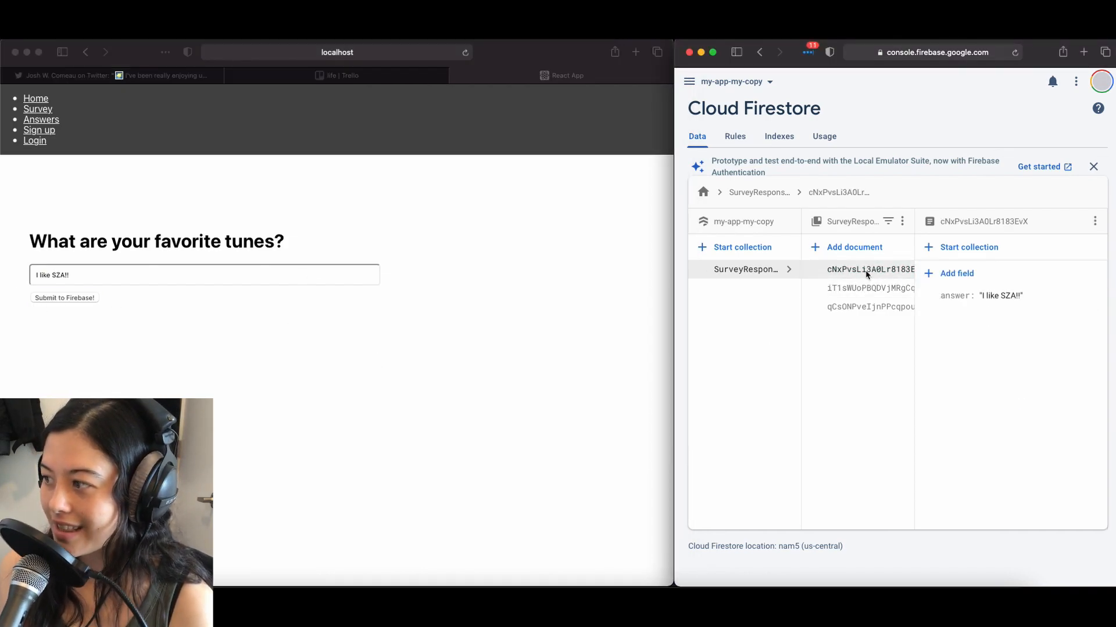
mouse_move(476, 262)
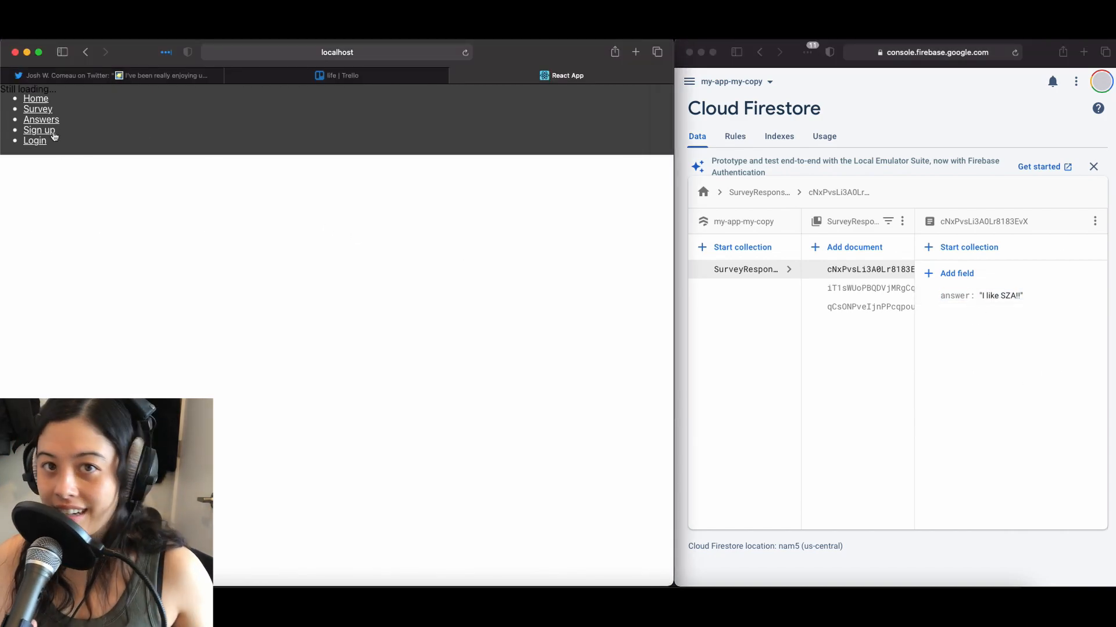
Step: Check the Answers page and the SZA's Good Days and Saweetie answer documents
click(41, 120)
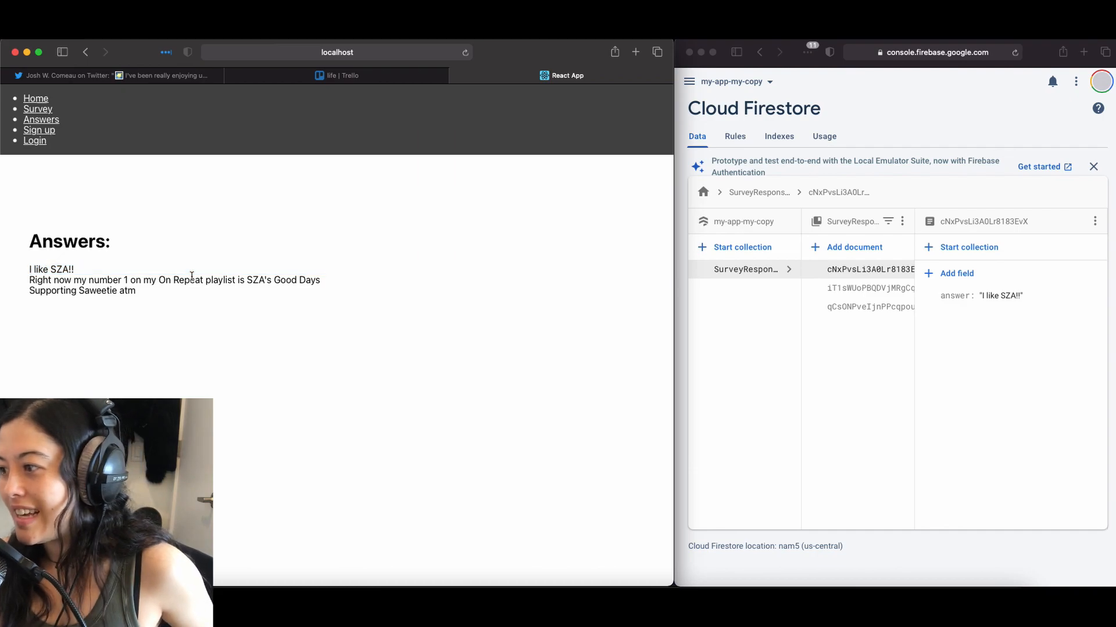
click(868, 288)
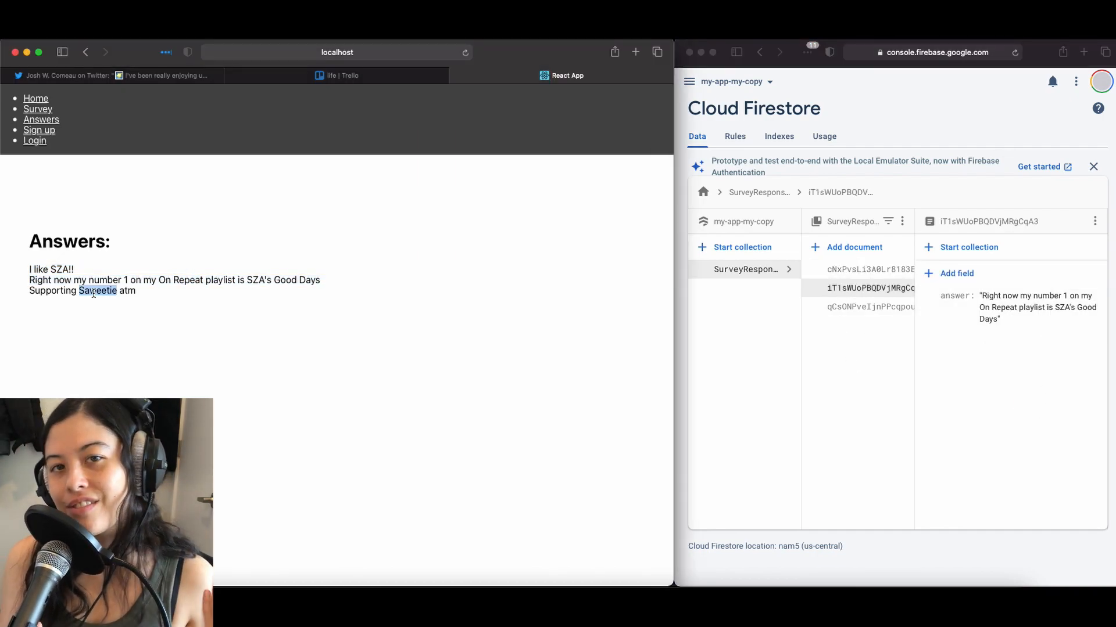
click(868, 307)
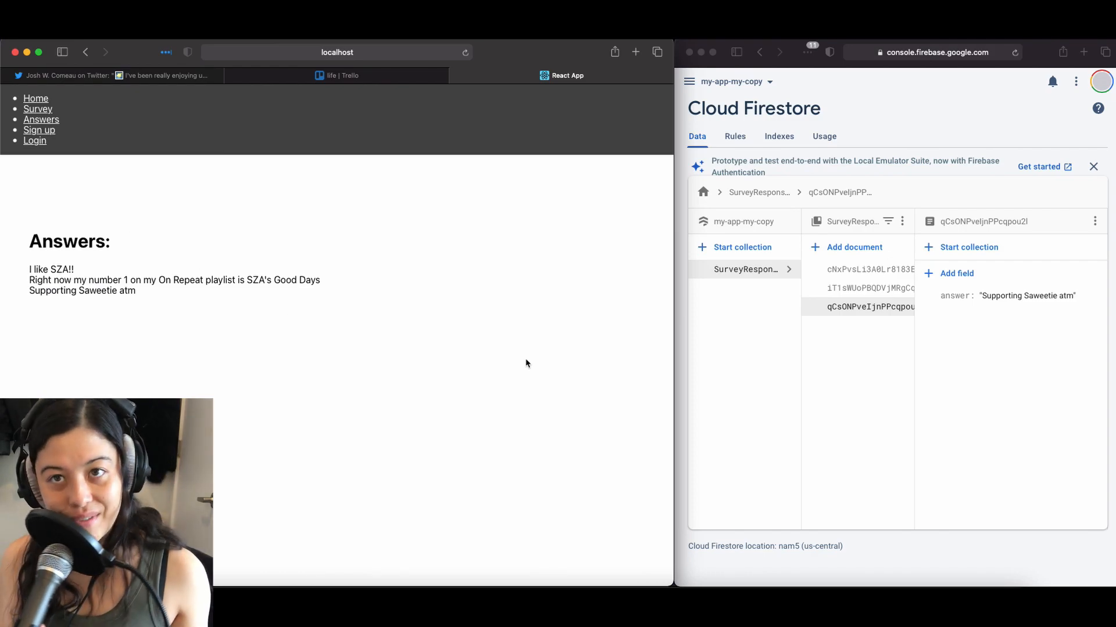
click(38, 108)
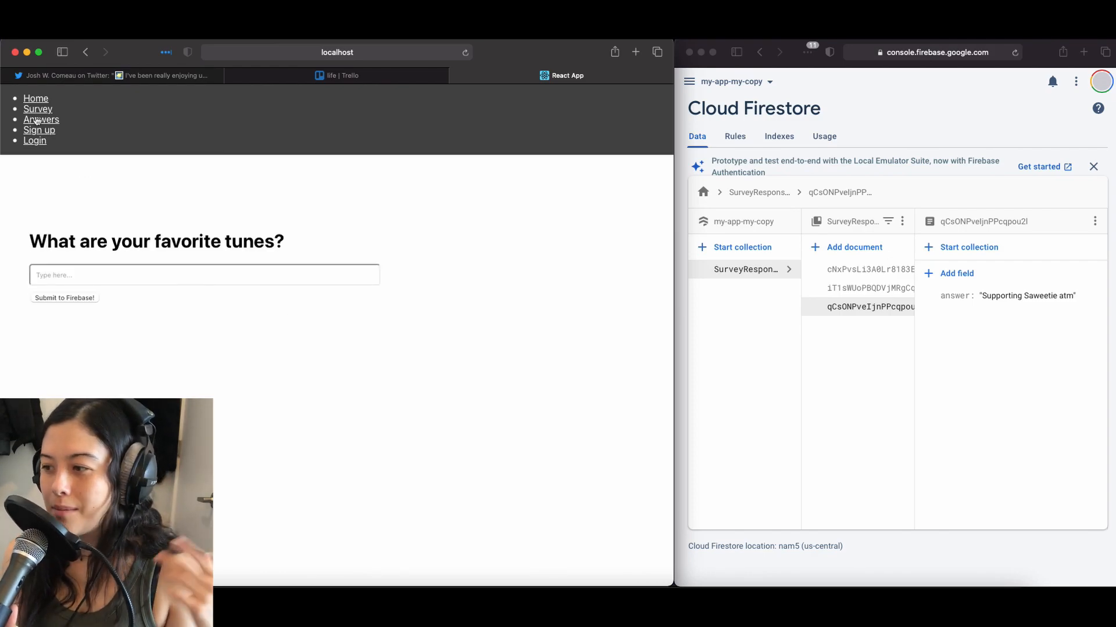
click(41, 120)
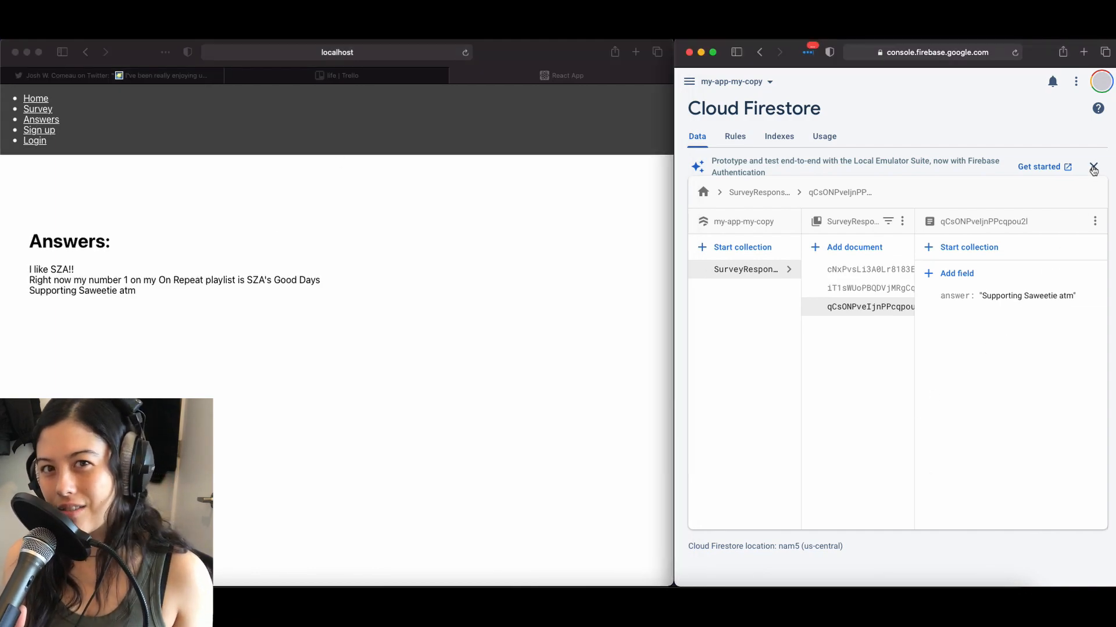
click(1092, 167)
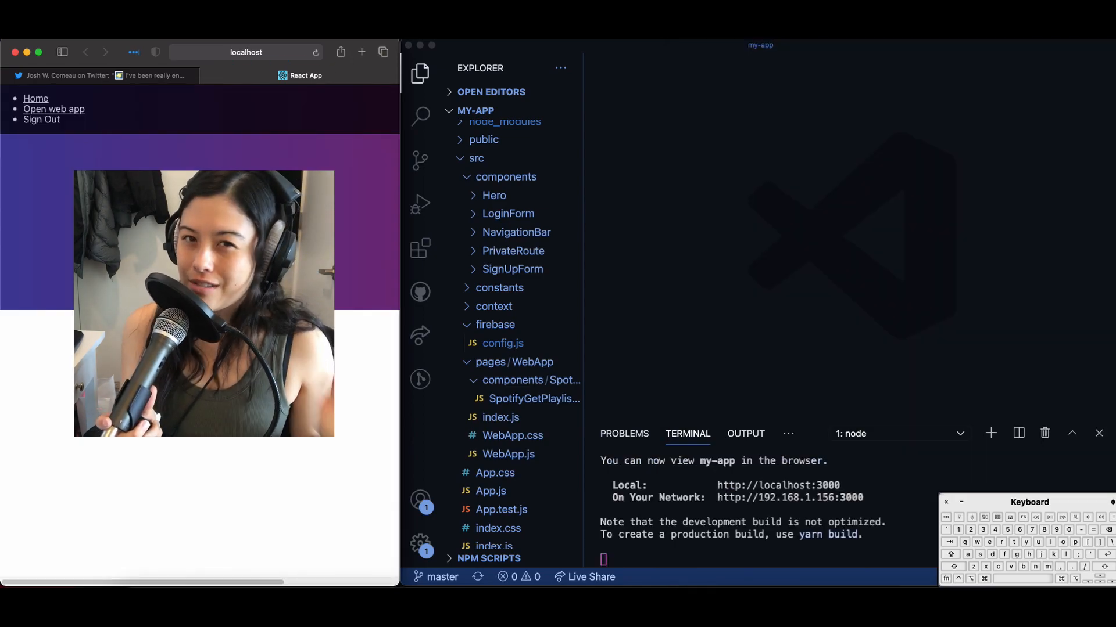
Step: Start creating a Cloud Firestore database for the my-app-youtube project
click(85, 51)
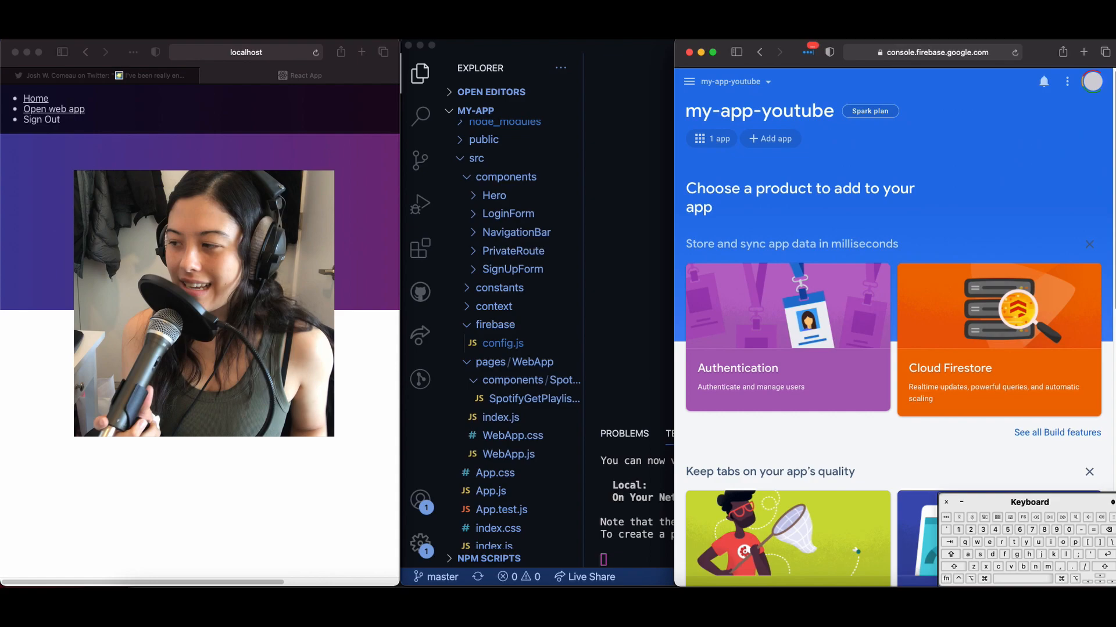
click(996, 334)
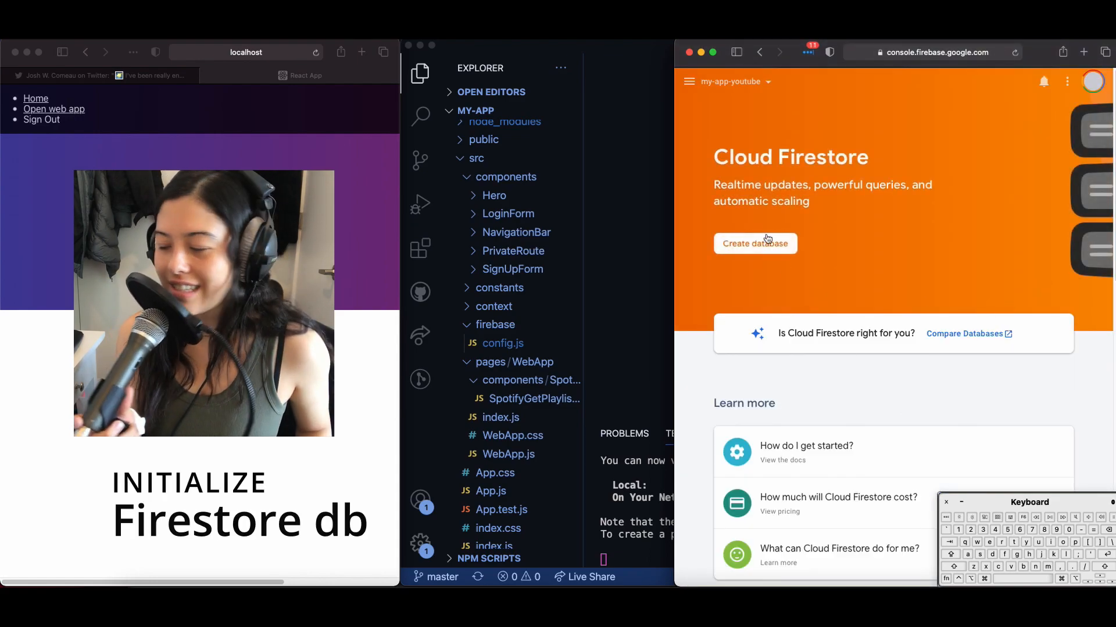
click(754, 243)
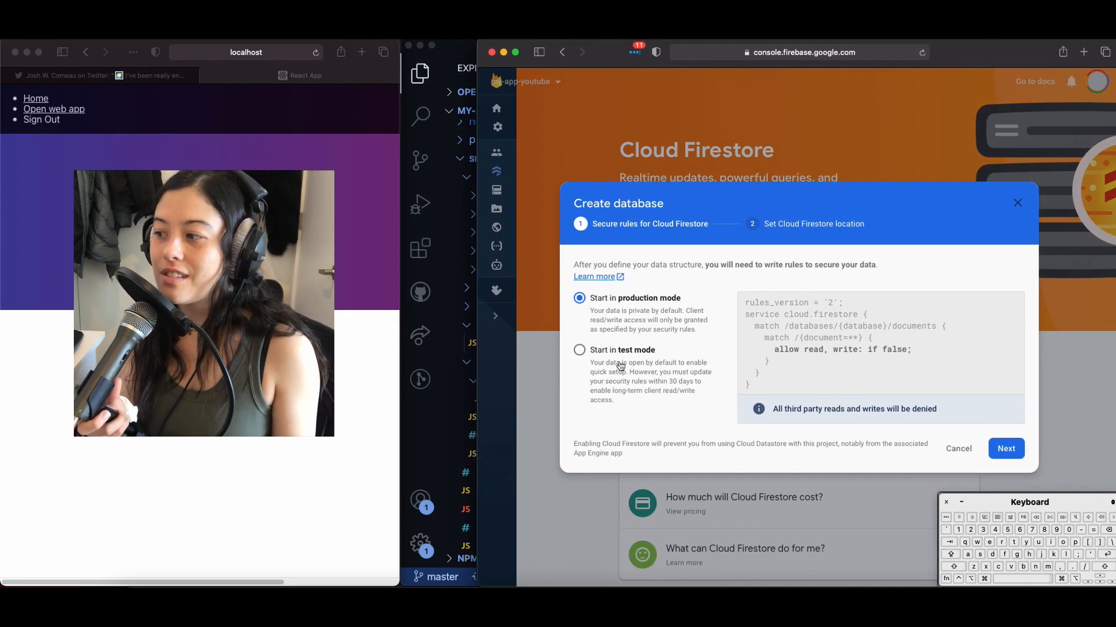
Step: Accept the security rules and enable the database in nam5 (us-central)
click(1005, 448)
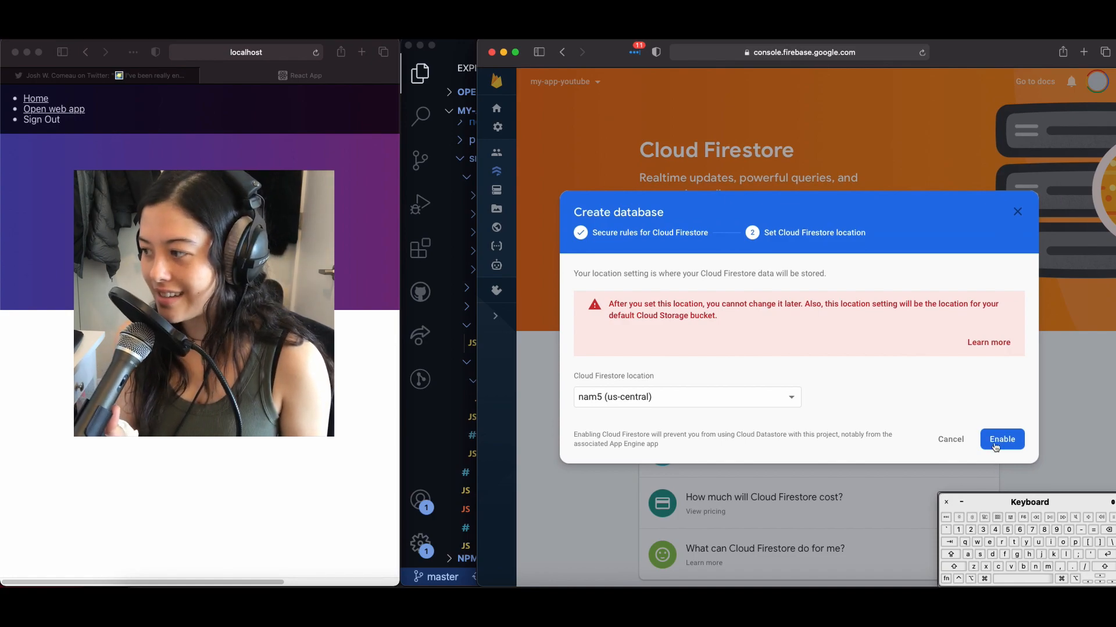
click(1001, 439)
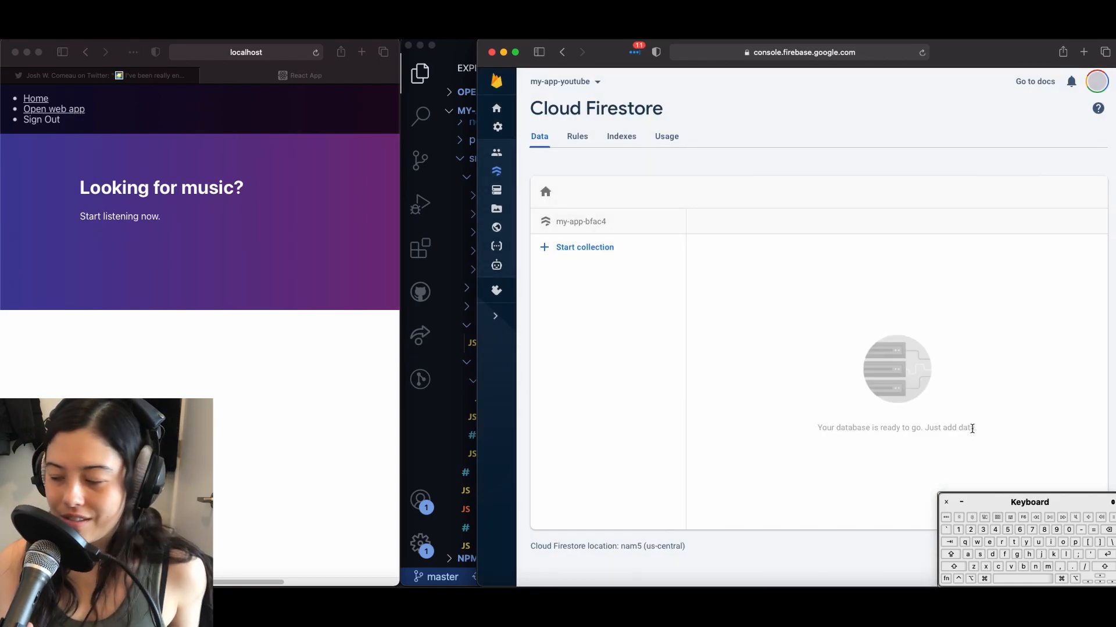
Step: Start a new top-level collection named SurveyResponses
click(584, 247)
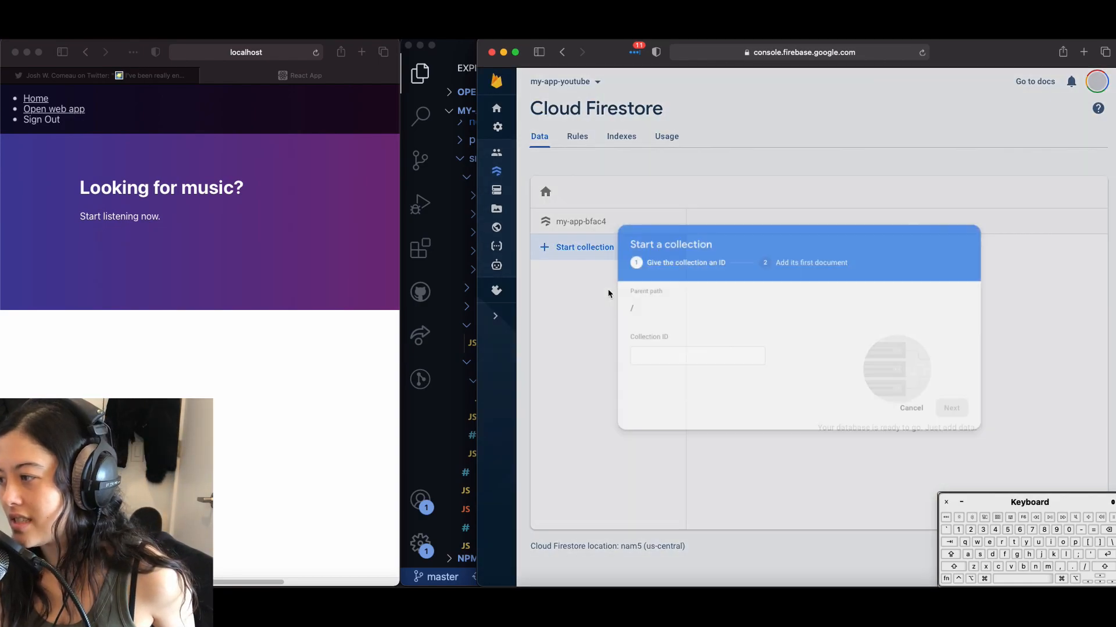
click(683, 359)
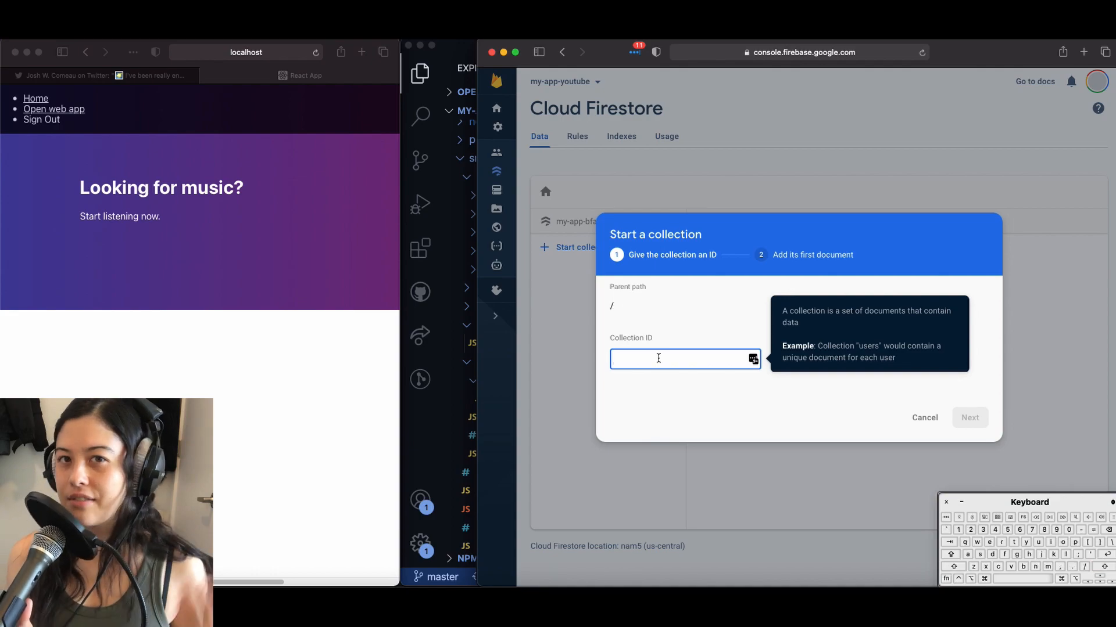
text(SurveyR)
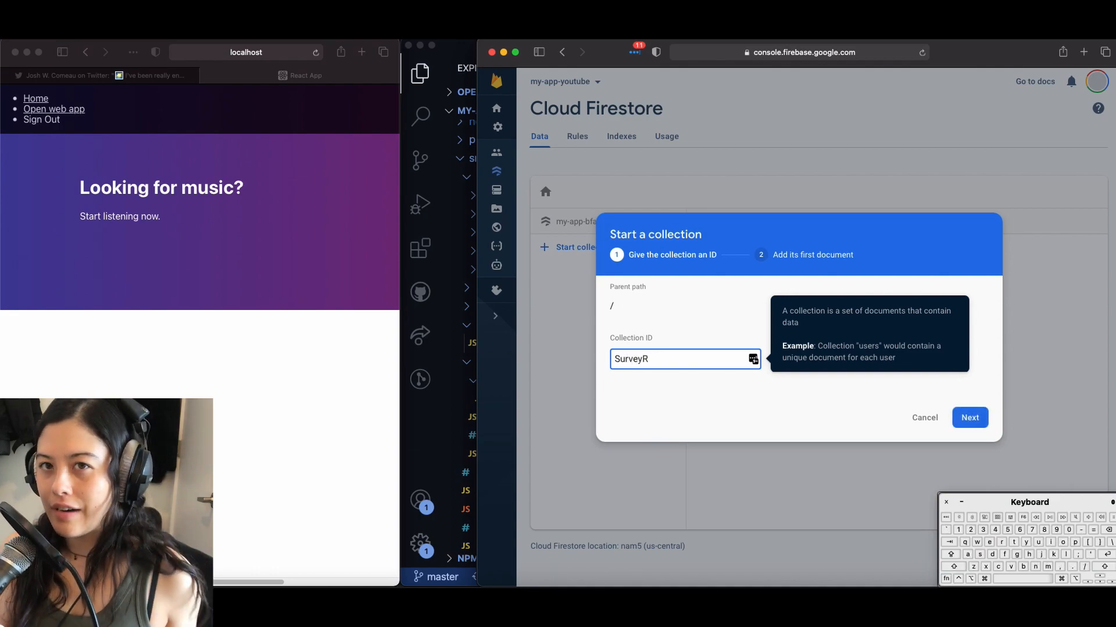
click(969, 418)
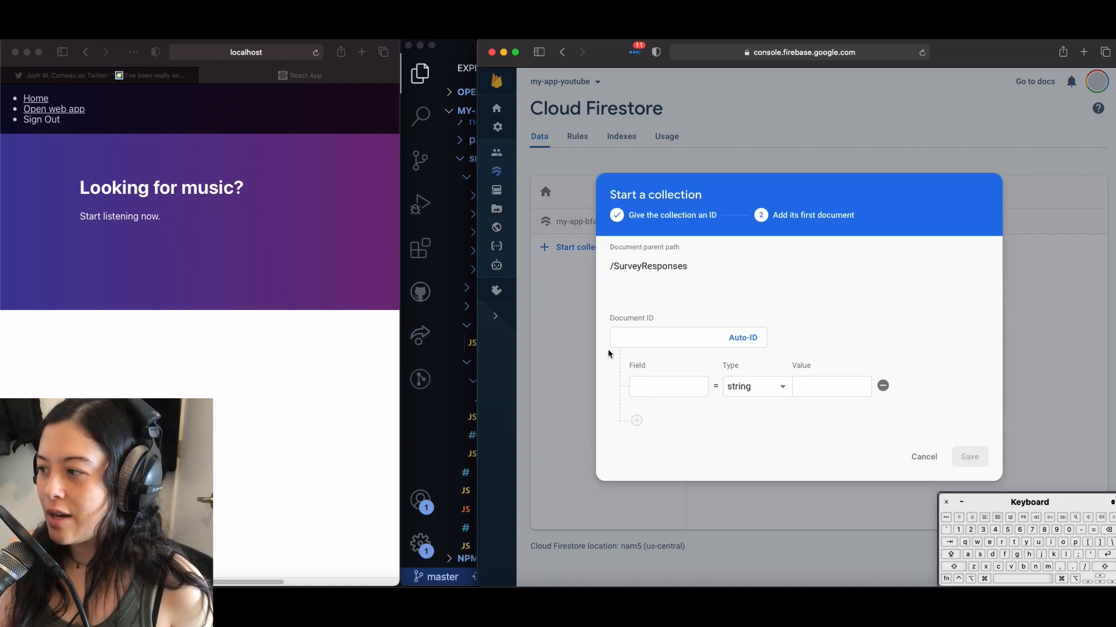
Step: Add document test123 with string field answer = 'Test answer' and save
text(answe)
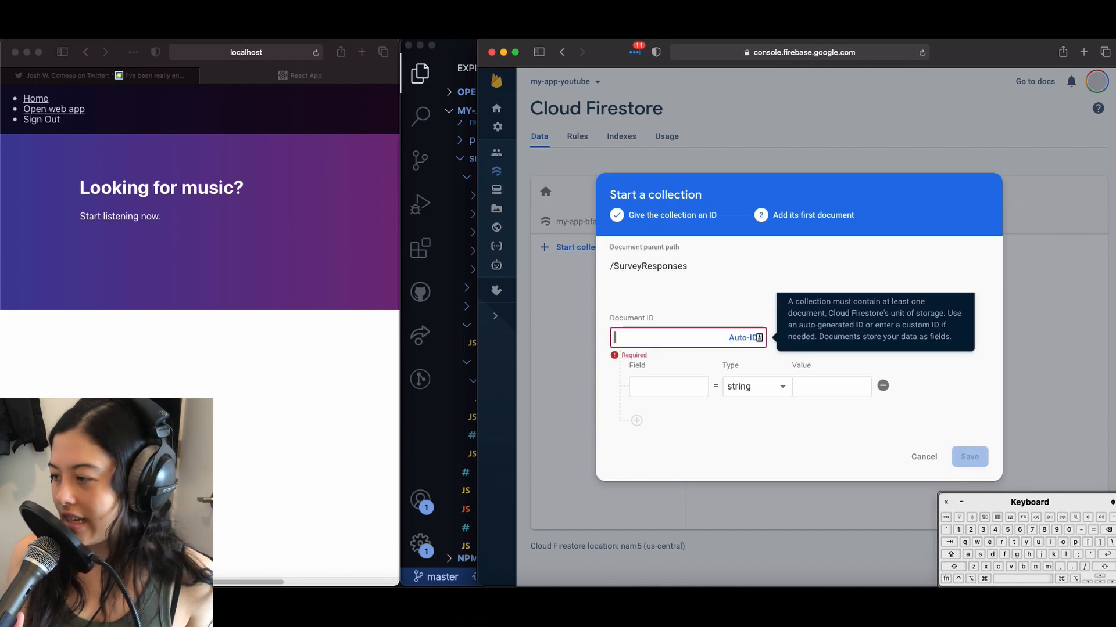
text(test123)
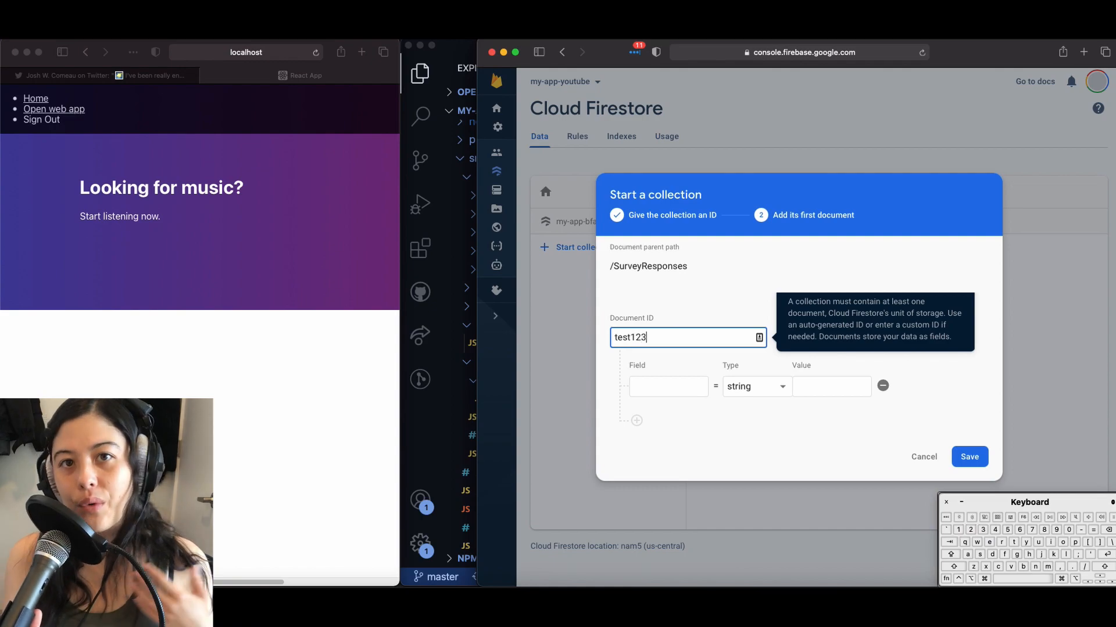
text(answer)
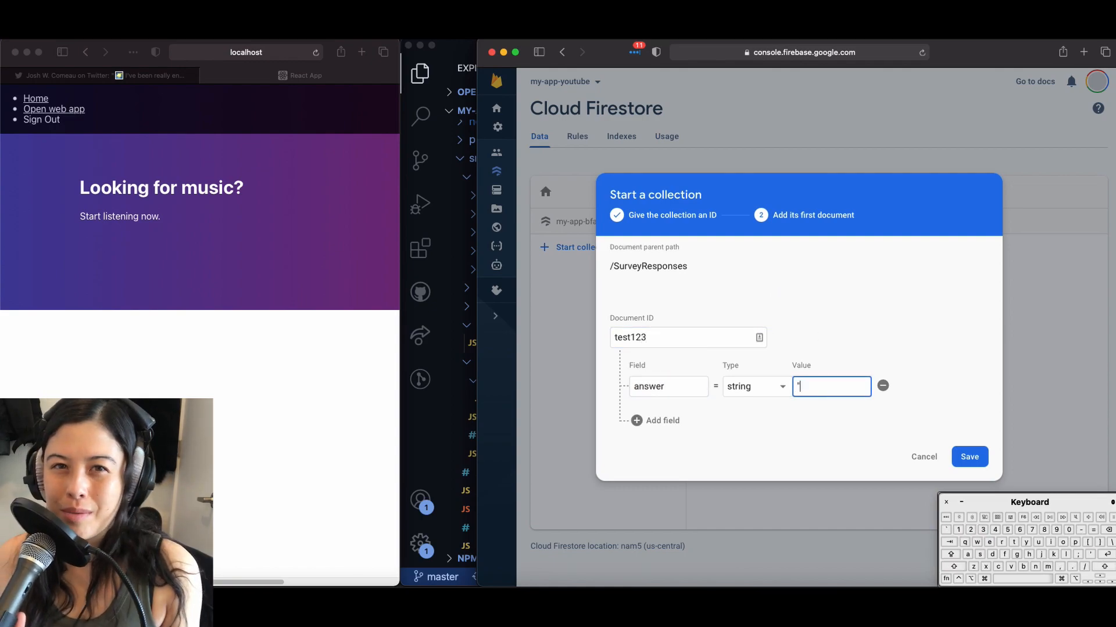
text(Test)
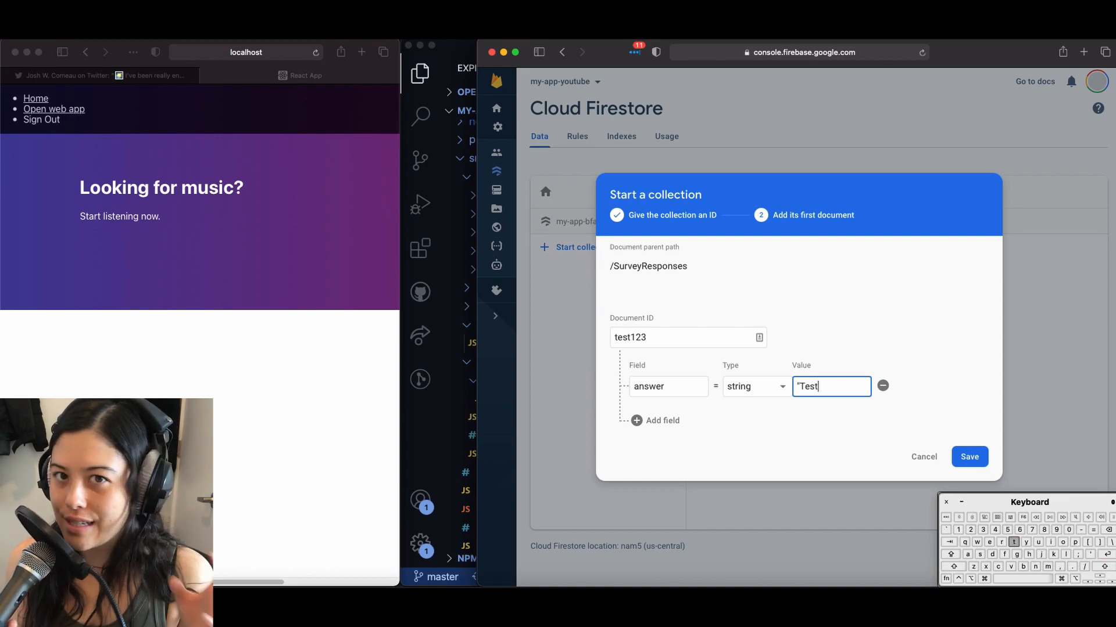
key(backspace)
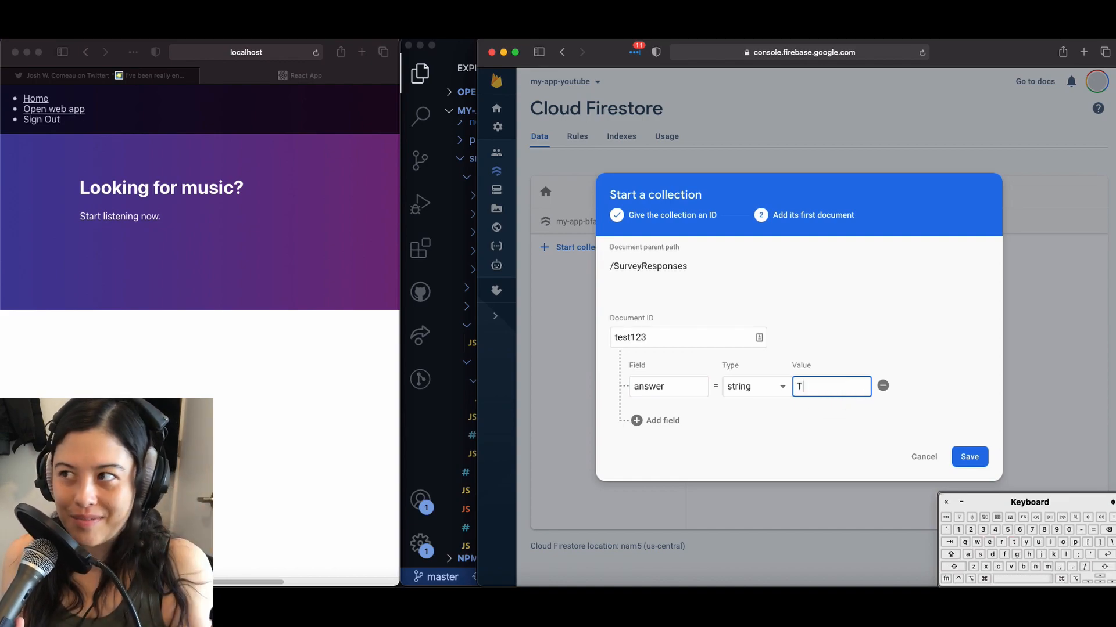
click(924, 456)
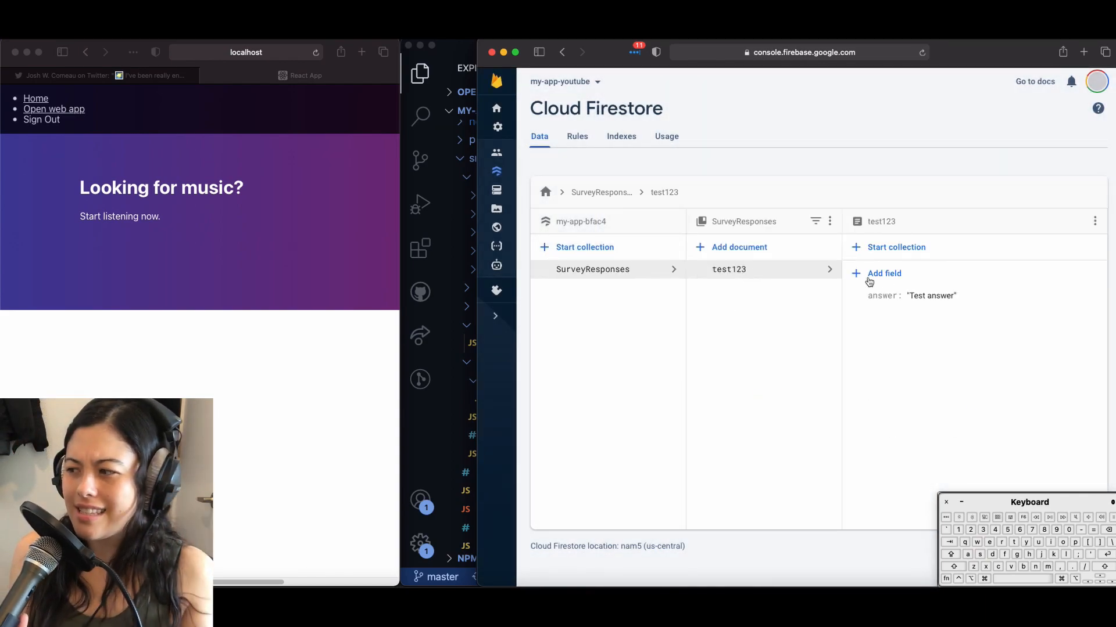
mouse_move(928, 295)
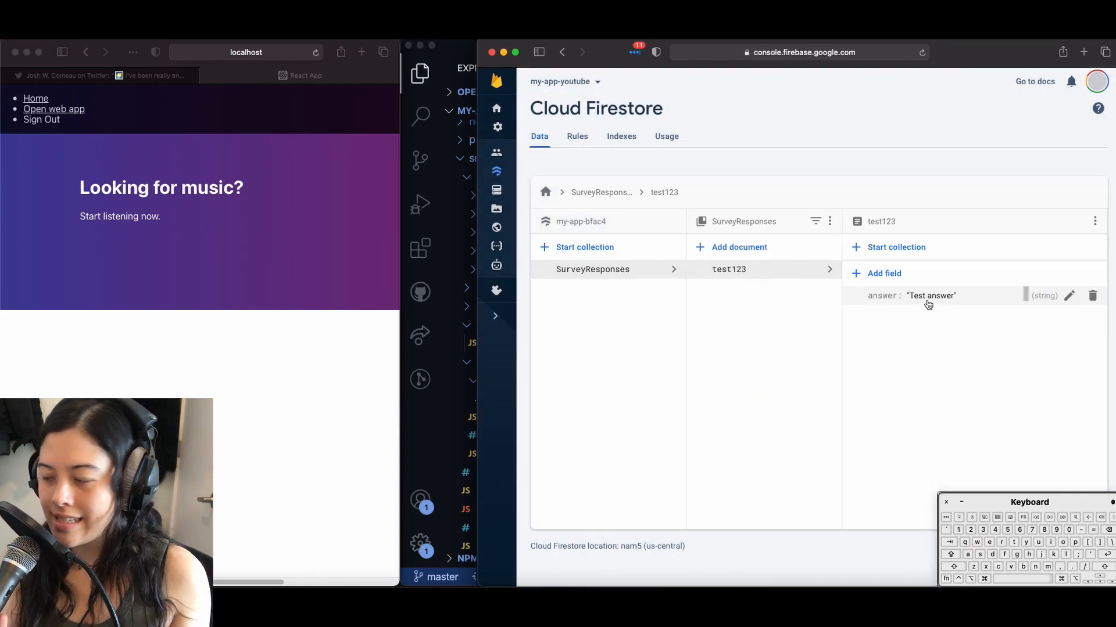
mouse_move(727, 339)
text(Survey)
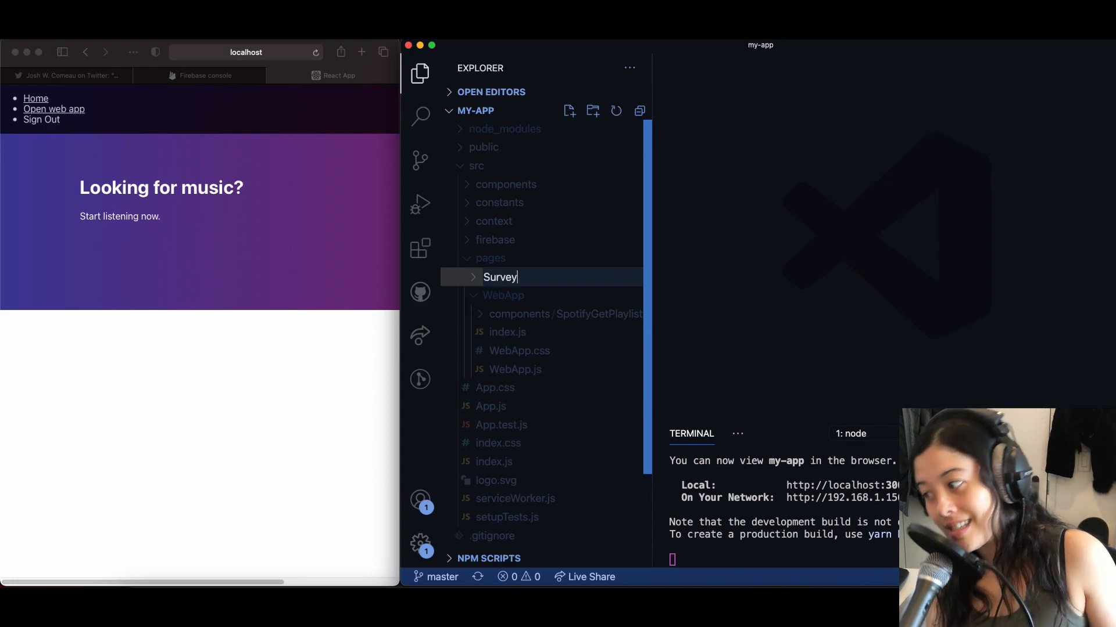
Step: Create Answers and Survey folders in src/pages holding Answers.js/.css and Survey.js/.css
right_click(486, 257)
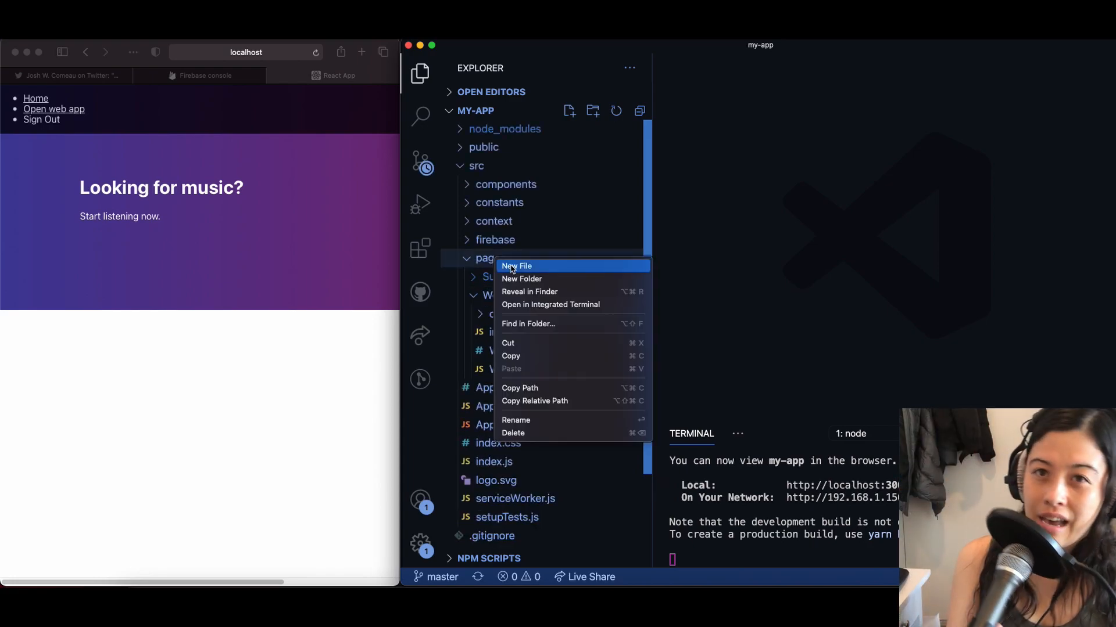
click(517, 265)
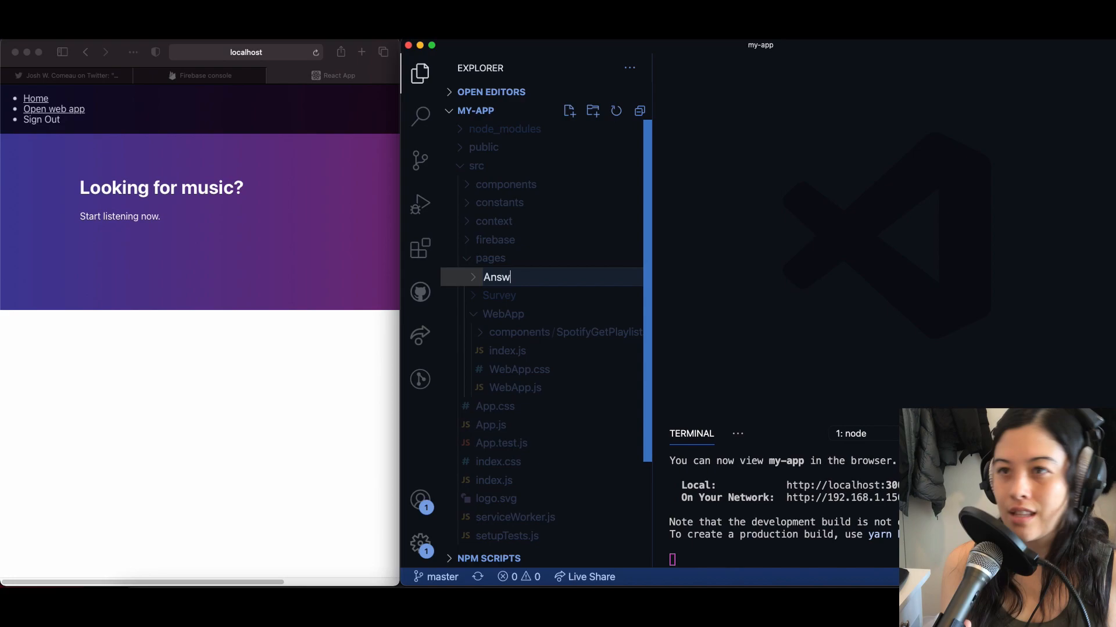
right_click(498, 295)
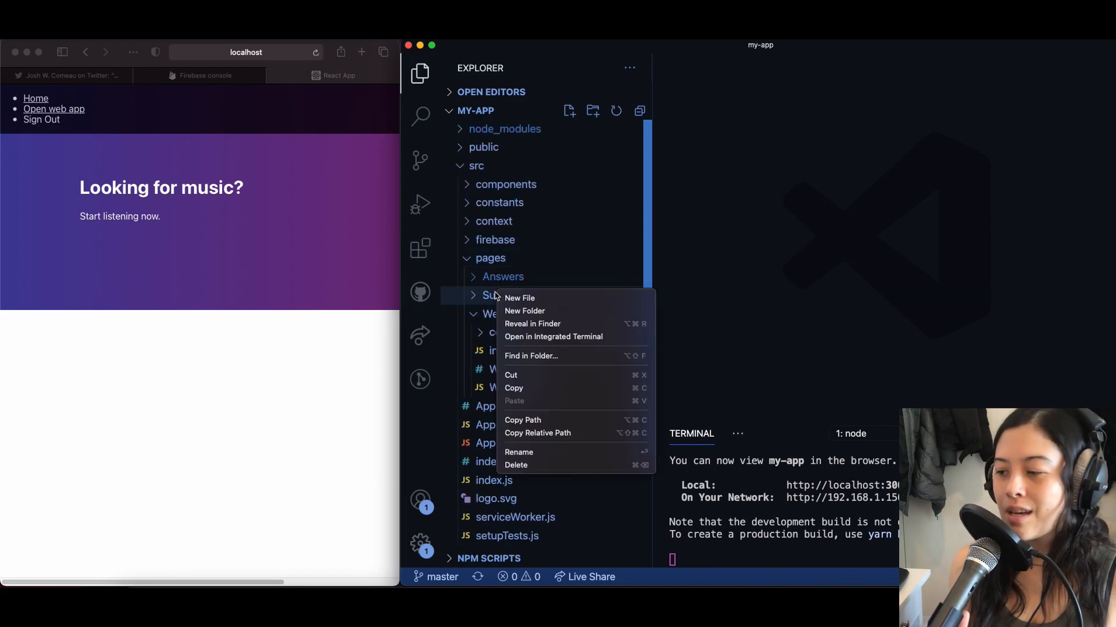
click(519, 298)
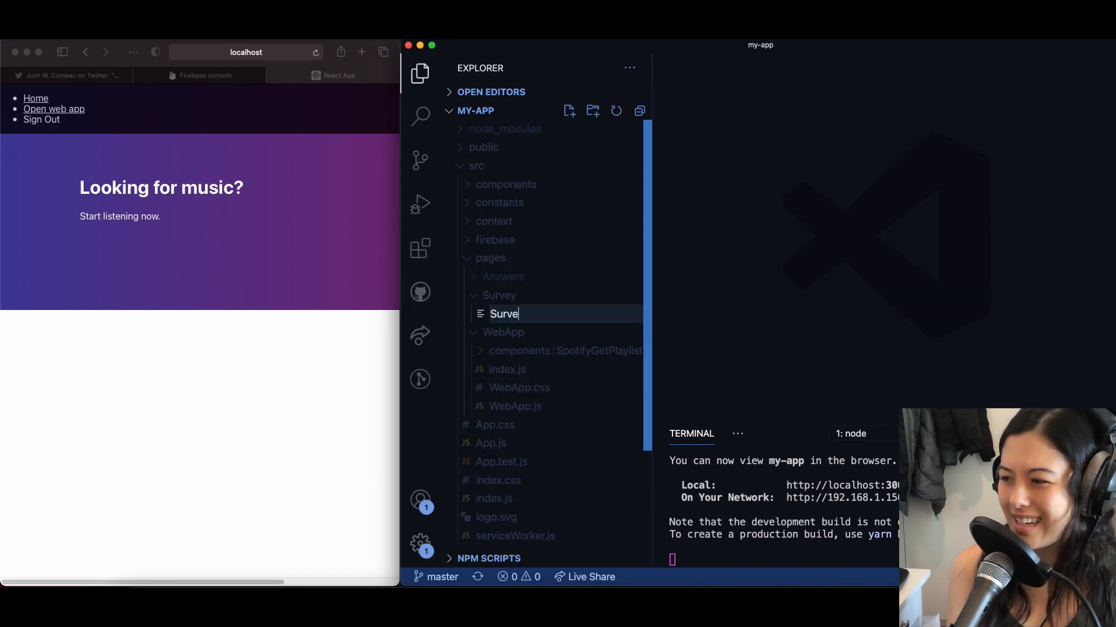
right_click(498, 294)
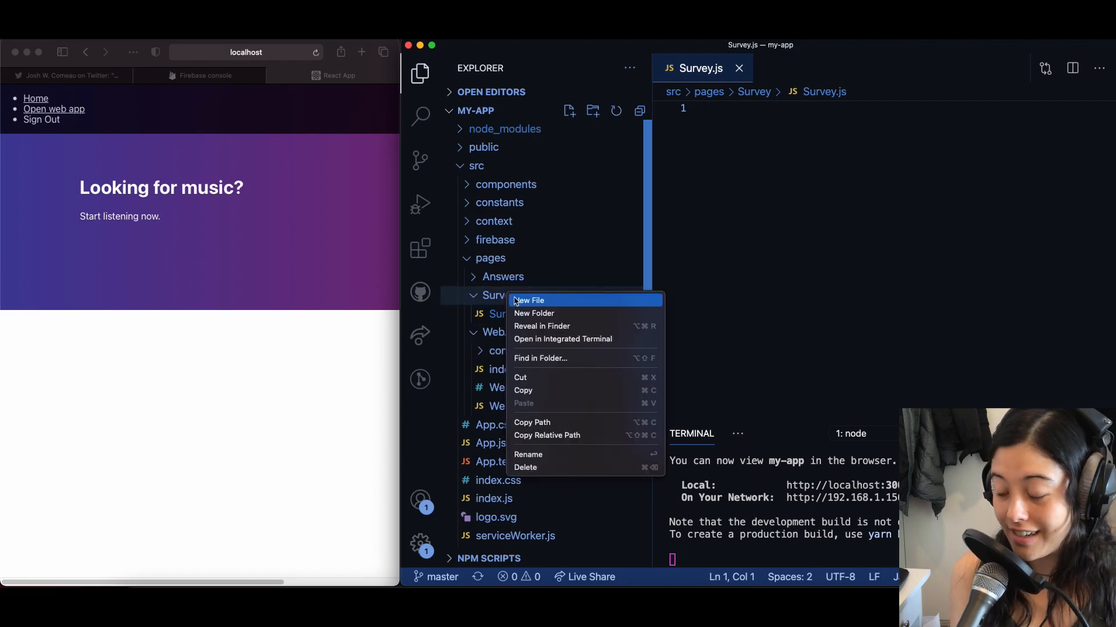
click(529, 300)
text(Survey.css)
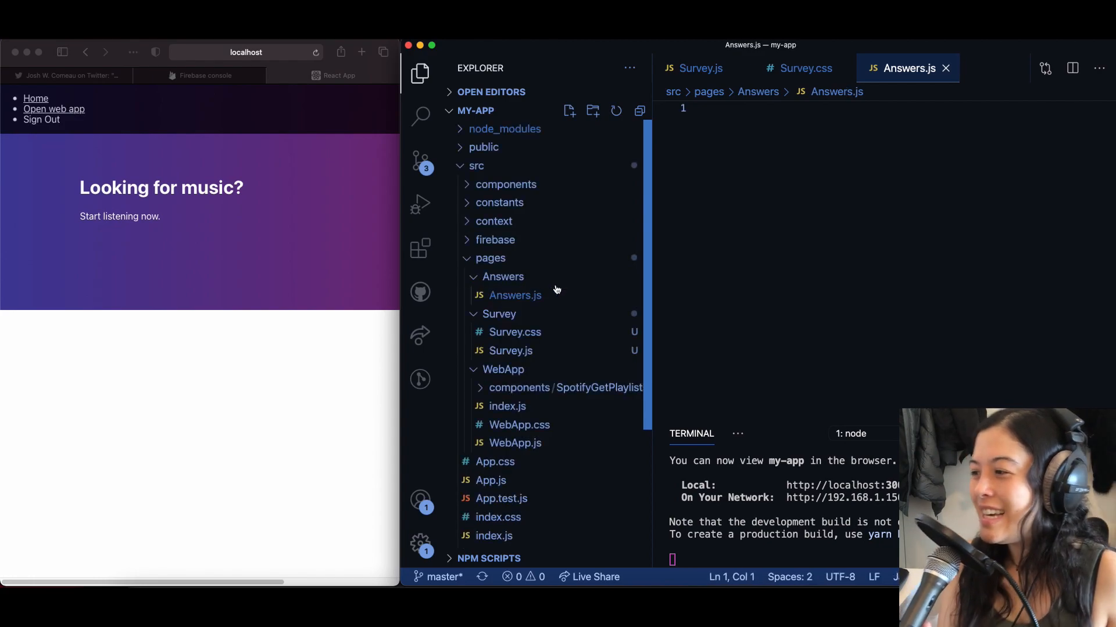
click(569, 110)
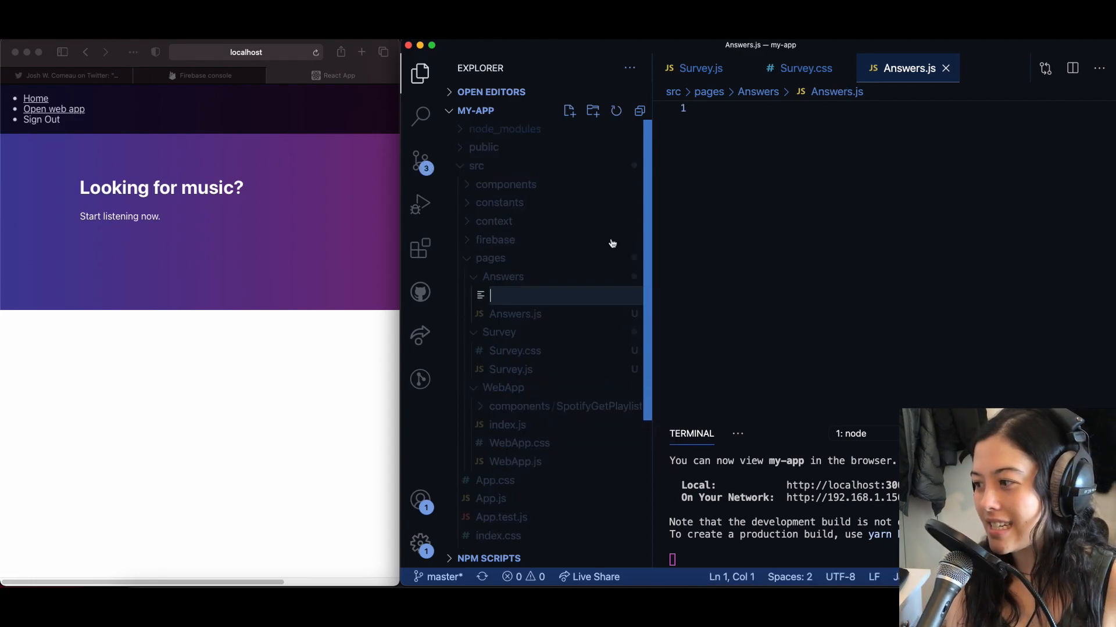
text(Answers.css)
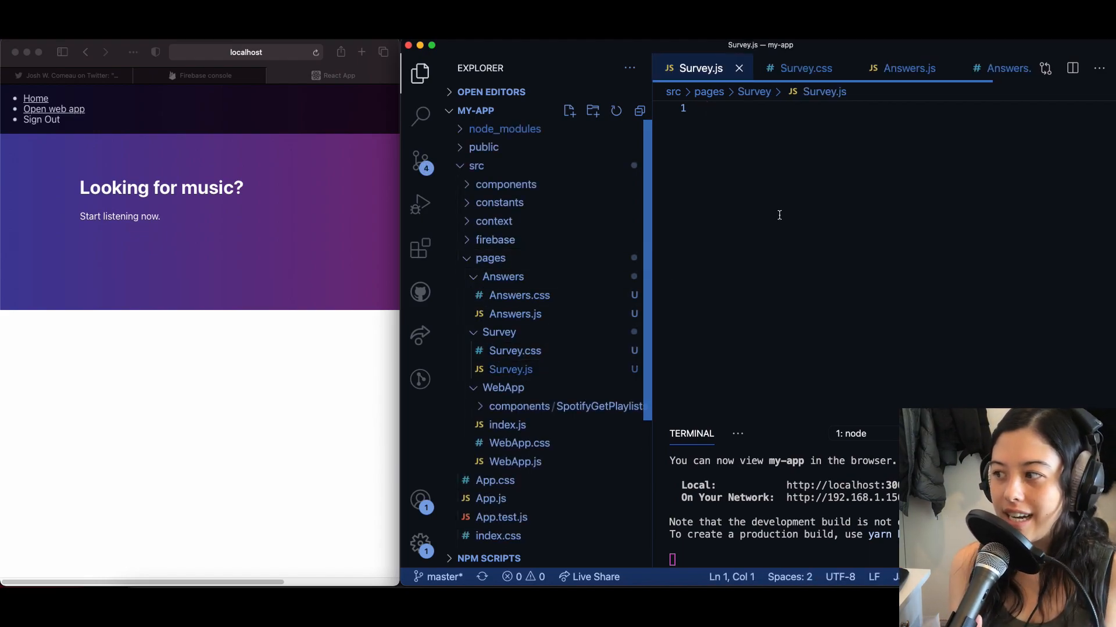
Step: Import React and write a Survey arrow component returning the heading 'What are some of your favorite tunes?'
text(import Rea)
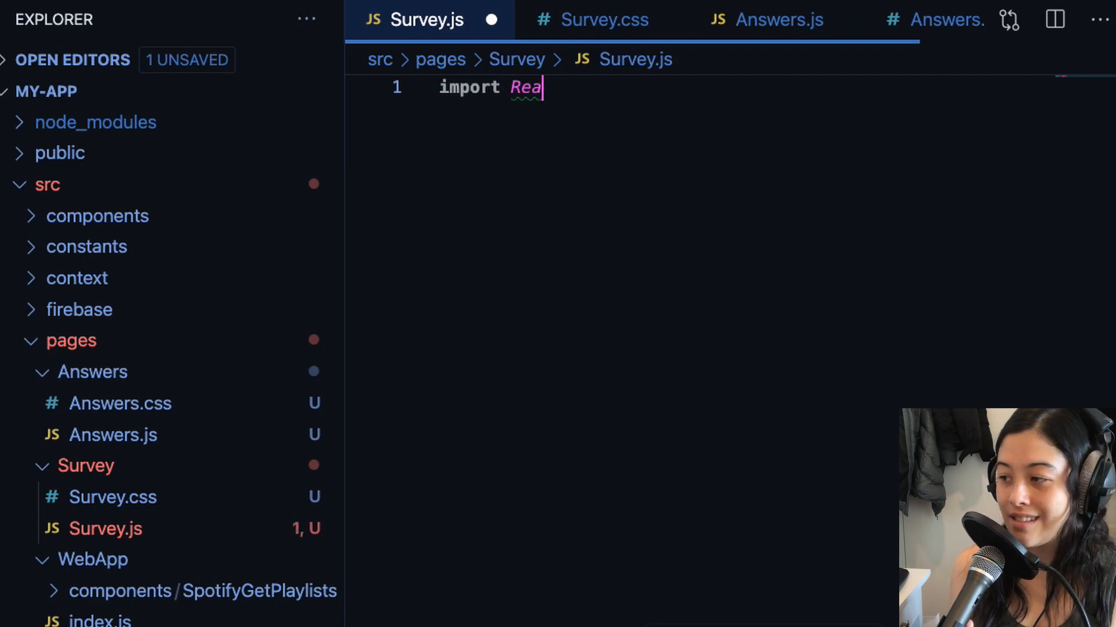
text(ct from 'react';)
text(const Survey = ()
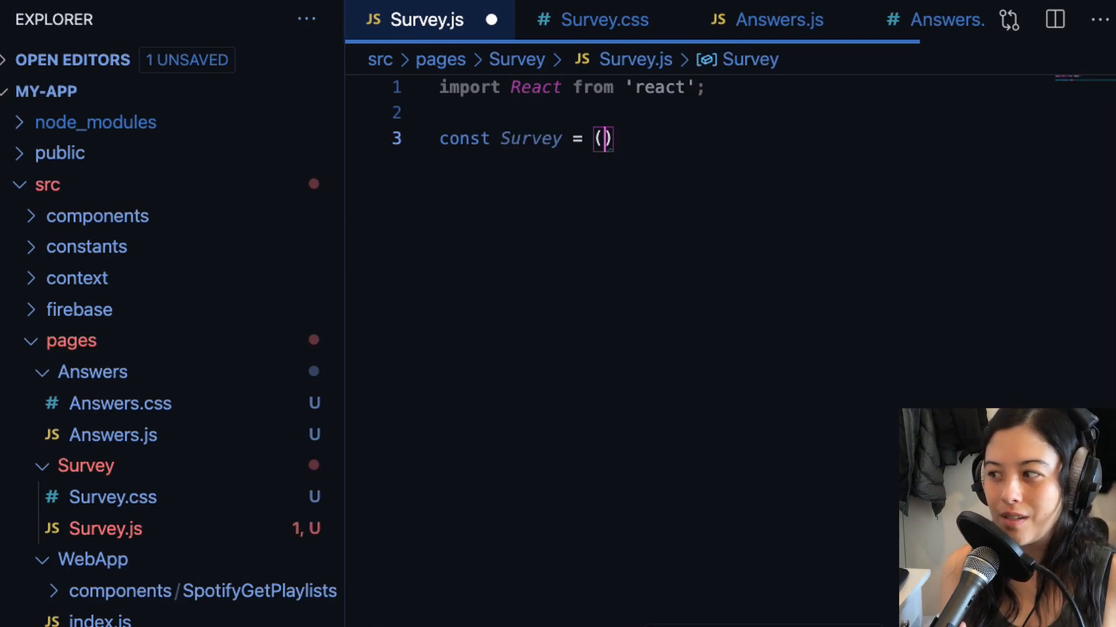
text(=> {)
text(return <h1>T</h1>)
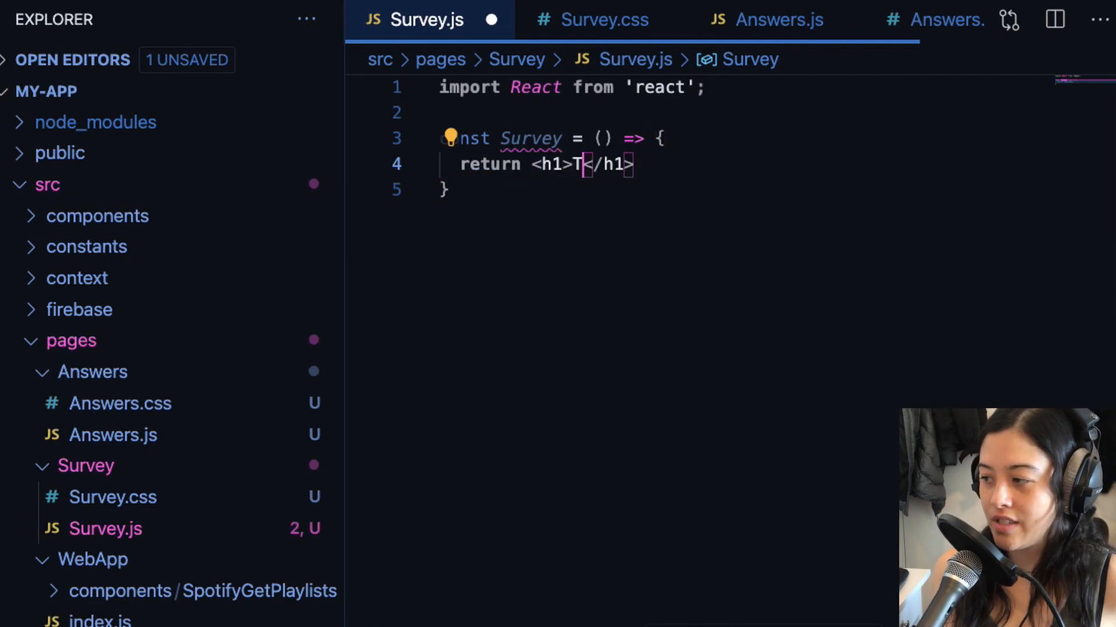
key(Backspace)
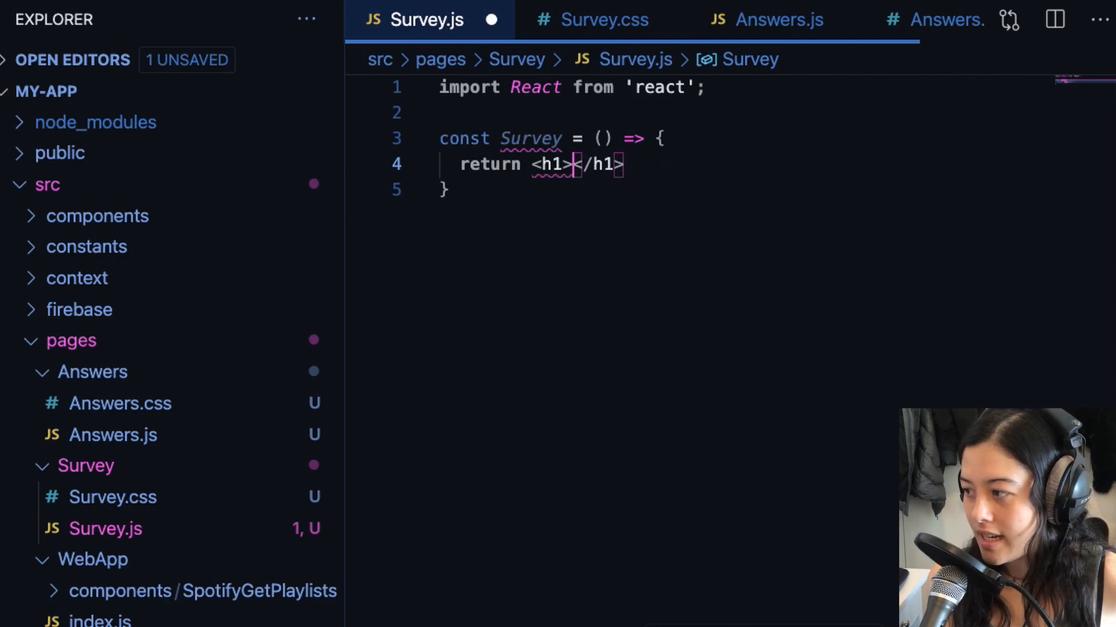
text(What are some of)
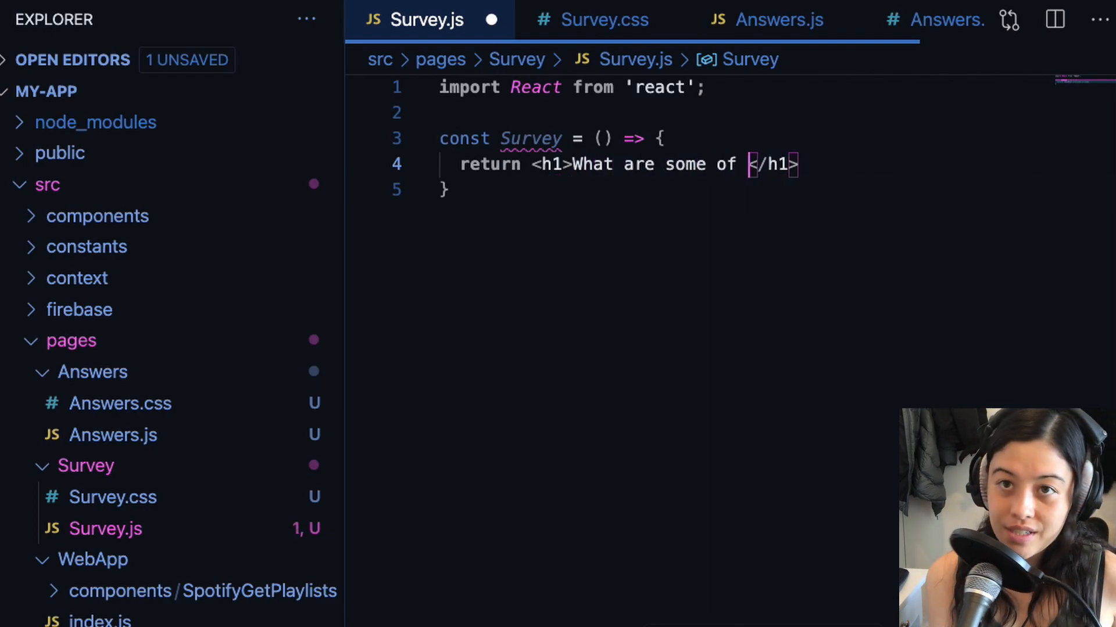
text(your favorite tunes?</h1>;)
text(export default Survey;)
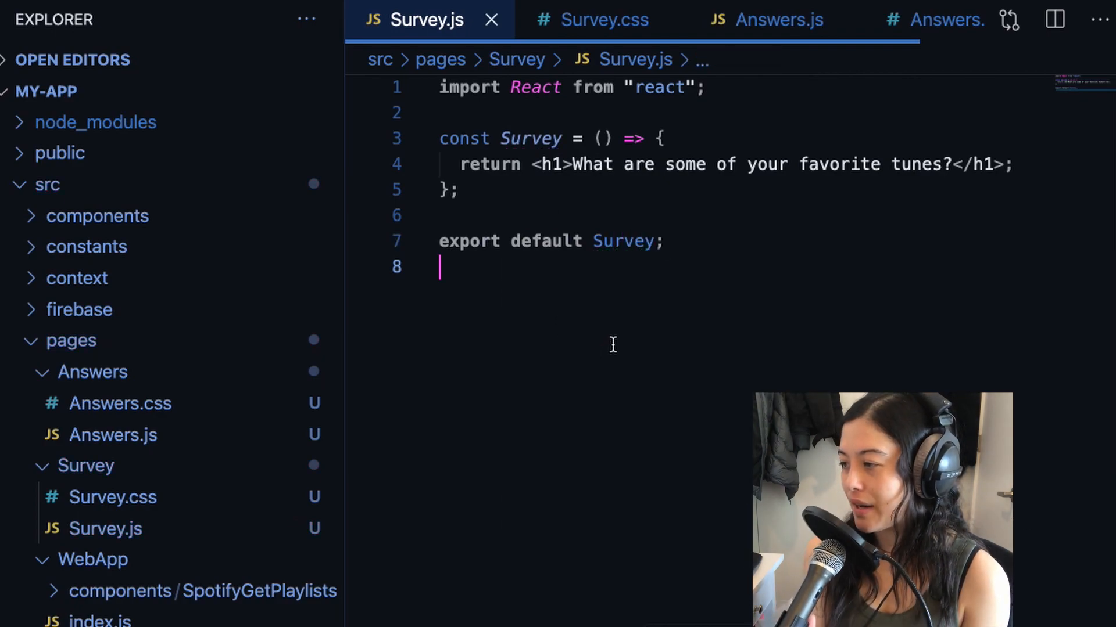
Step: Wrap the heading in a div with className container and import ./Survey.css
text(<div></div>;)
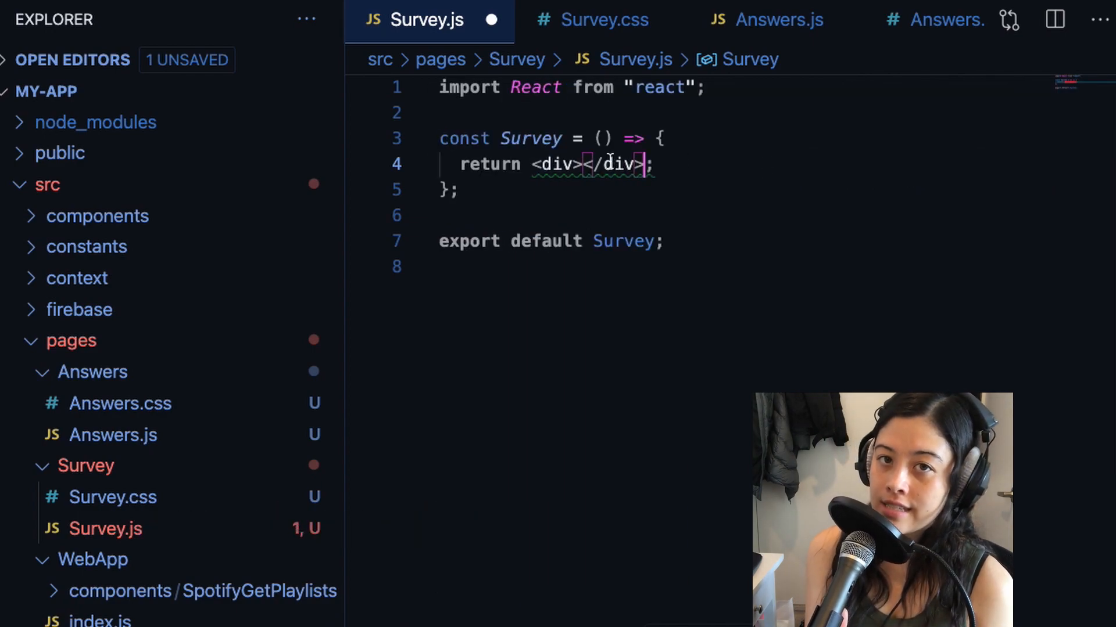
text(<h1>What are some of your favorite tunes?</h1>)
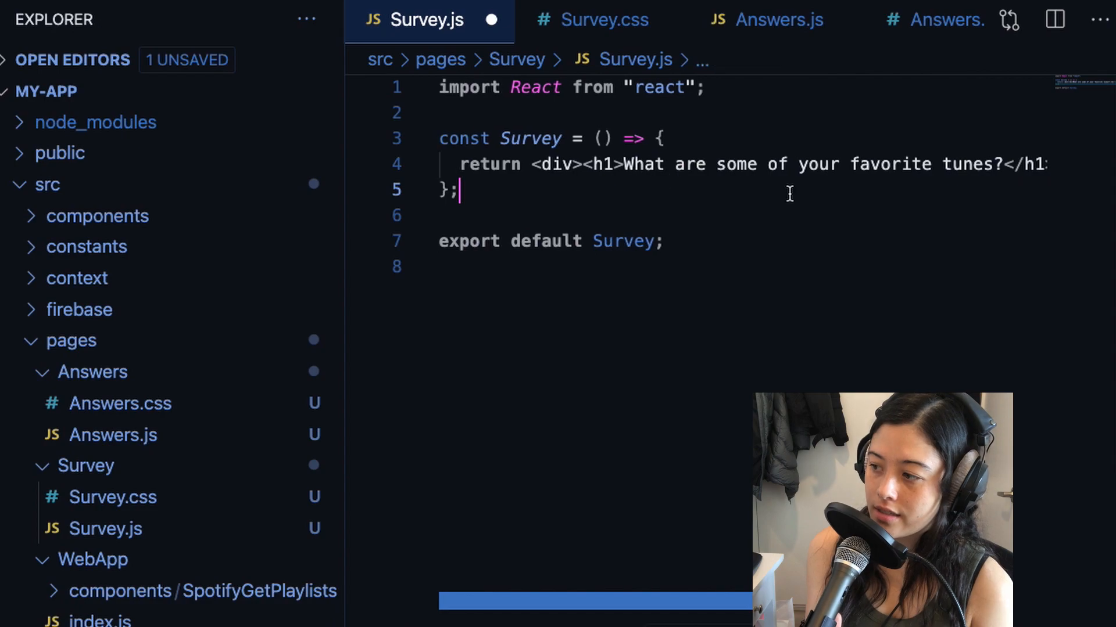
text(className)
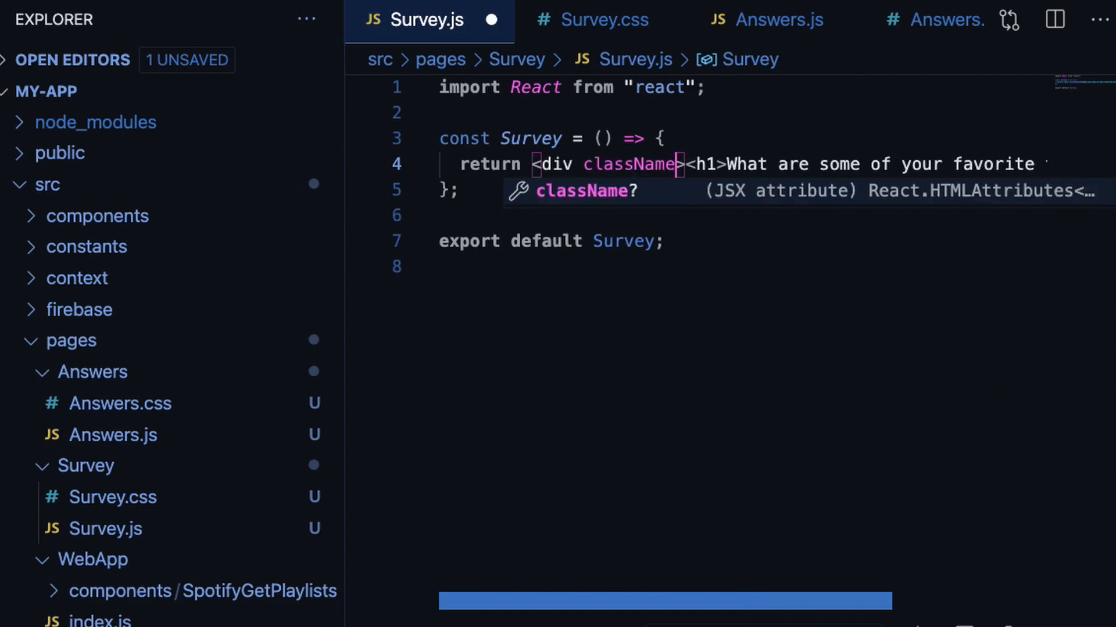
text(import ")
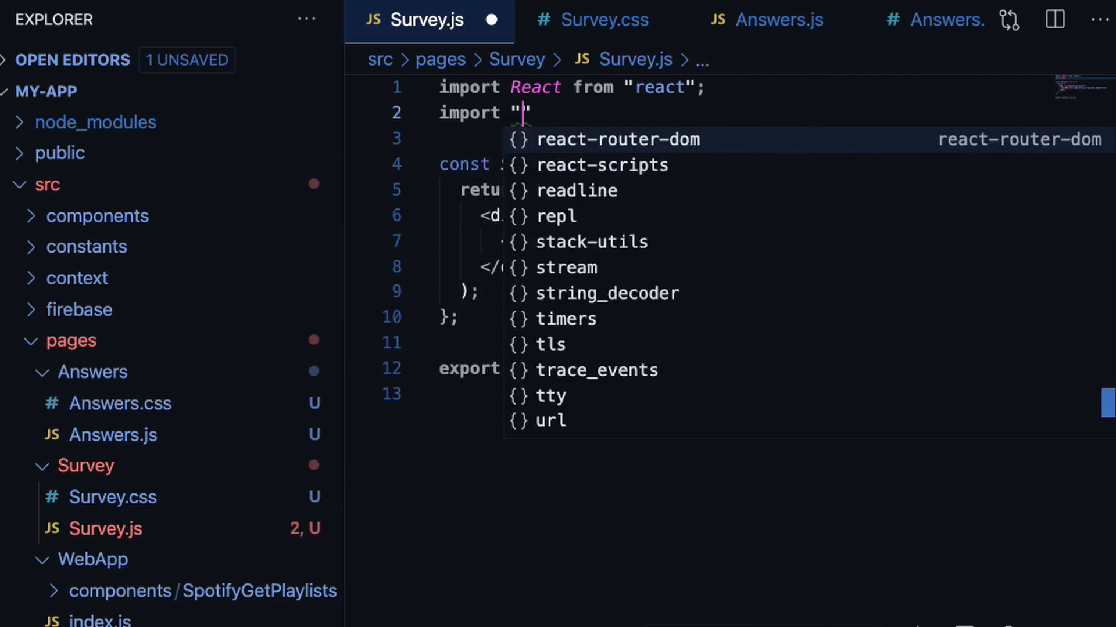
text(./Survey.css)
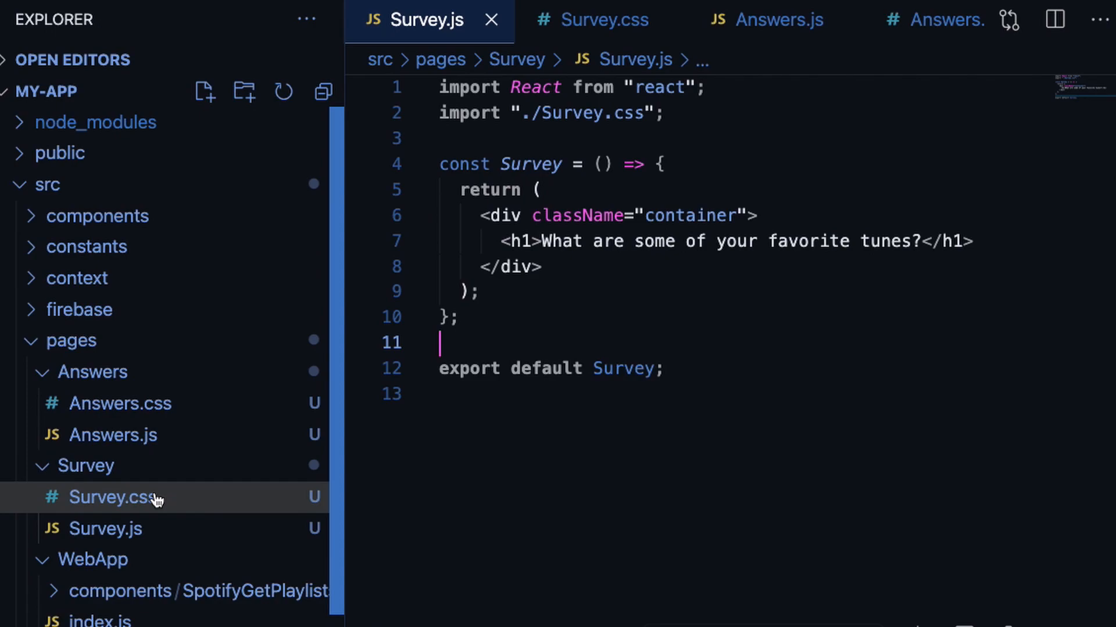
Step: Give .container in Survey.css margin-top 250px and margin-left 50px
click(111, 497)
text(.container {)
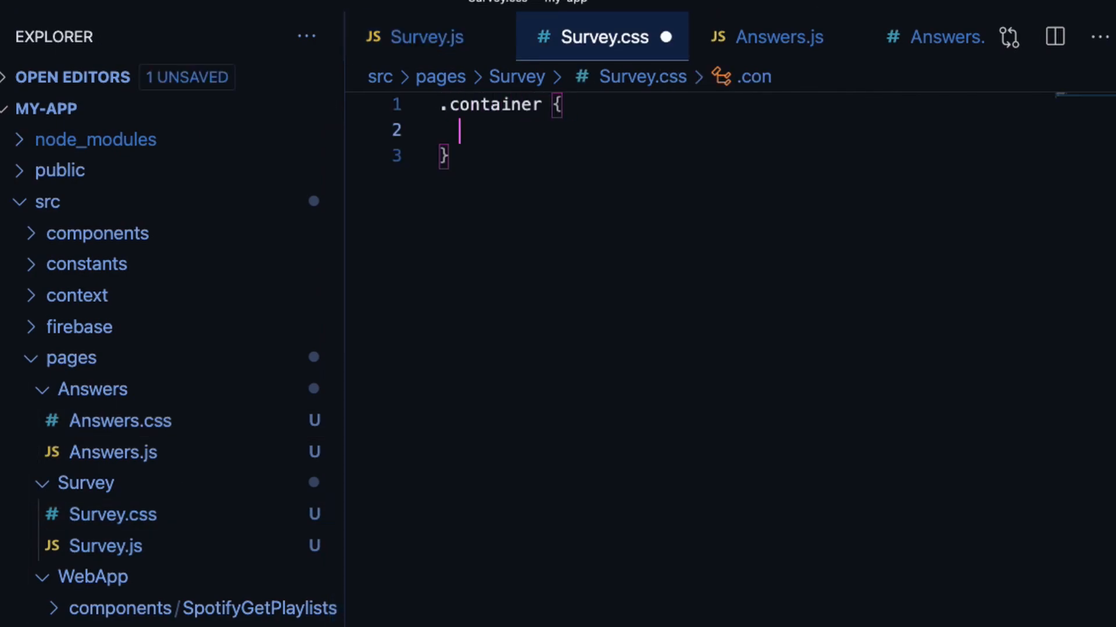
text(margin-top: 2;)
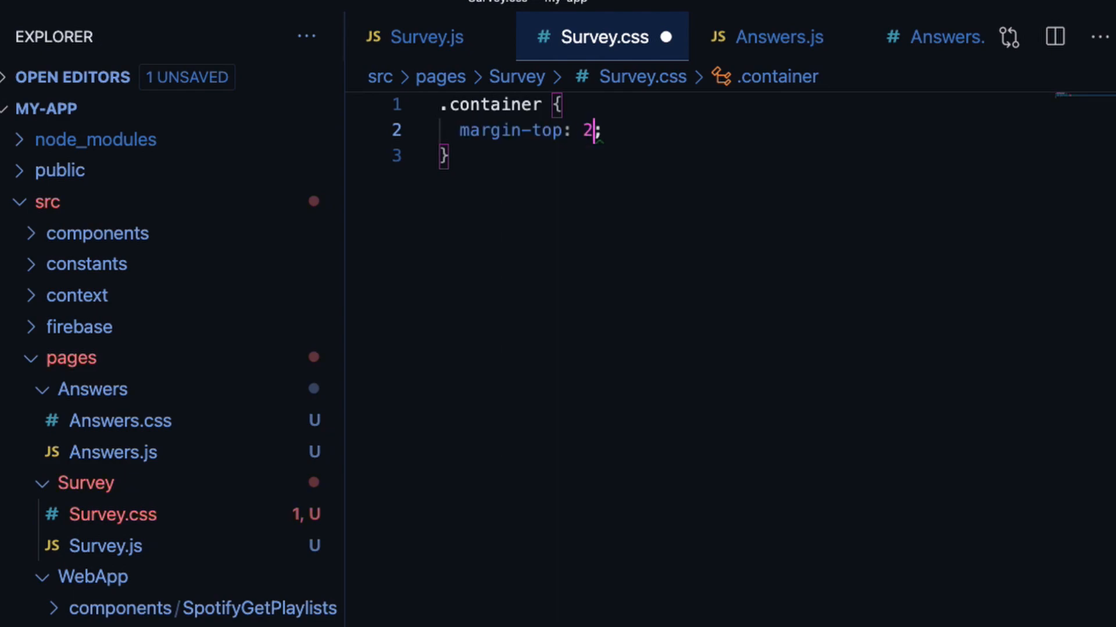
text(50px)
text(margin-left: ;)
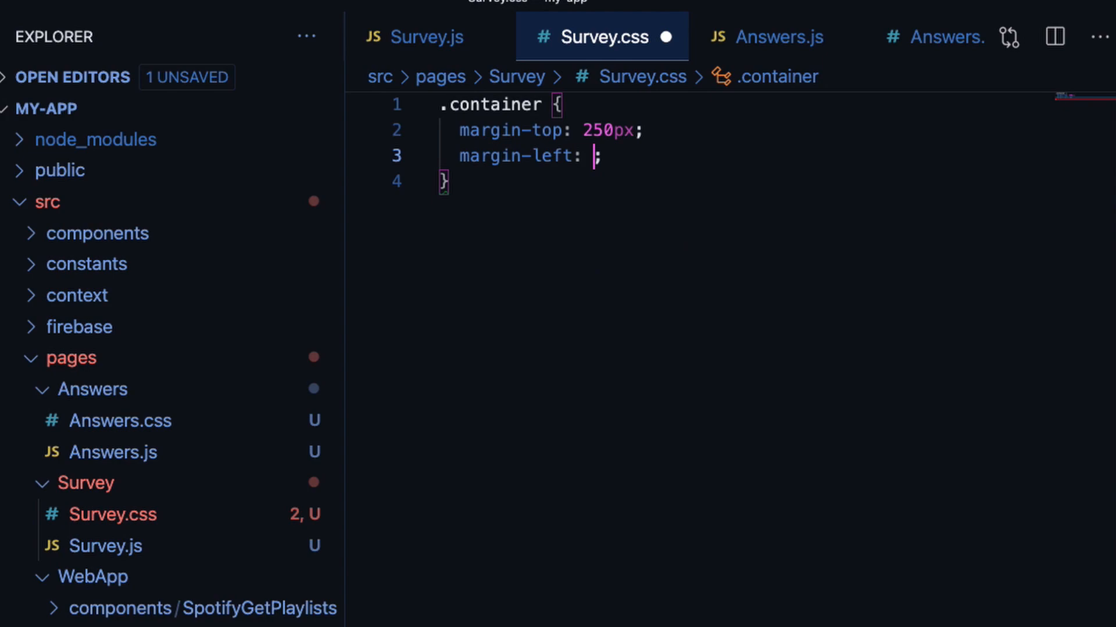
text(50px)
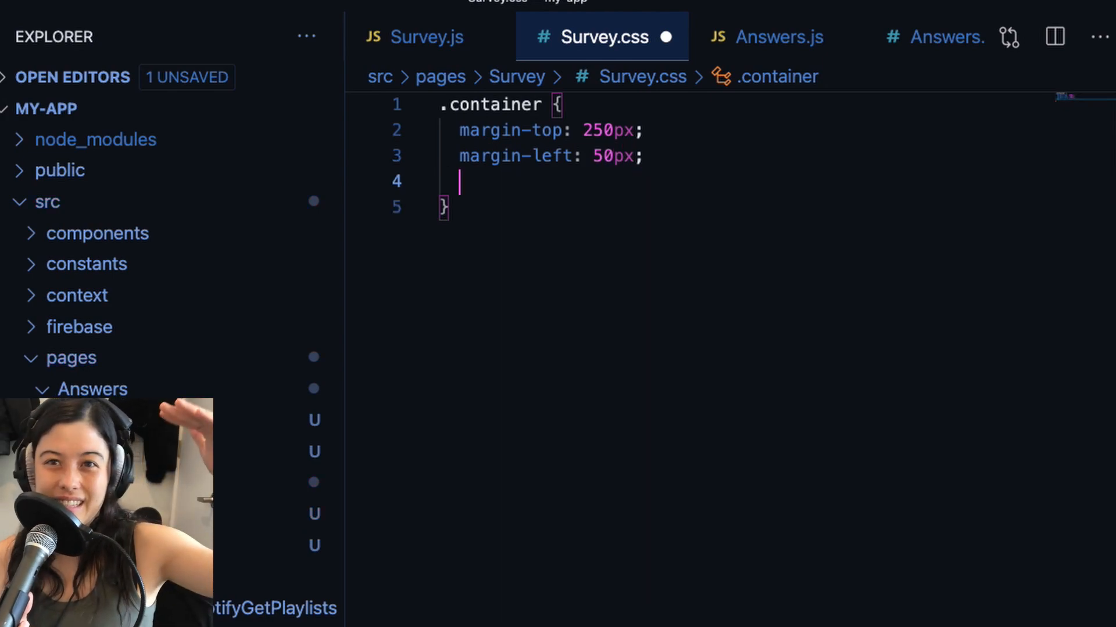
text(width:)
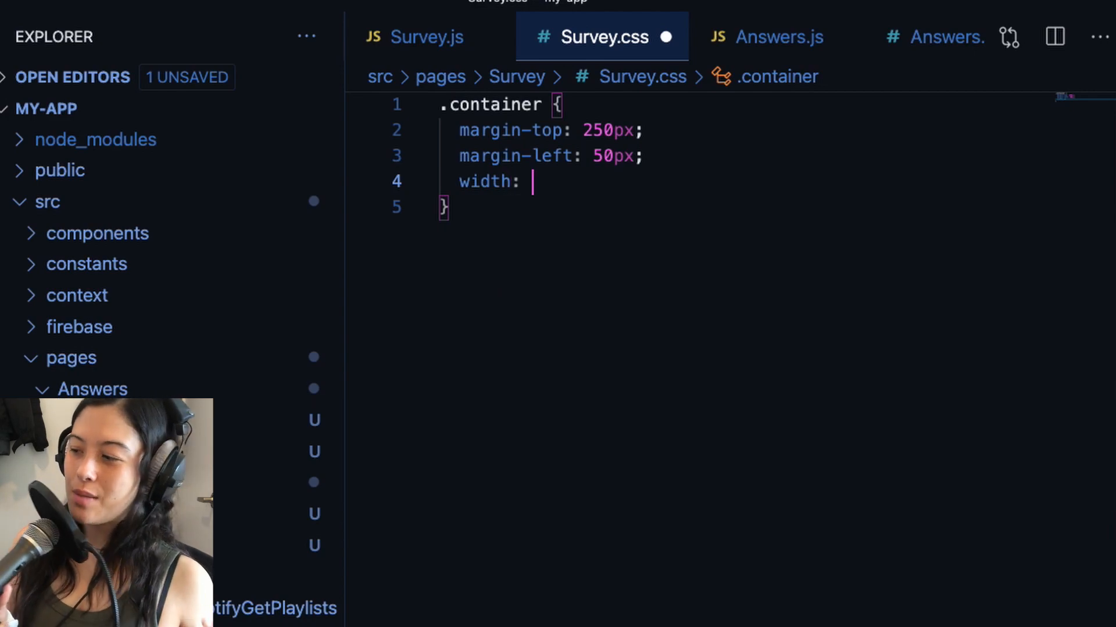
click(427, 36)
text(<form onSubmit)
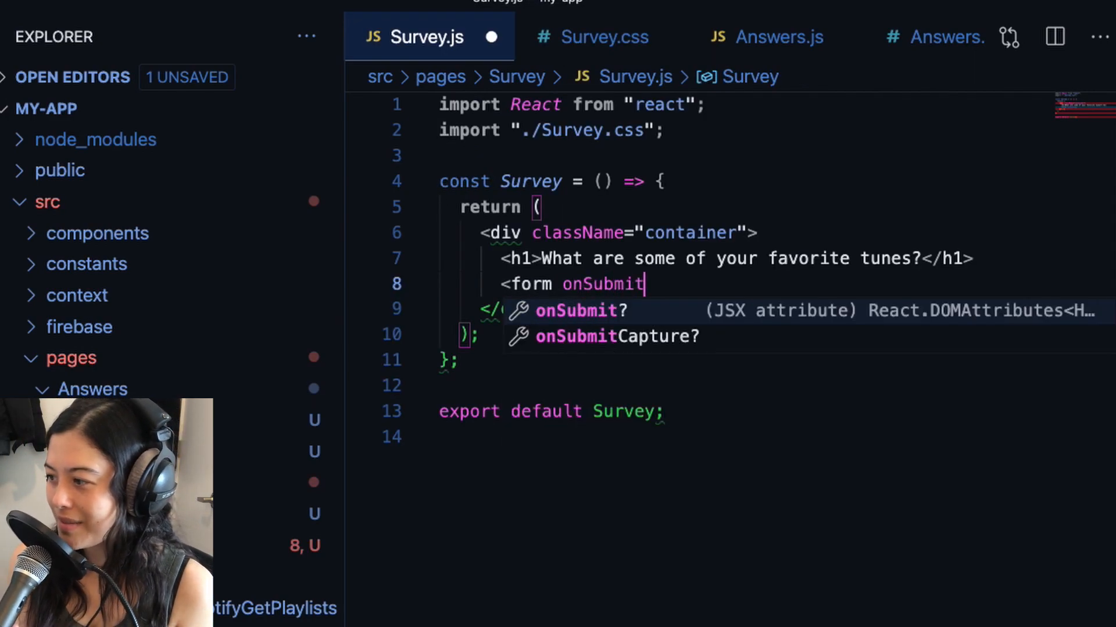
Step: Build a form calling saveAnswer with text input id 'answer', placeholder 'Type here...', and 'Submit to Firebase' button
text(={saveAnswer})
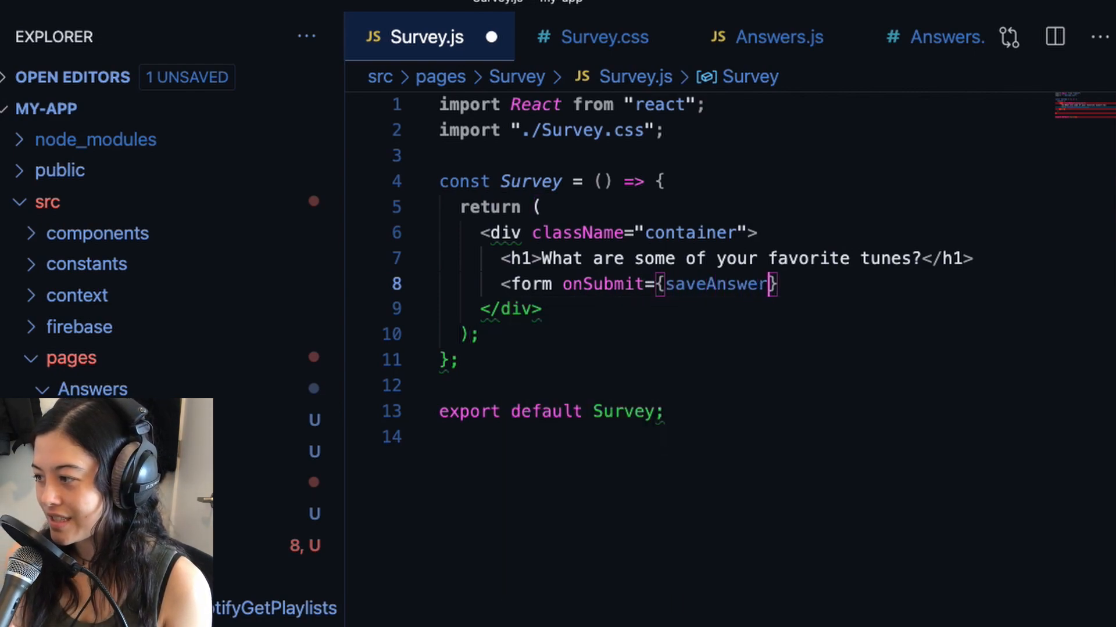
text(inpu)
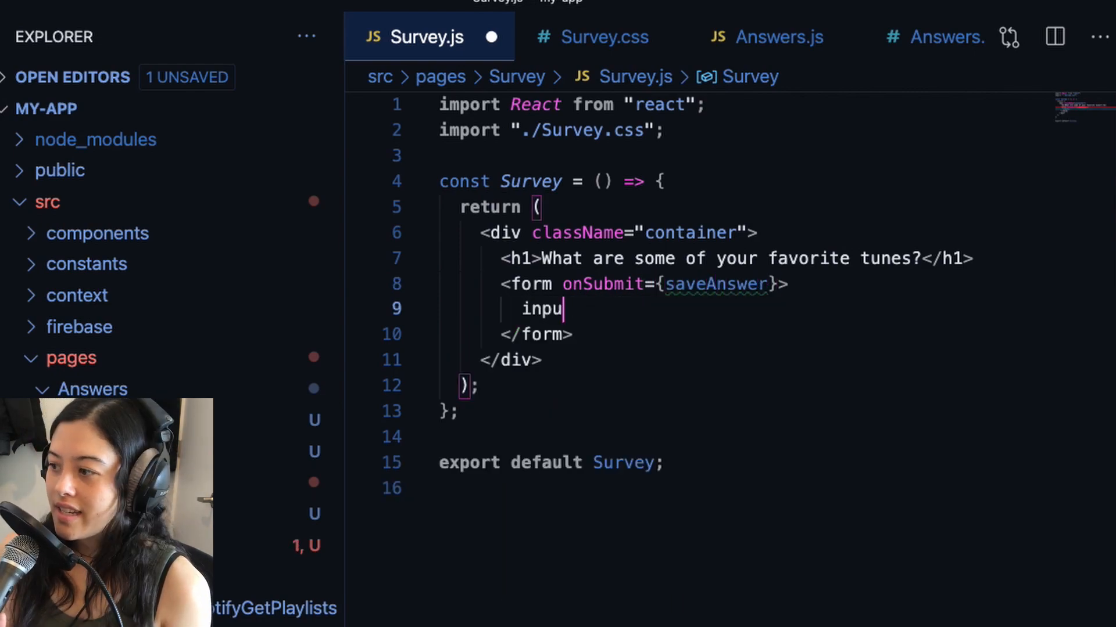
text(<)
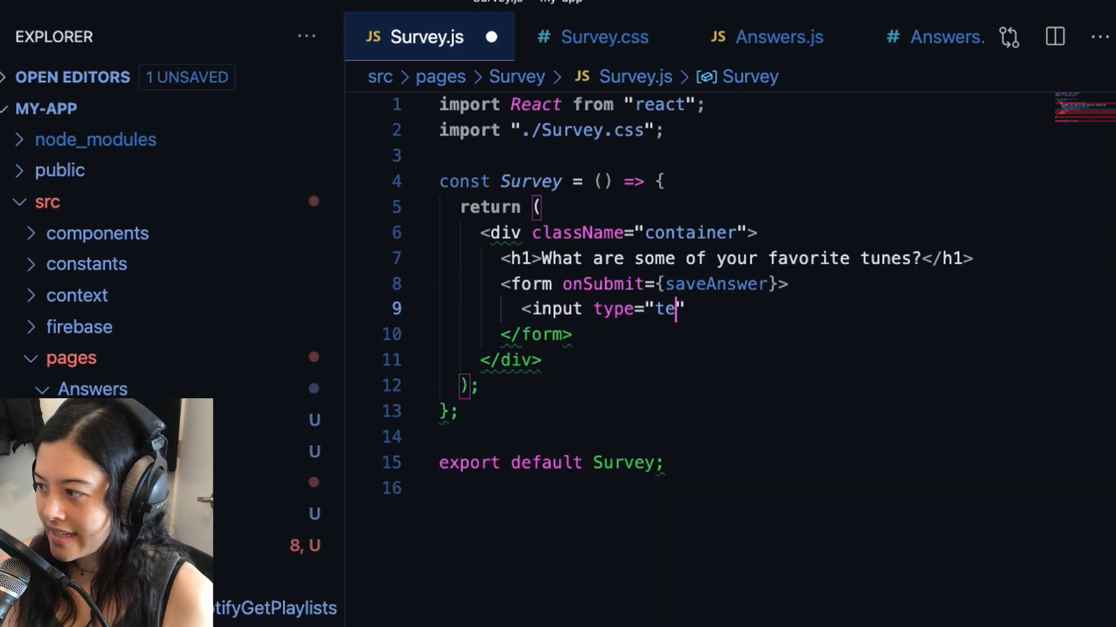
text(xt")
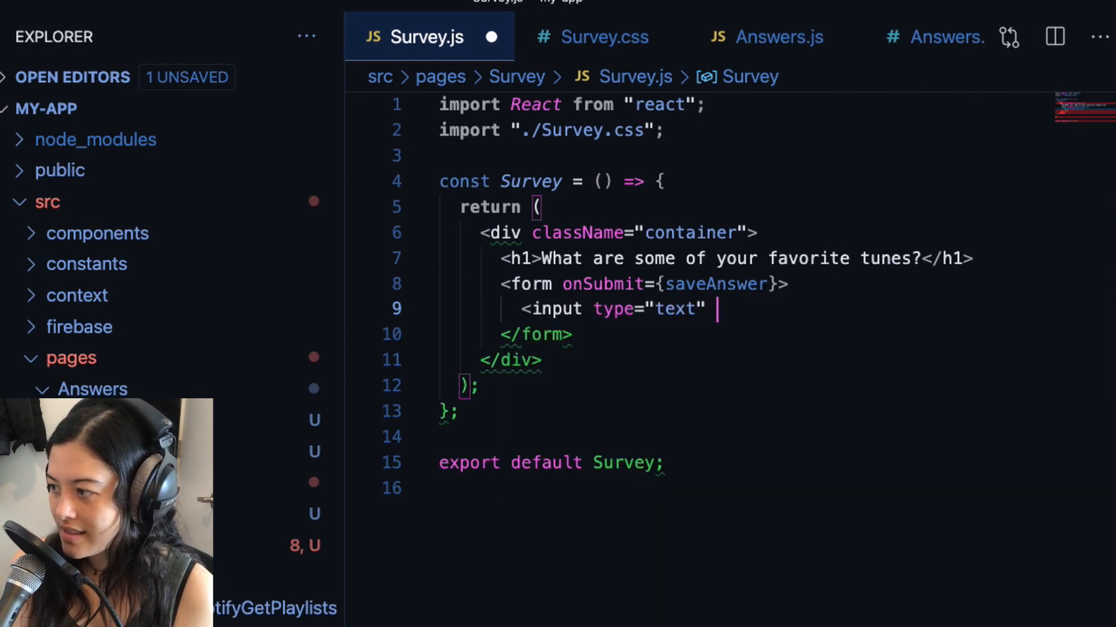
text(id="answer")
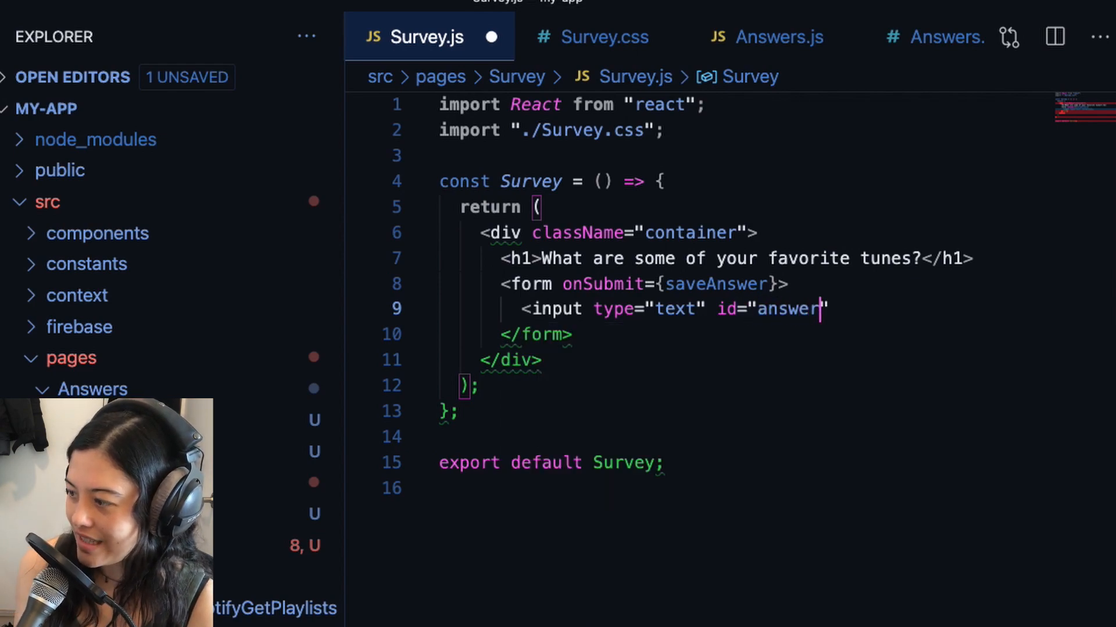
text(pla)
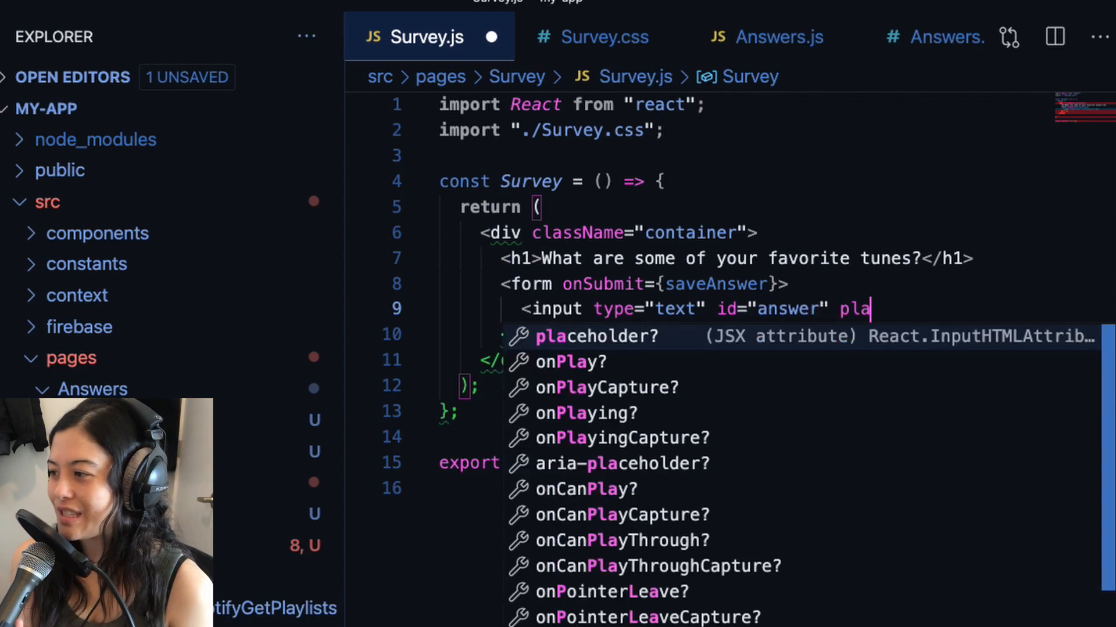
text(="Type here..."></input>)
text(<button></button>)
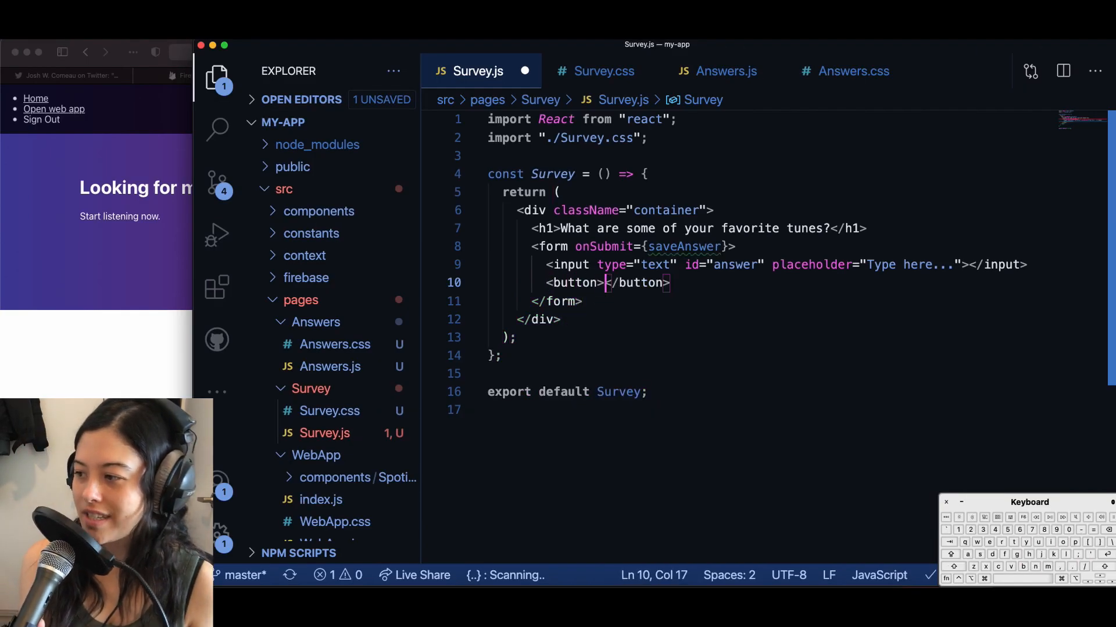
text(Submit to Firebase)
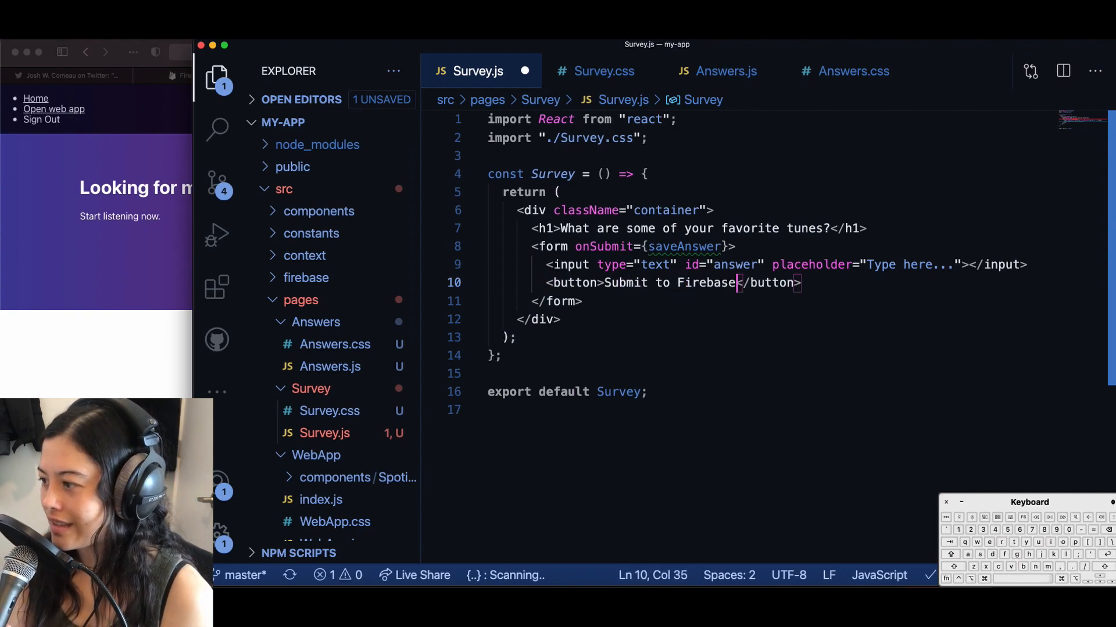
key(Enter)
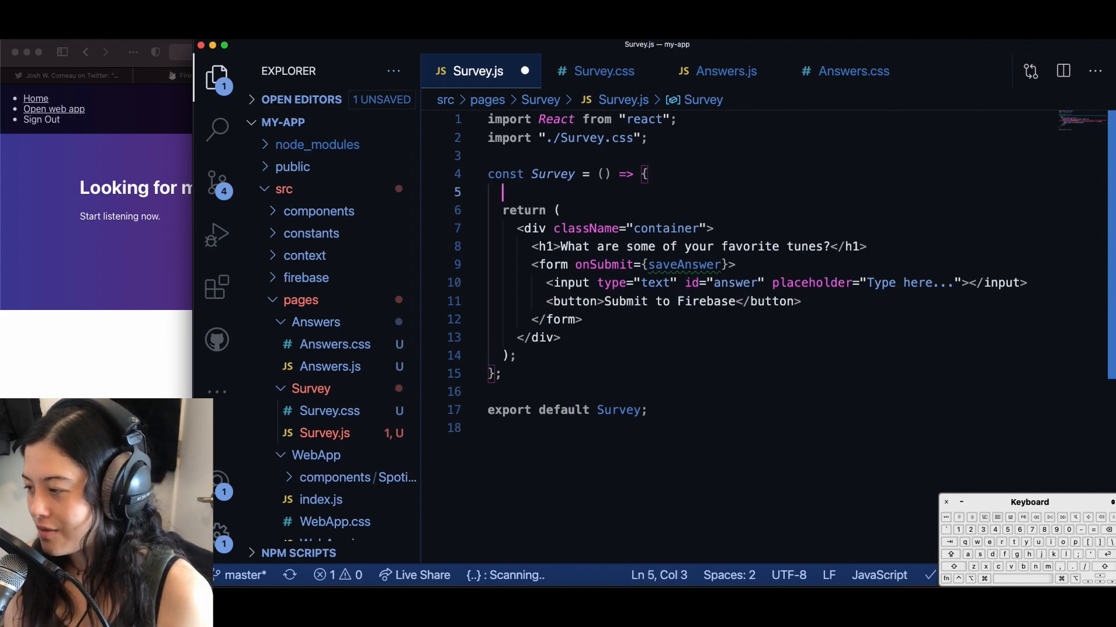
Step: Write saveAnswer(event) calling preventDefault, spreading event.target.elements into elementsArray, and logging it
text(const saveAnswer =)
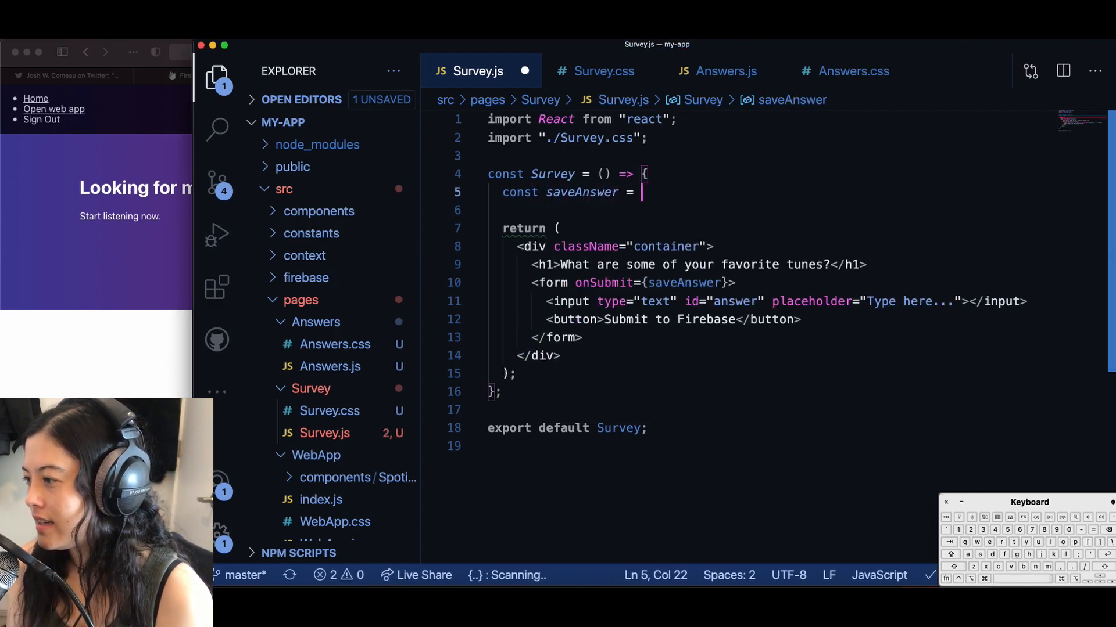
text((event))
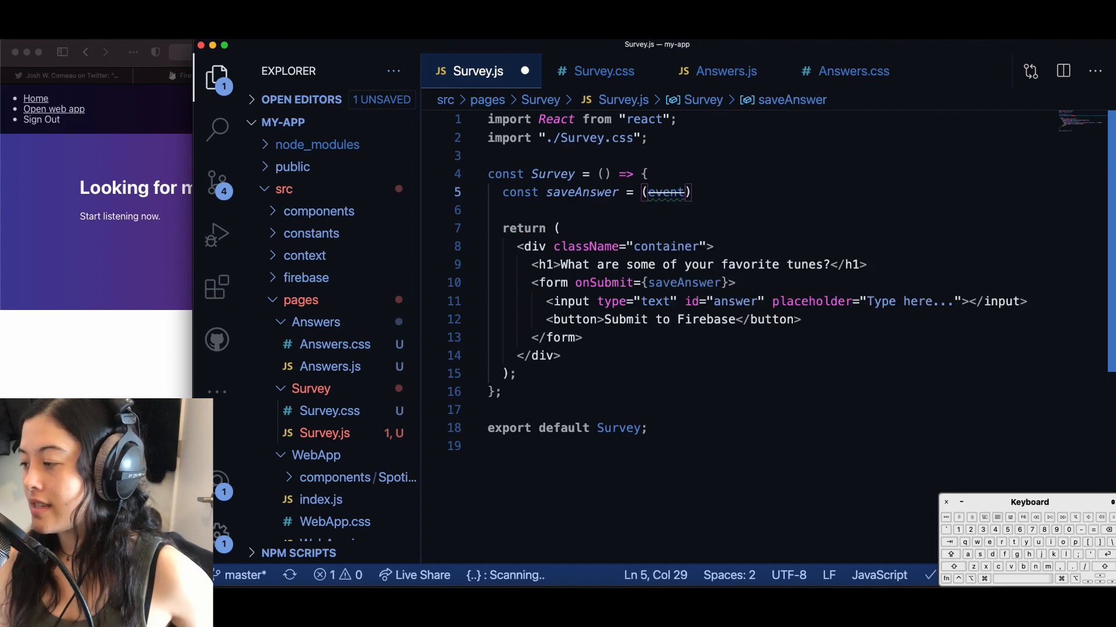
text(=> {)
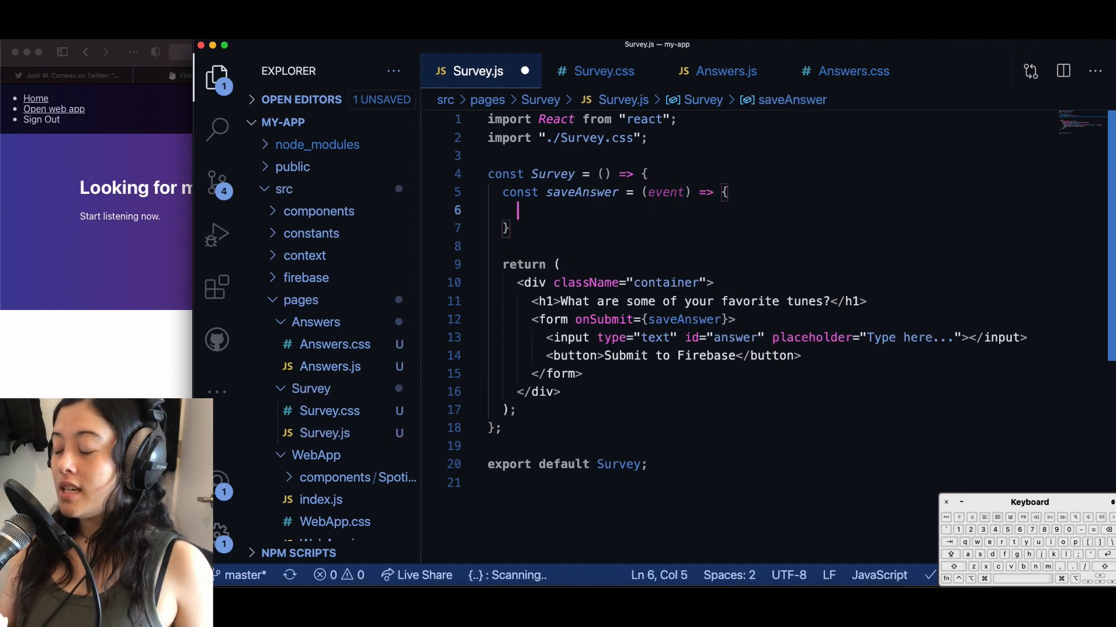
text(event.preventDefault()
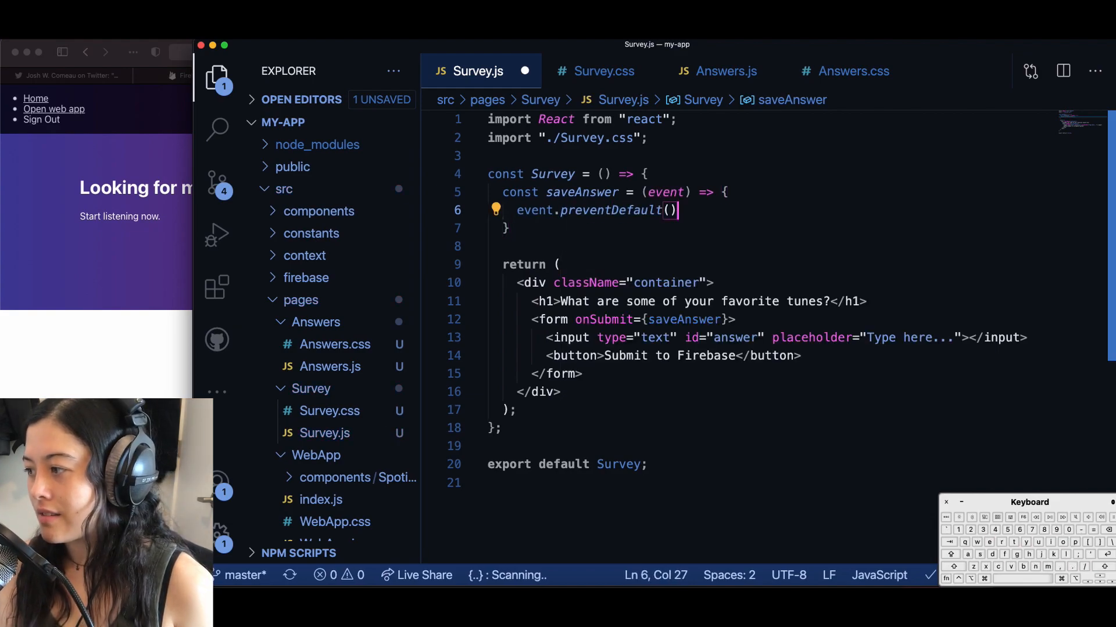
text(const)
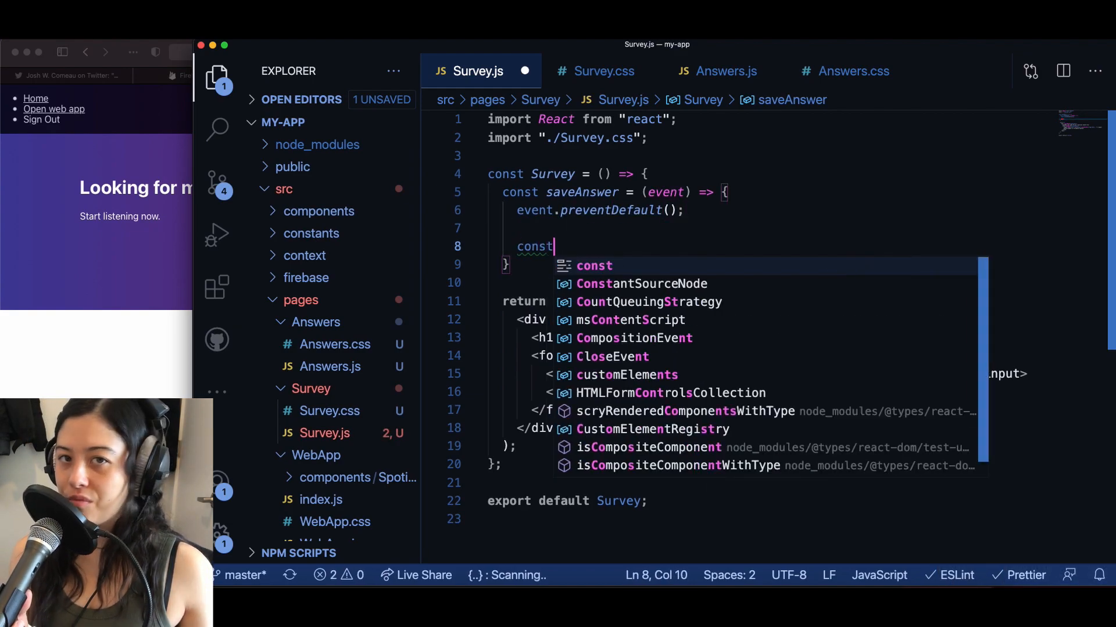
text(elementsA)
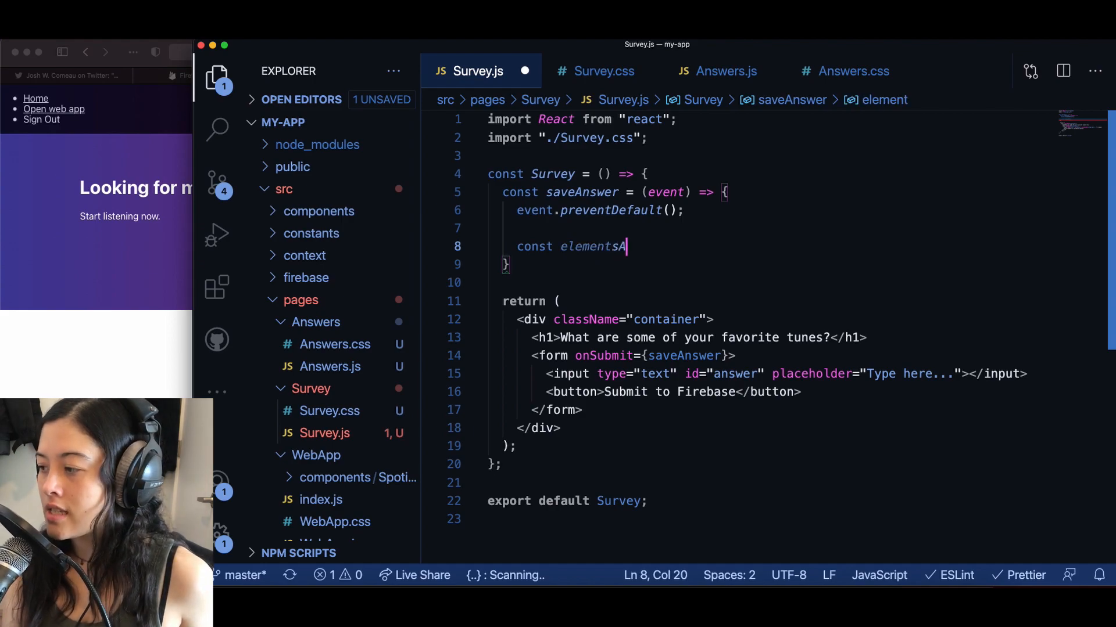
text(rray = [];)
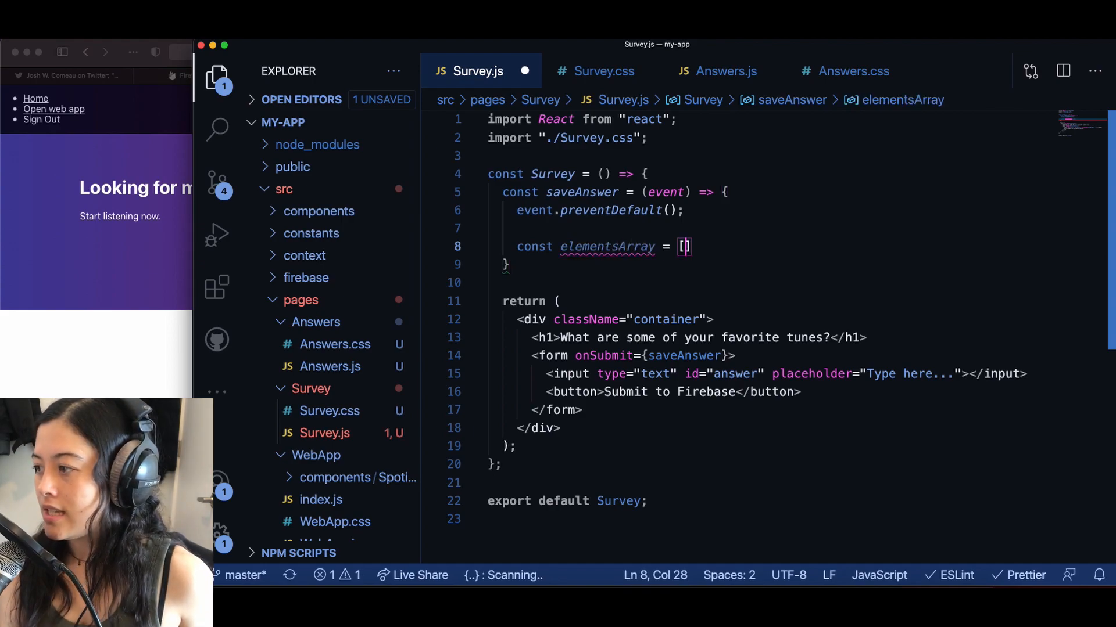
text(...event)
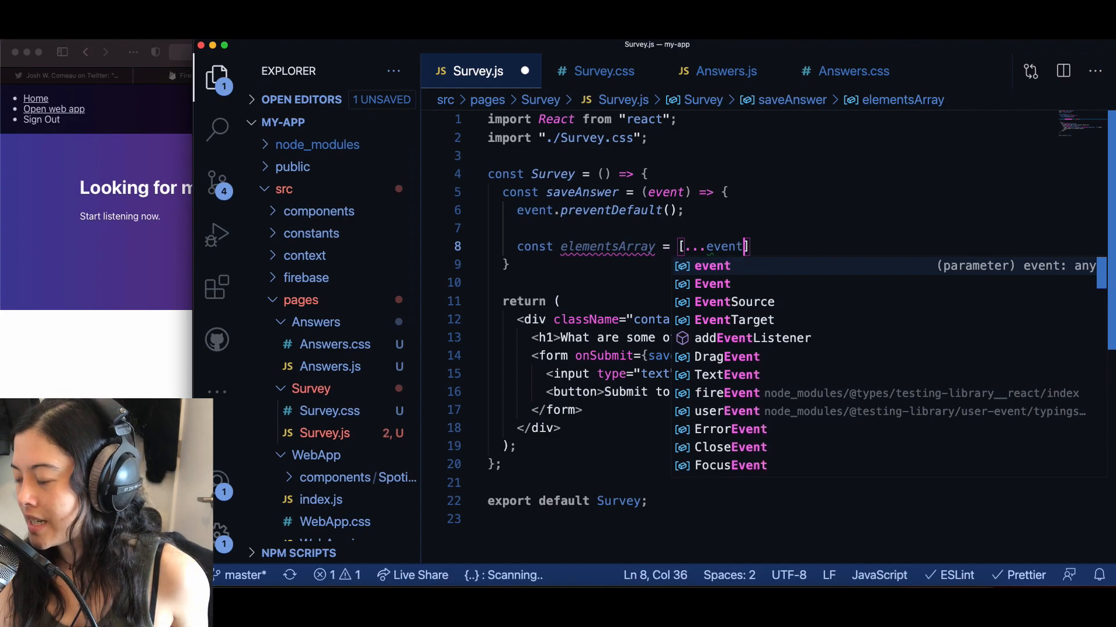
text(.target.eleme)
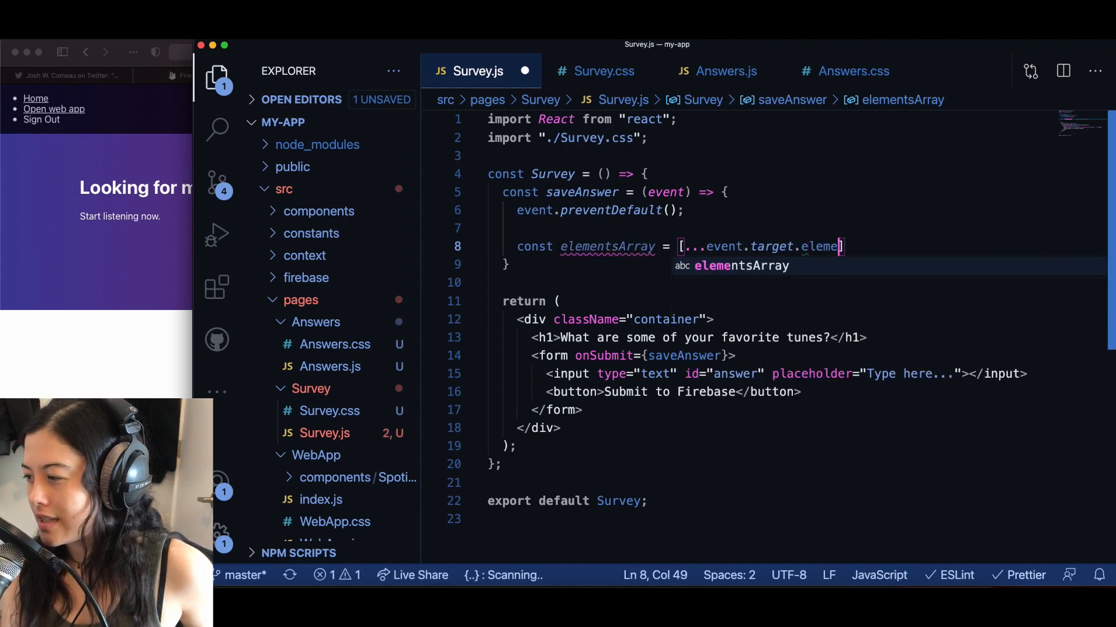
text(consol)
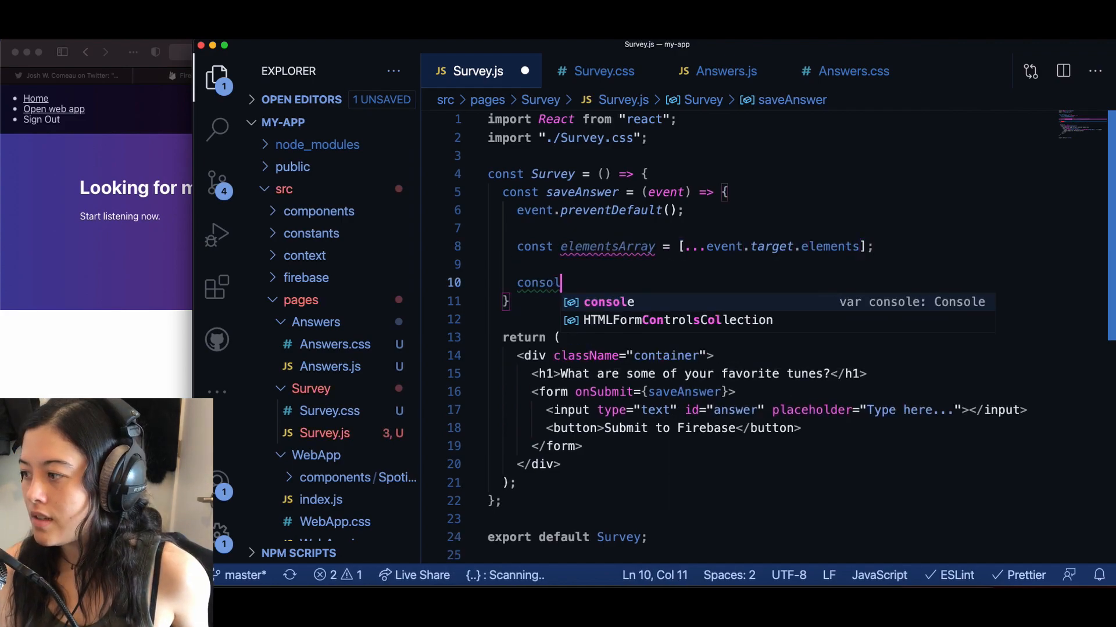
text(.log(elementsArray);)
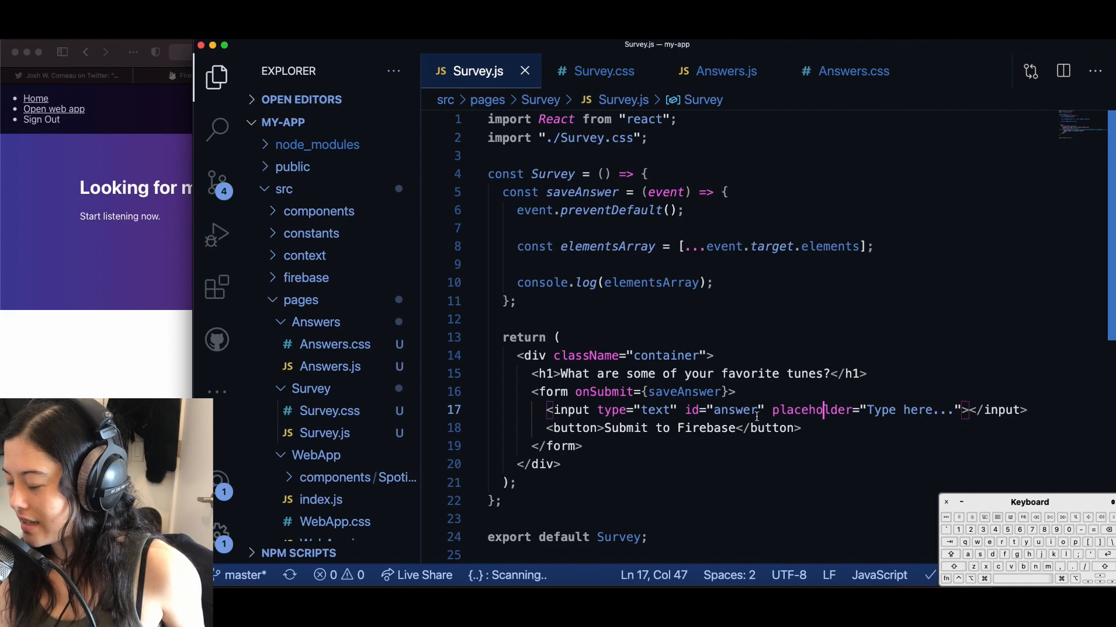
Step: Expand src/components and open NavigationBar.js
click(714, 373)
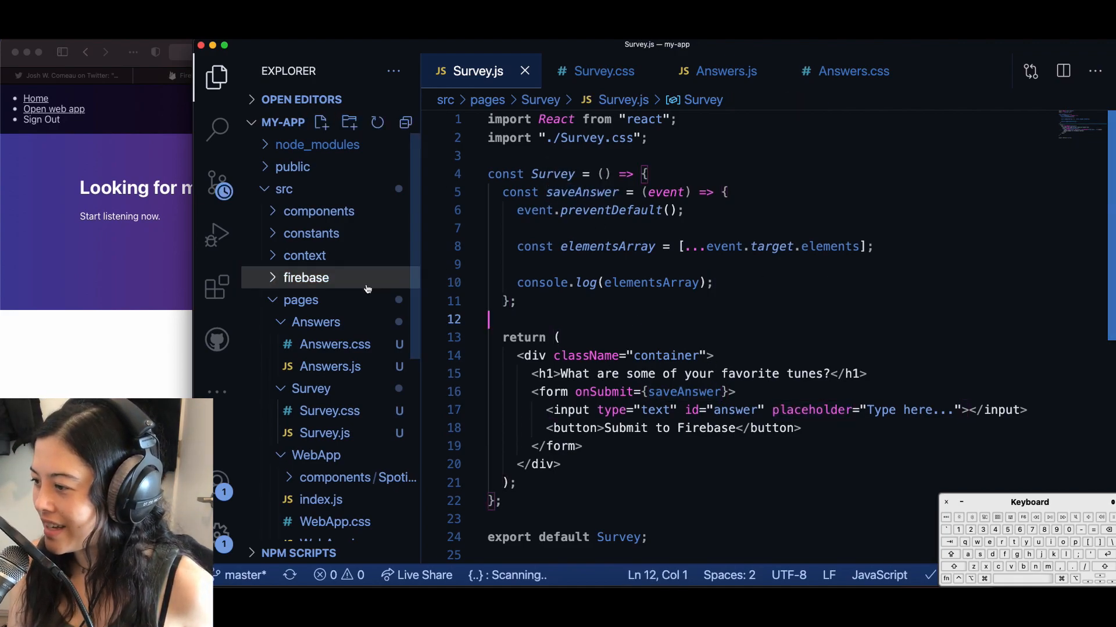
scroll(down, 3)
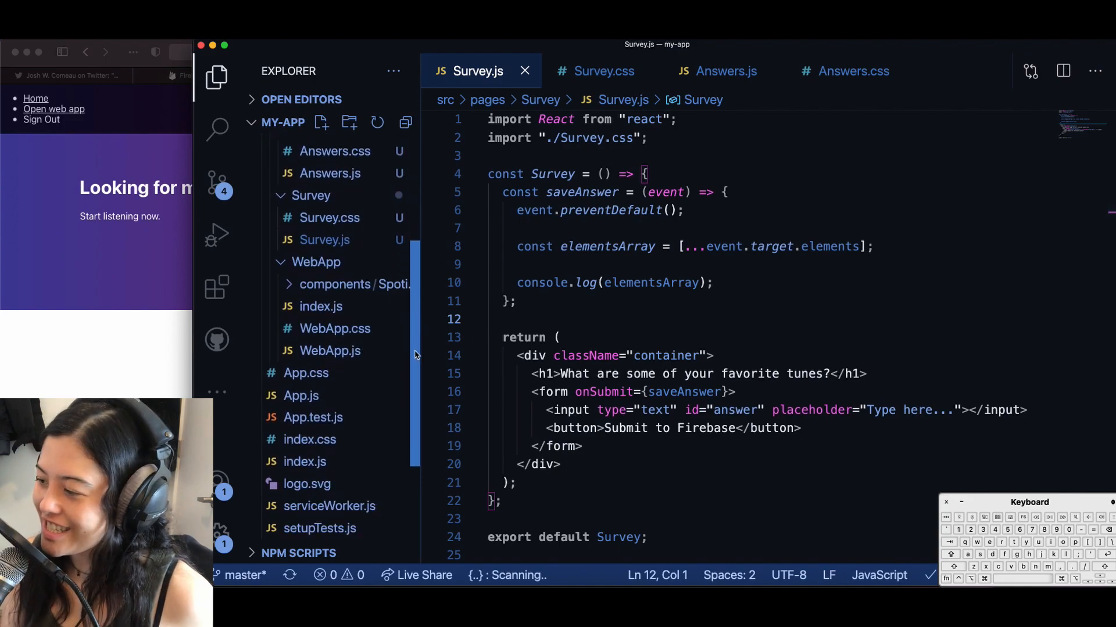
scroll(up, 3)
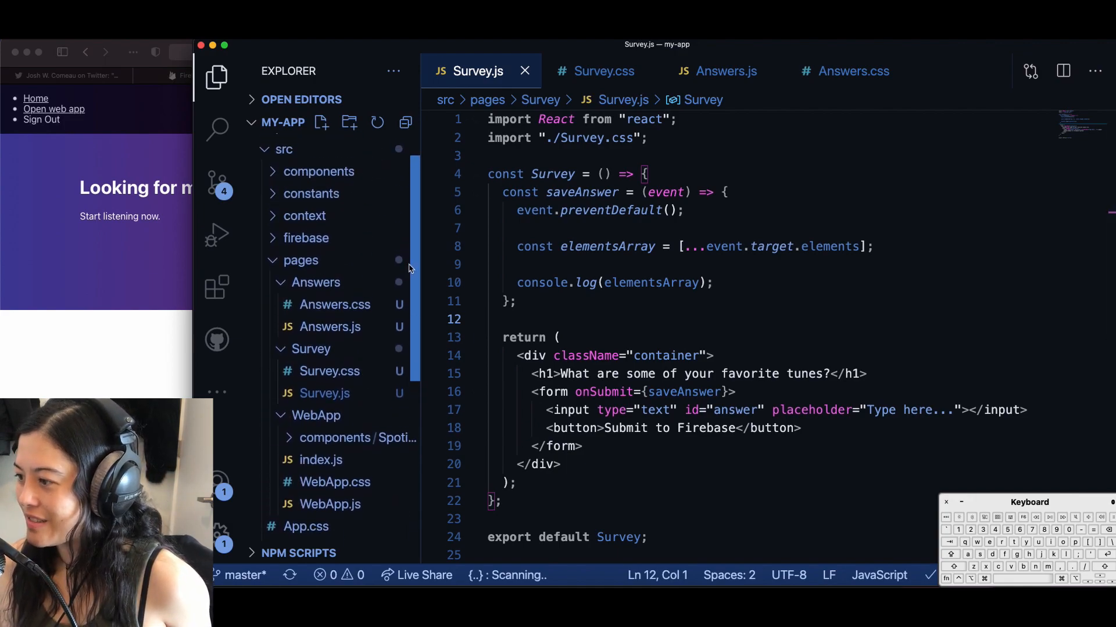
click(318, 171)
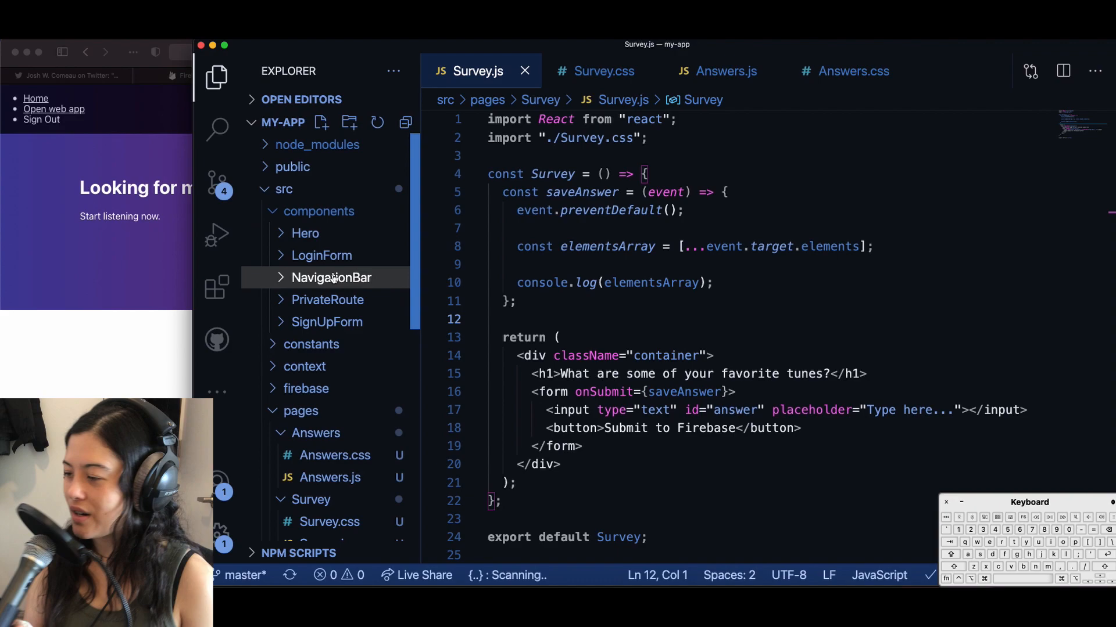
click(331, 278)
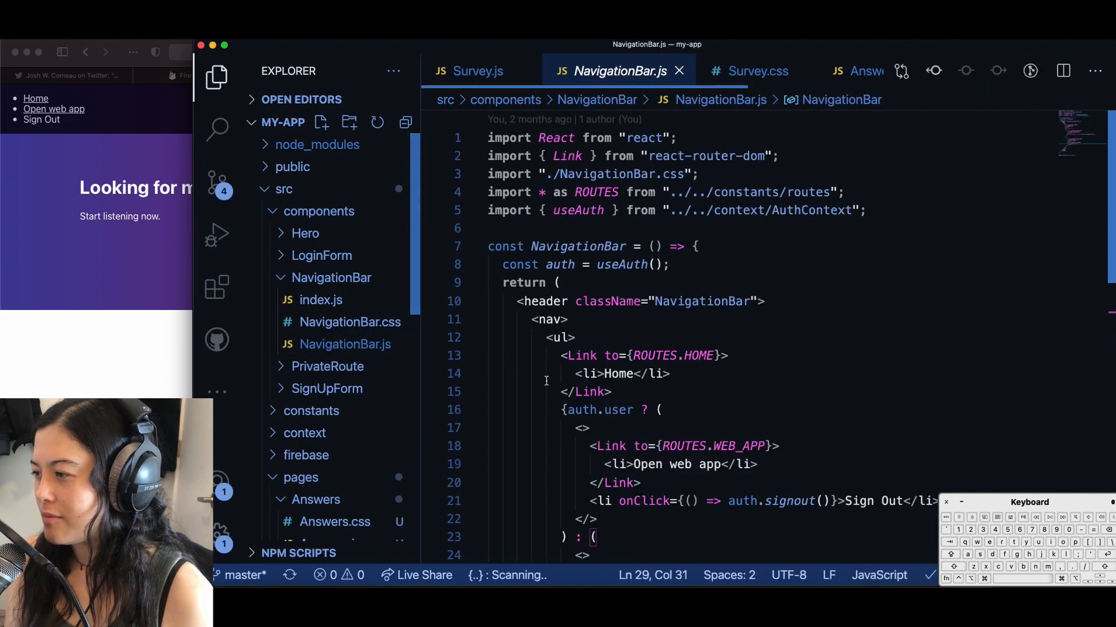
Step: Add links to ROUTES.SURVEY and ROUTES.ANSWERS after the Login link in NavigationBar.js, and save
scroll(down, 3)
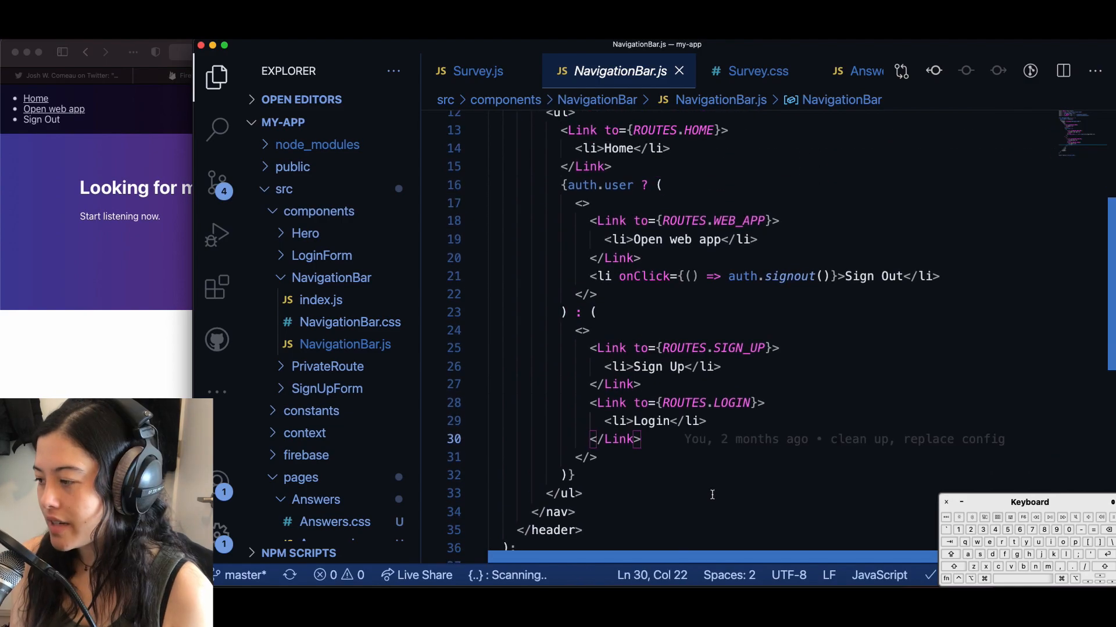
text(<Link)
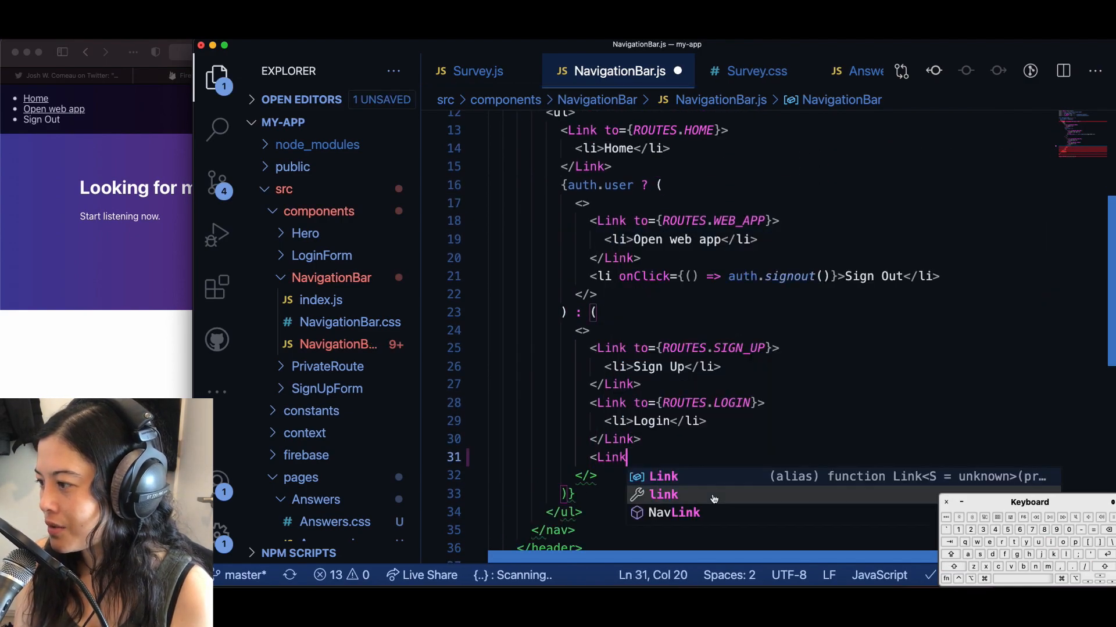
text(to={ROUTES.SURVEY})
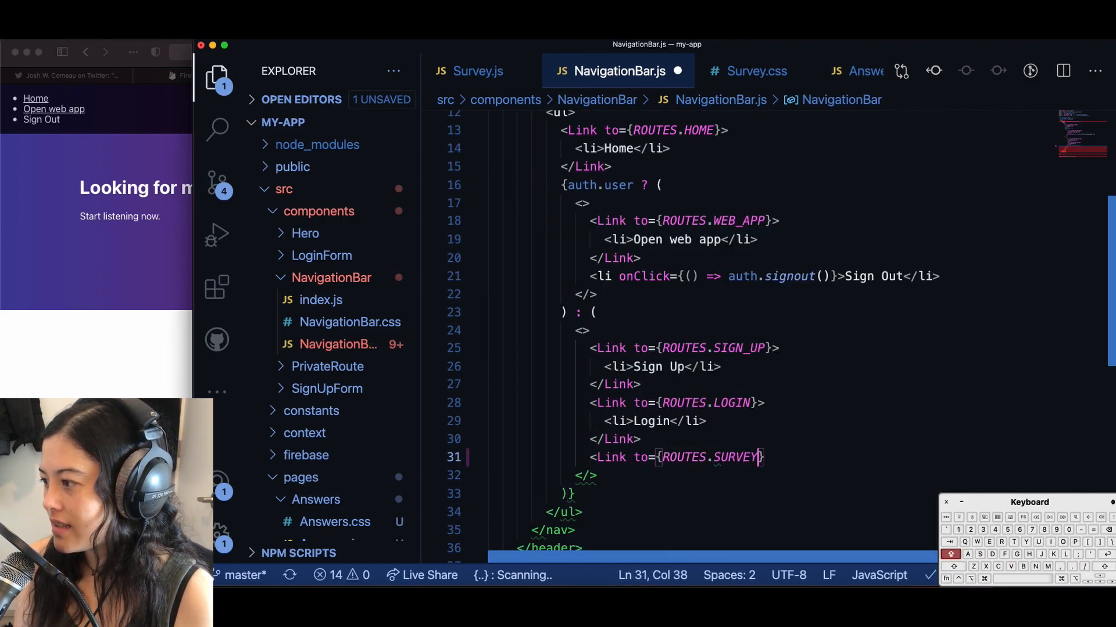
text(})
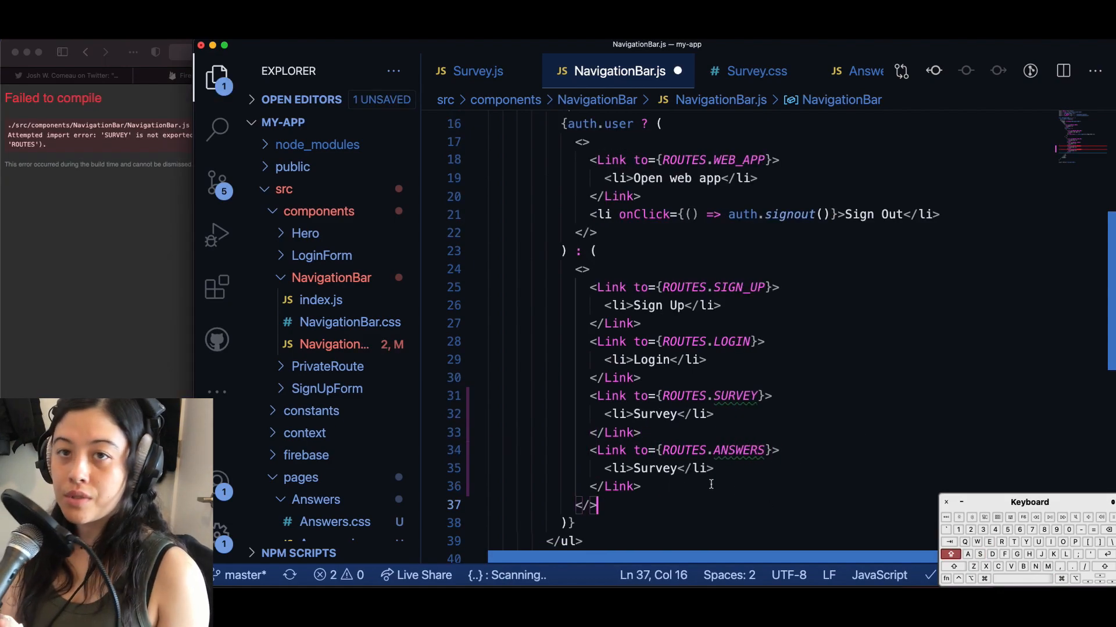
text(Answers)
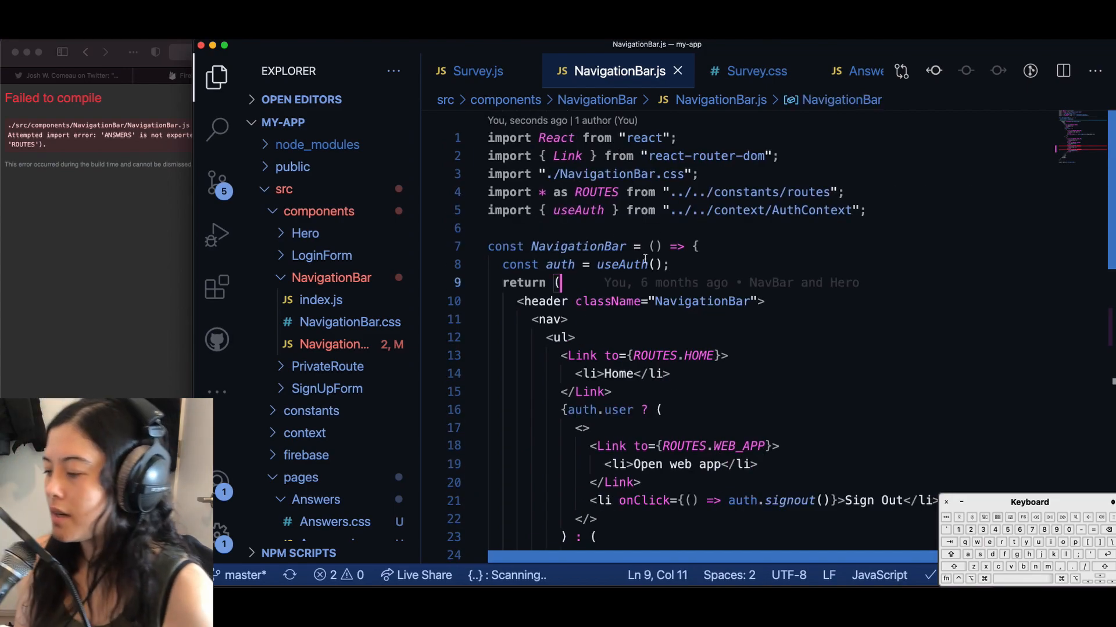
Step: Export SURVEY and ANSWERS route constants from routes.js
click(625, 210)
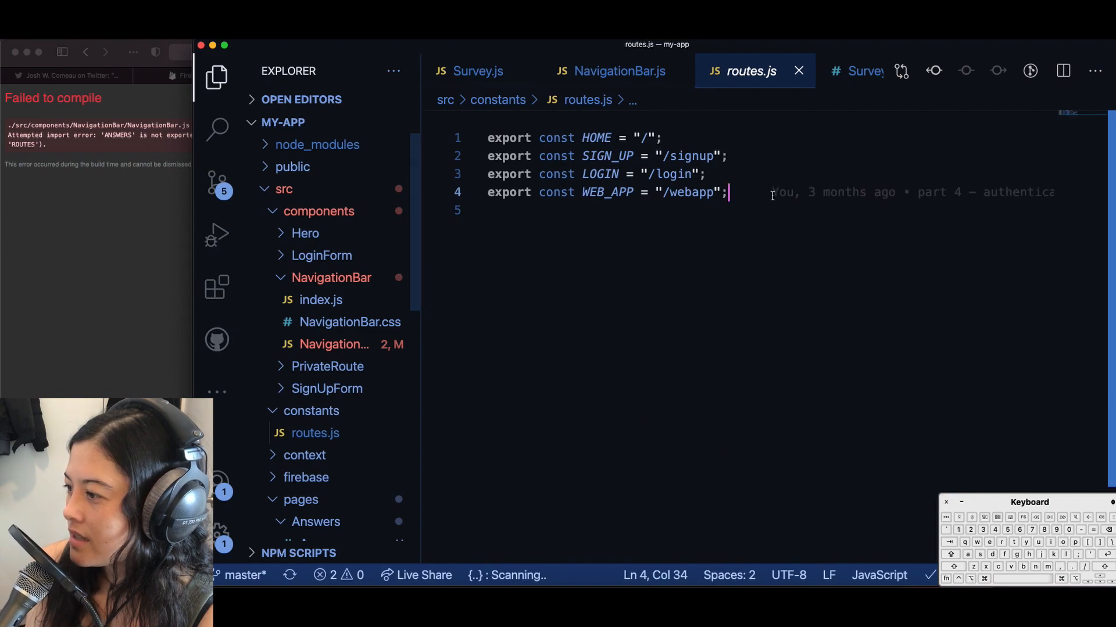
text(export const SURVEY = "/survey";)
text(export const ANSWERS = "/answers";)
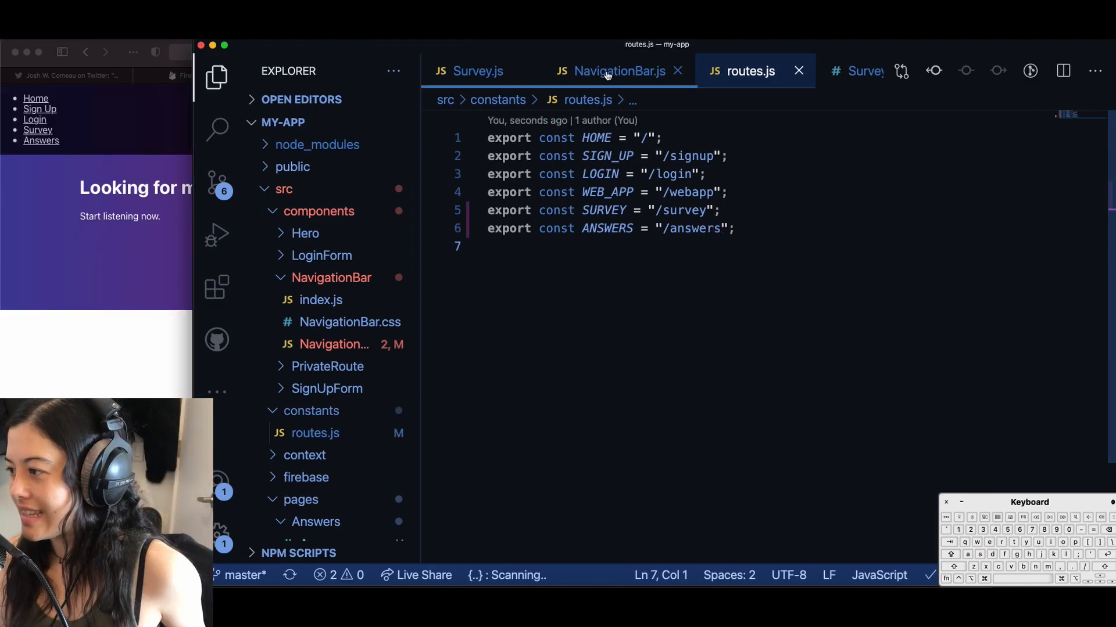
click(618, 71)
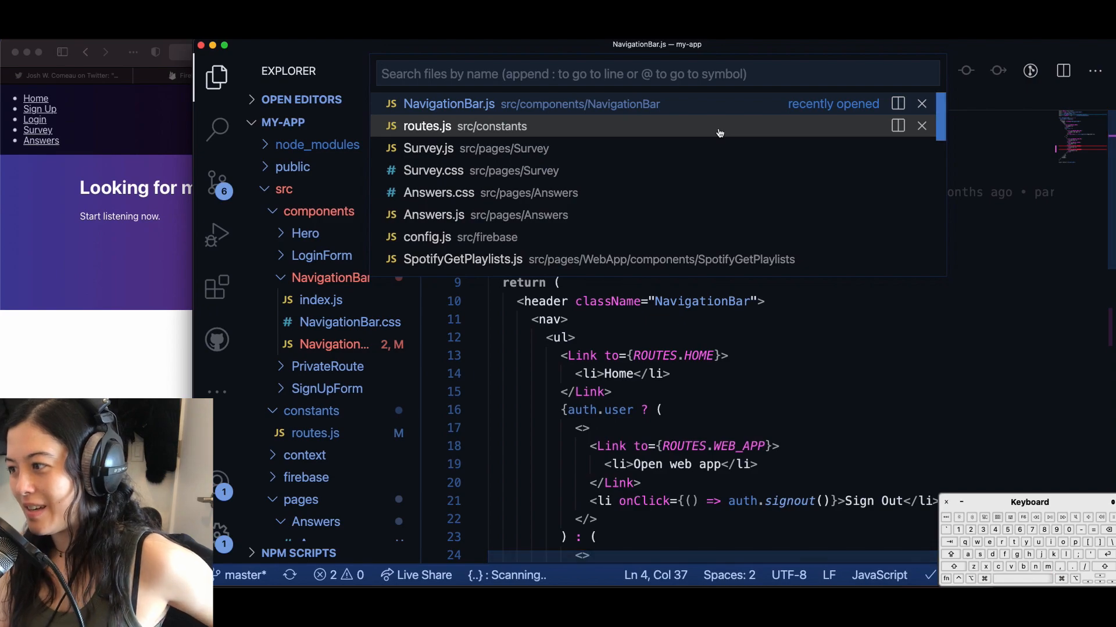
Step: Keep WebApp/index.js importing and default-exporting the WebApp component
text(web)
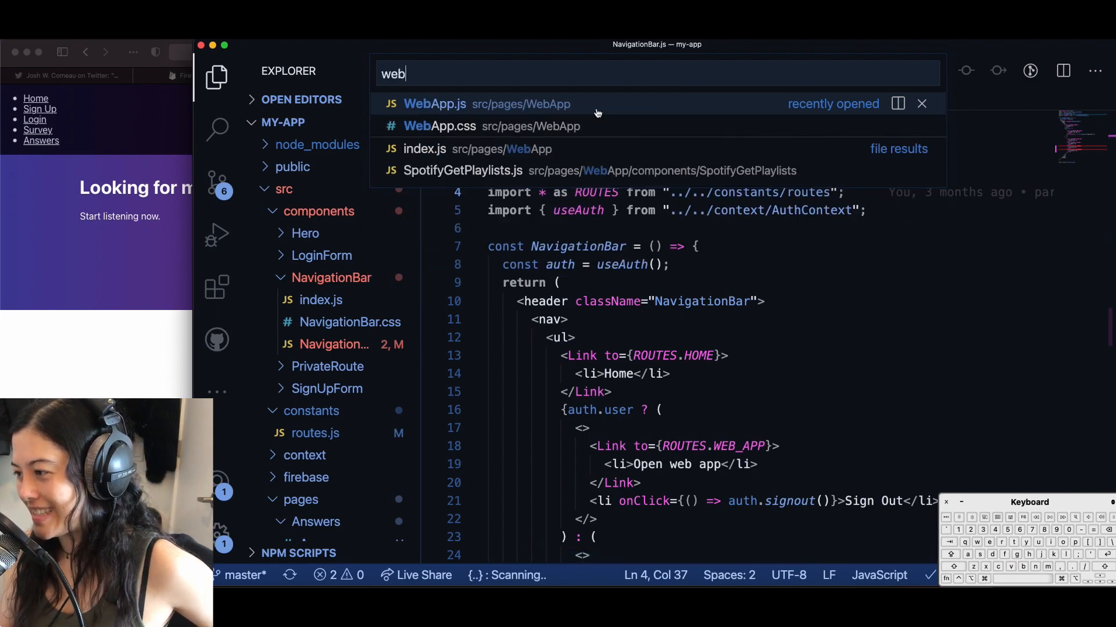
click(498, 149)
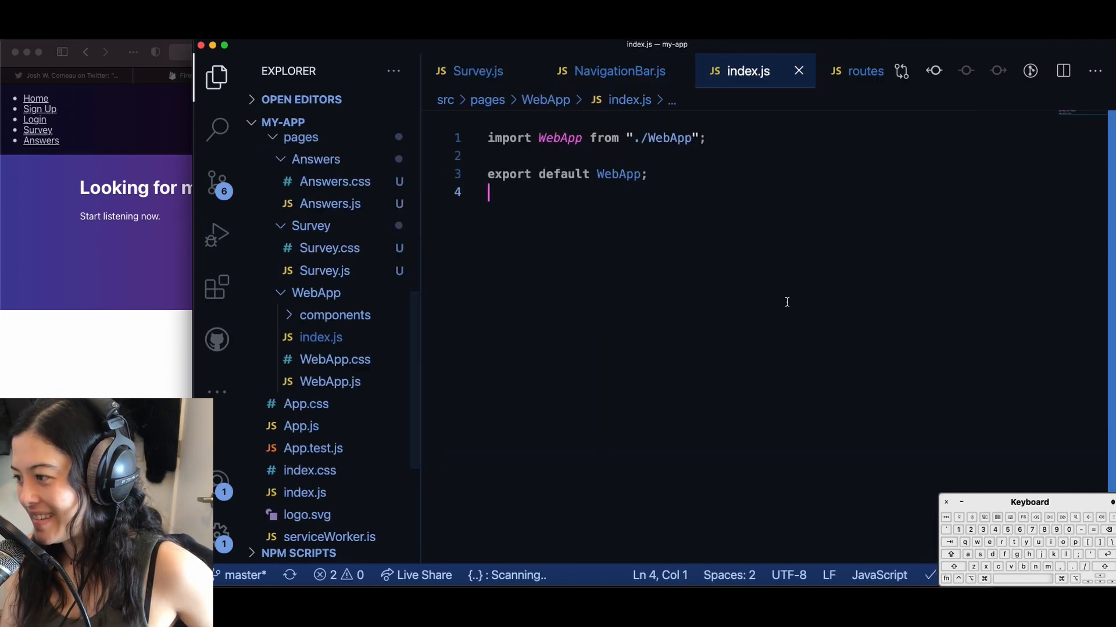
click(300, 425)
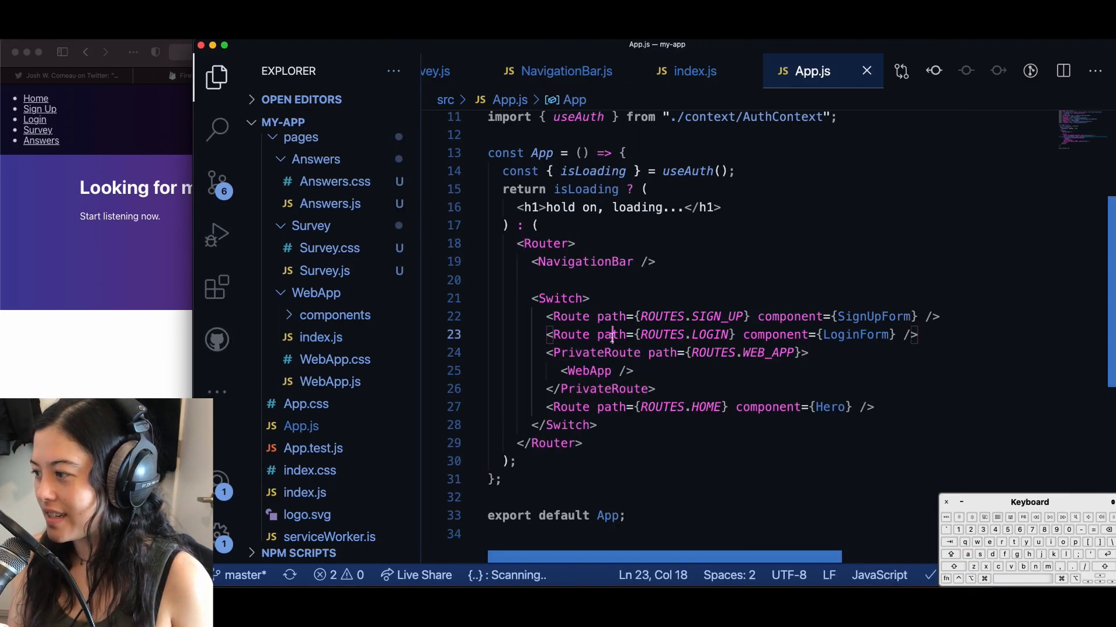
Step: Add a ROUTES.SURVEY route to the imported Survey component and begin the ROUTES.ANSWERS route
click(918, 335)
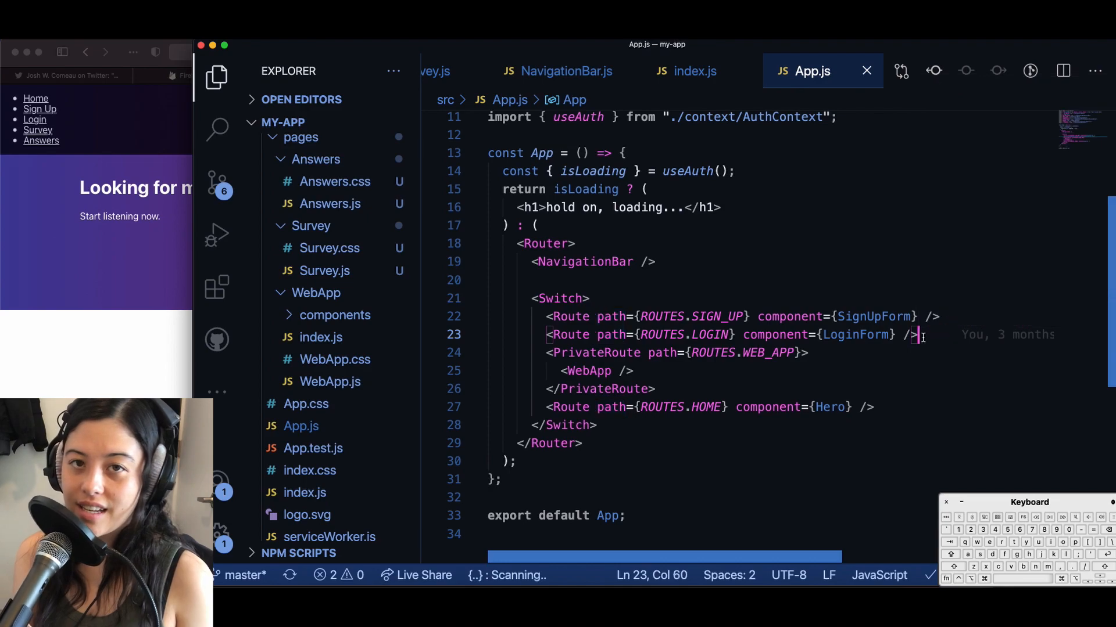
text(Route pat)
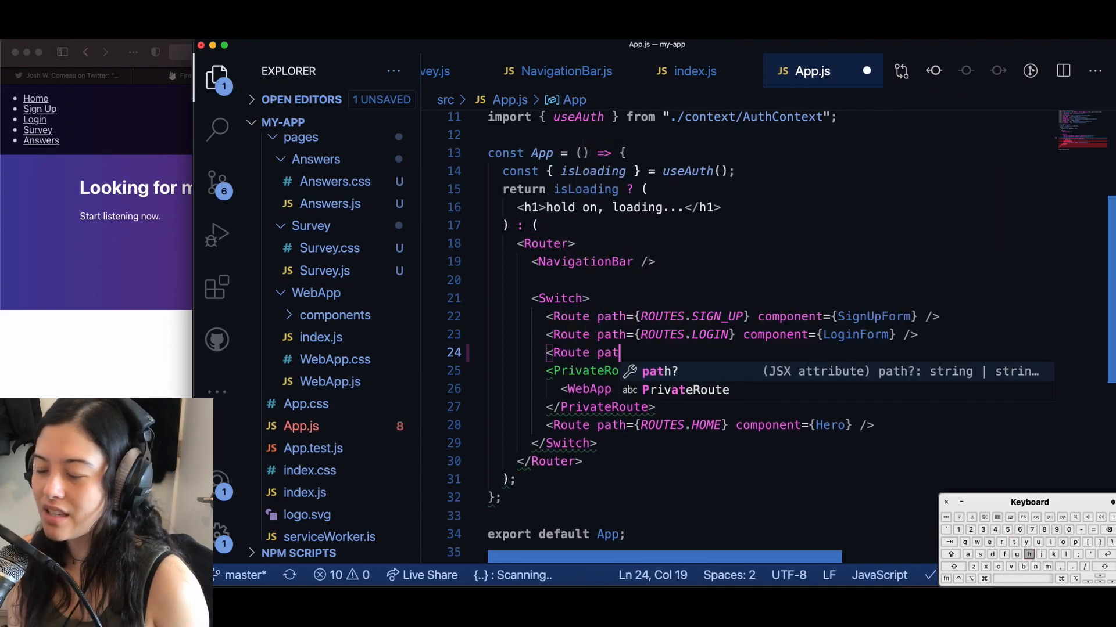
text(={ROUTES.SURVEY} component={)
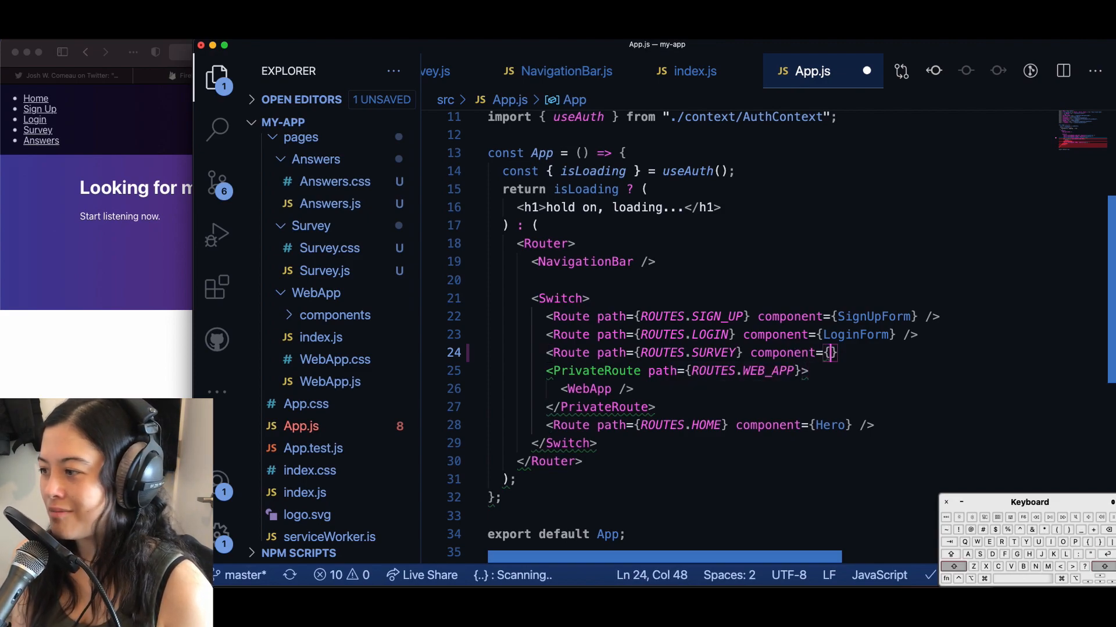
text(Survey)
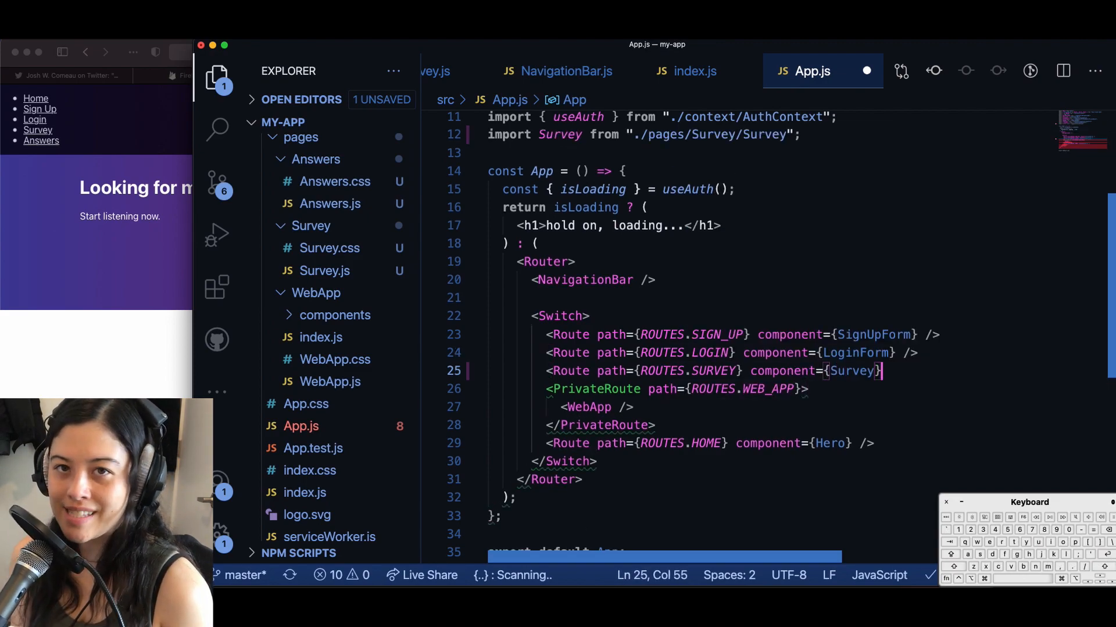
text(<Route path=)
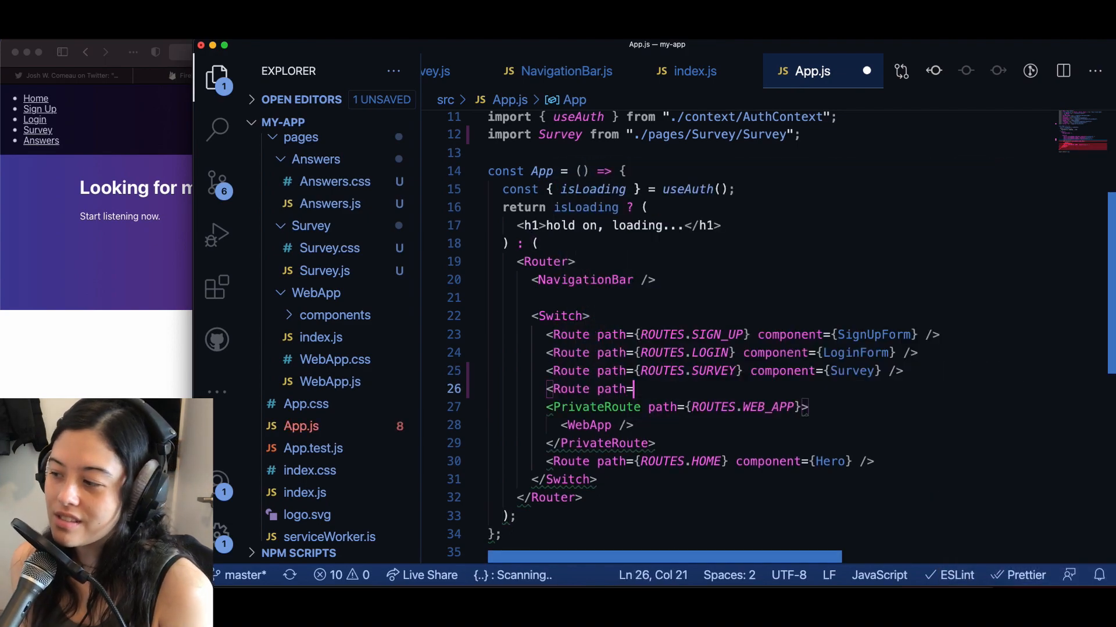
text({ROUTES.ANSWERS} component)
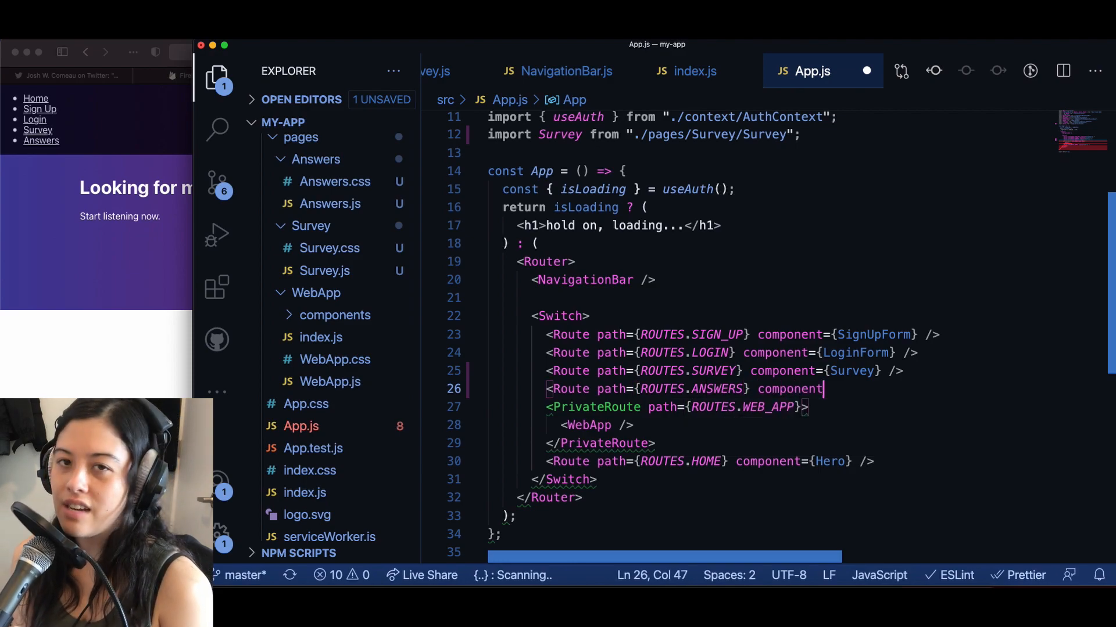
text(={)
text(import)
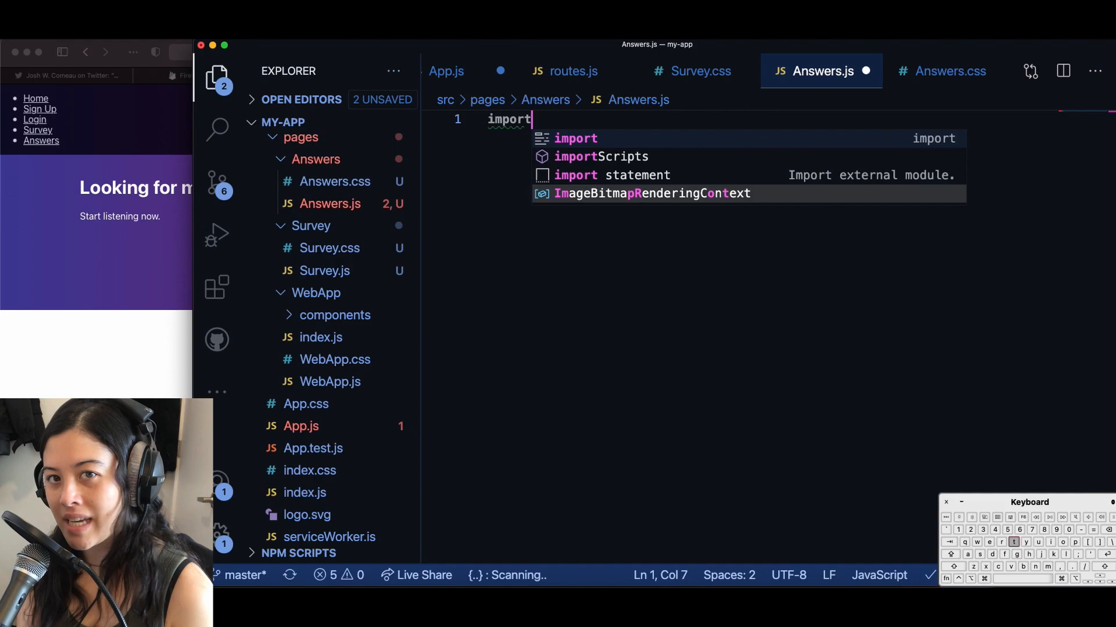
Step: Write Answers.js importing React and Answers.css, rendering an 'Answers:' heading, exported by default
text(React from 'react";)
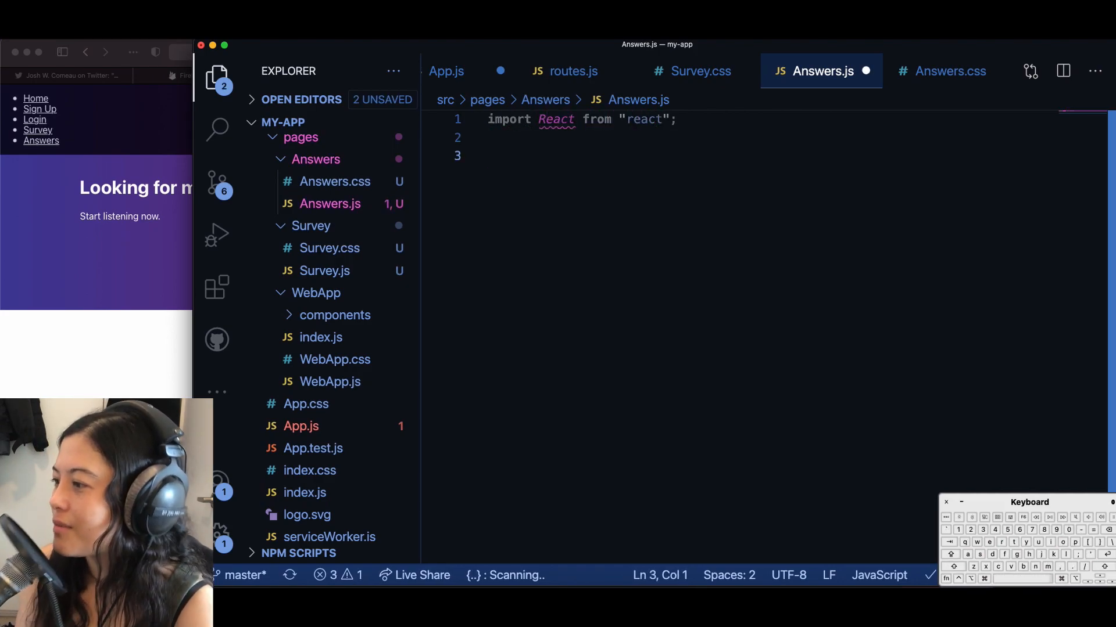
text(const An)
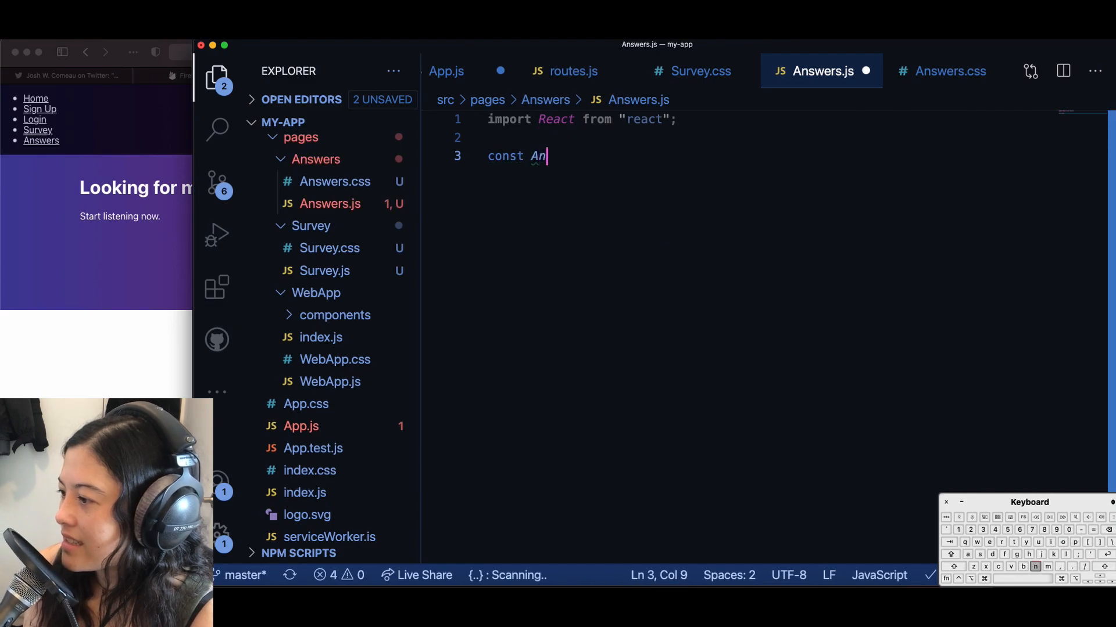
text(swers = () => {)
text(return <)
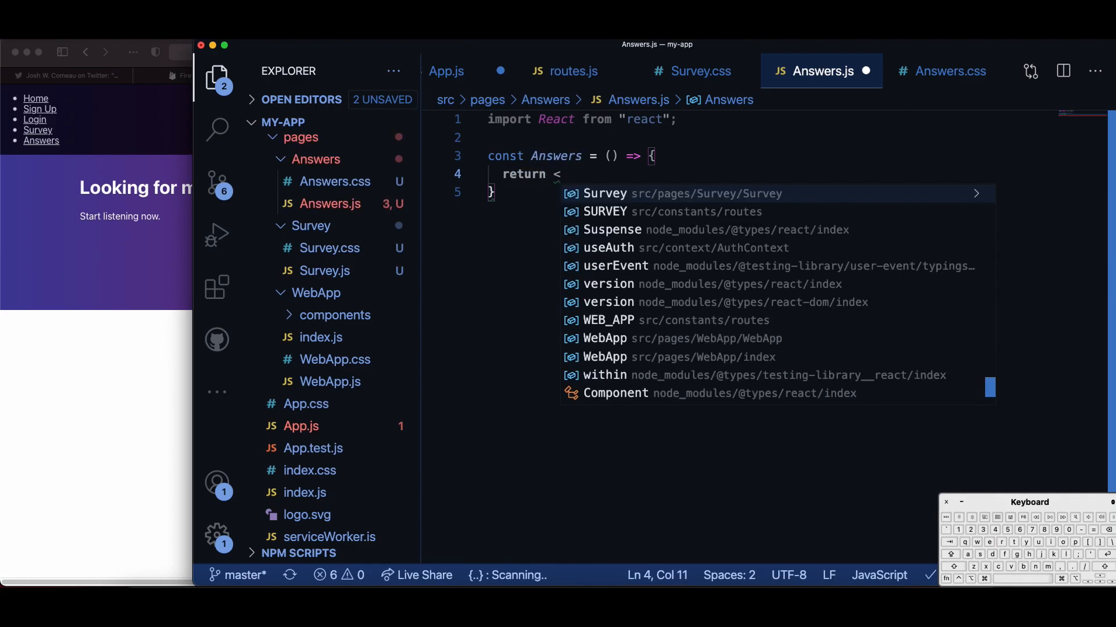
text(h1>Answers</h1>)
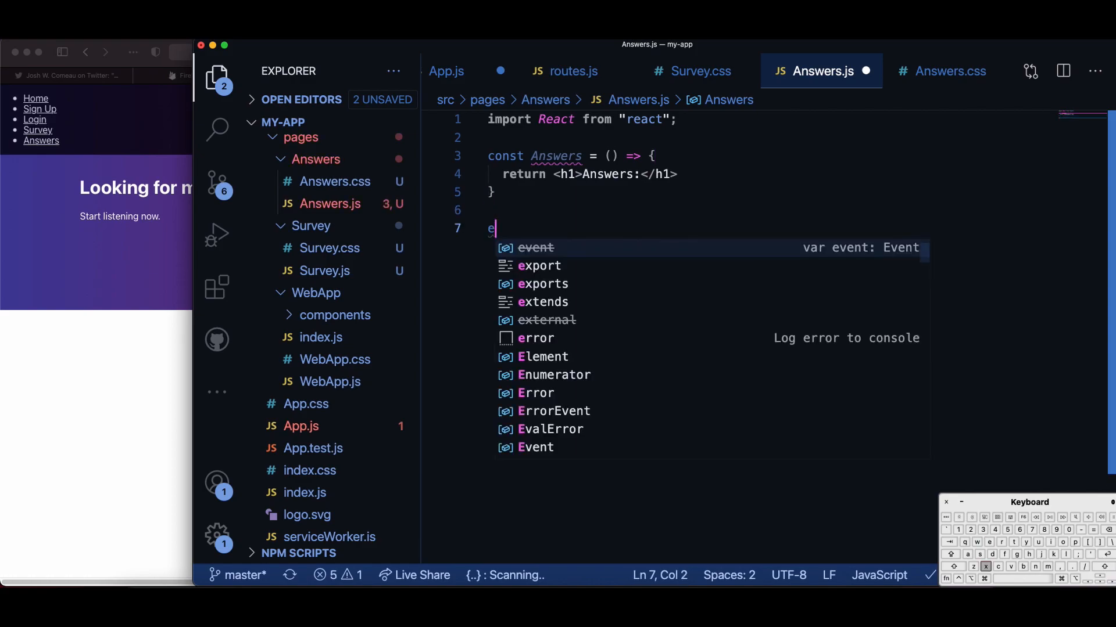
text(xport default Answers;)
click(769, 138)
text(import)
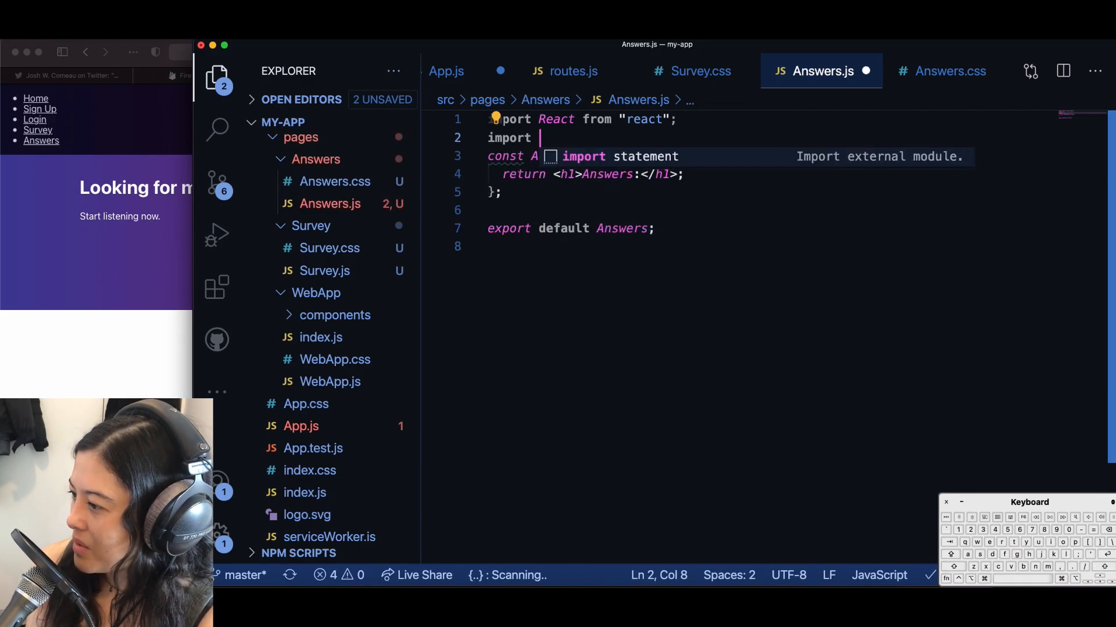
text("./An)
text(width:)
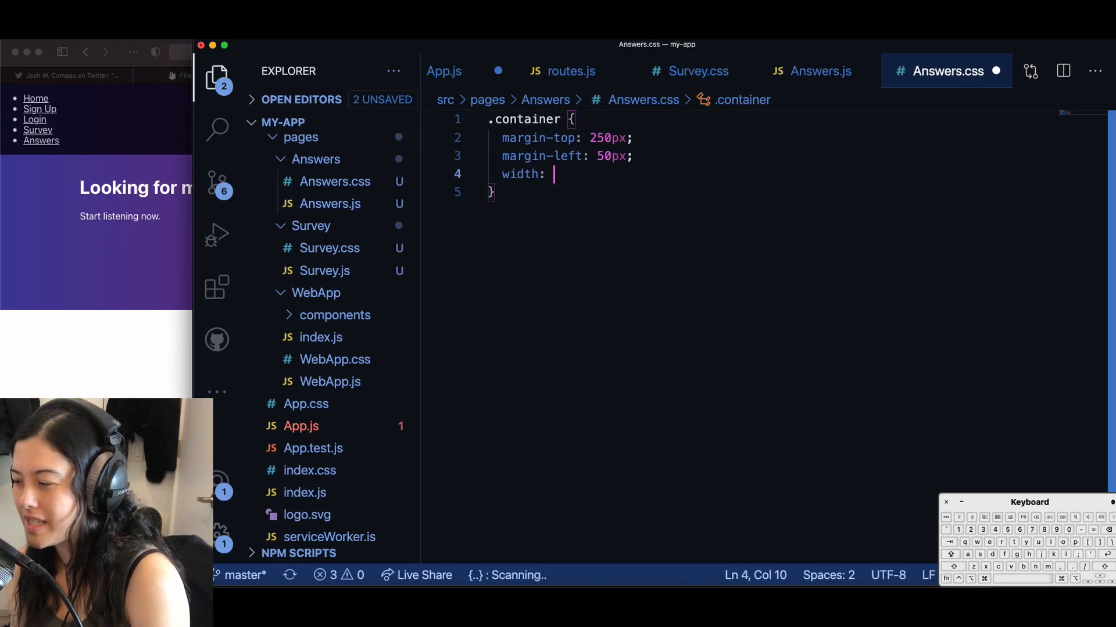
Step: Give the container 50% width in Answers.css and wrap the heading in div.container
text(50%;)
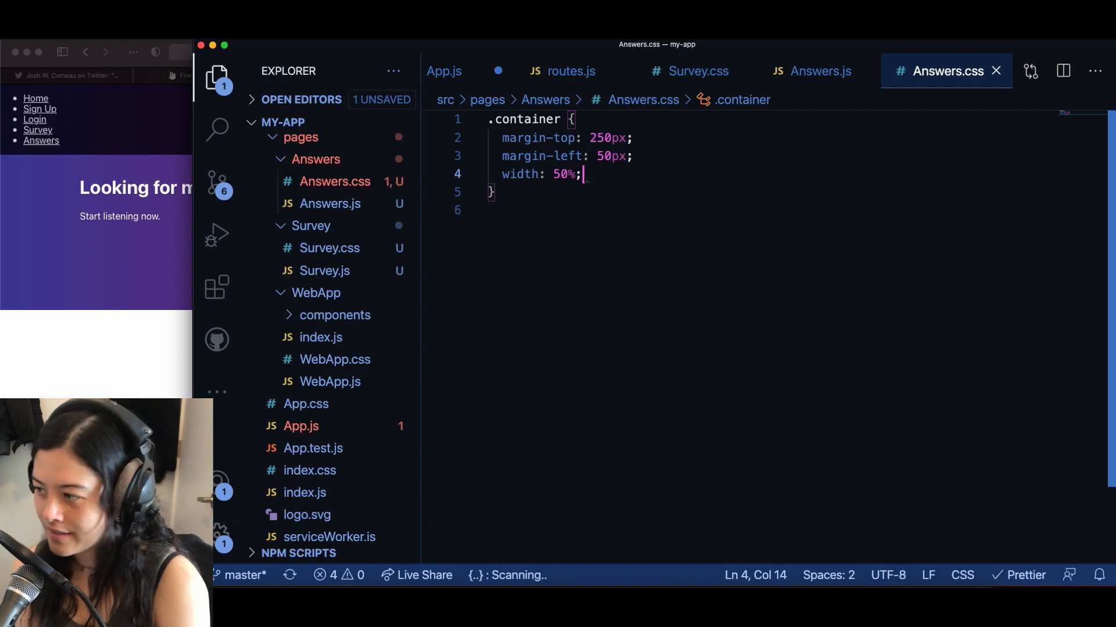
click(819, 71)
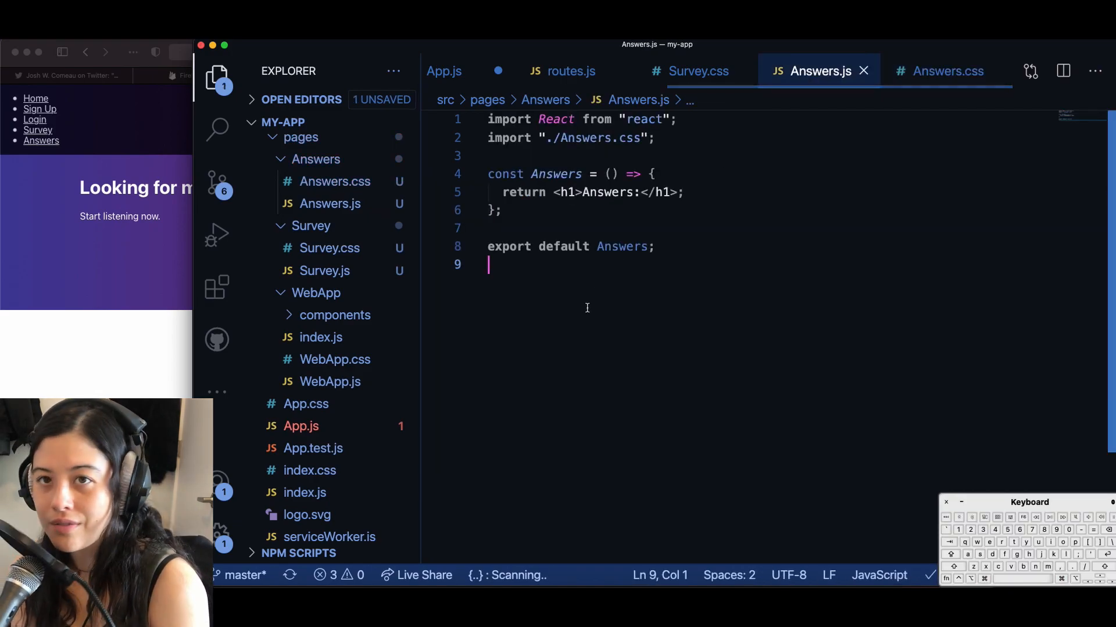
text(<div className="container"></div>)
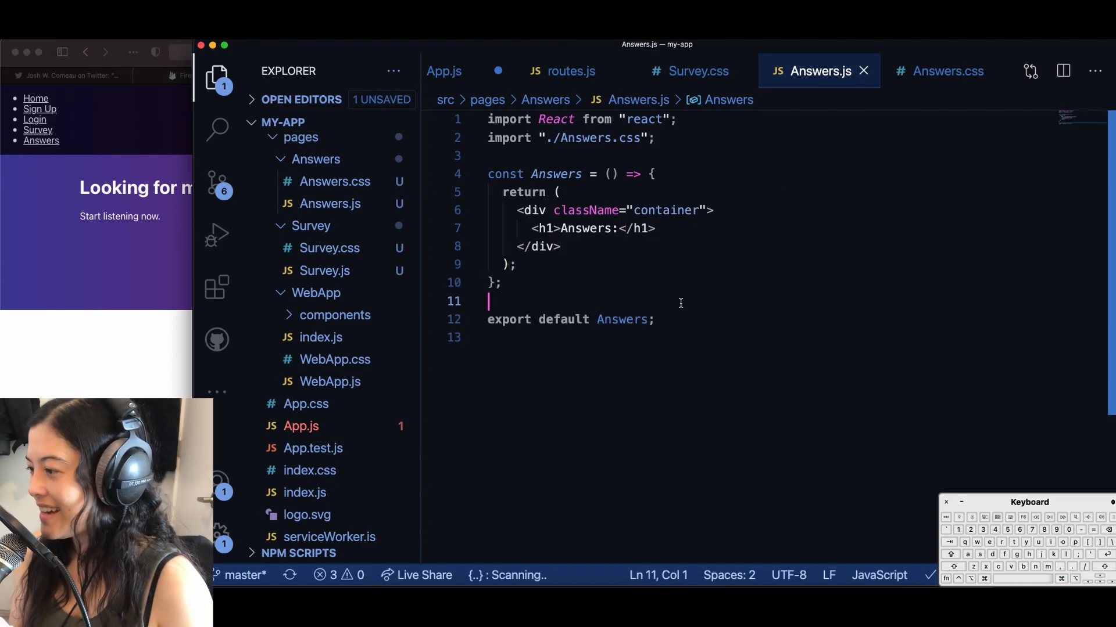
click(560, 247)
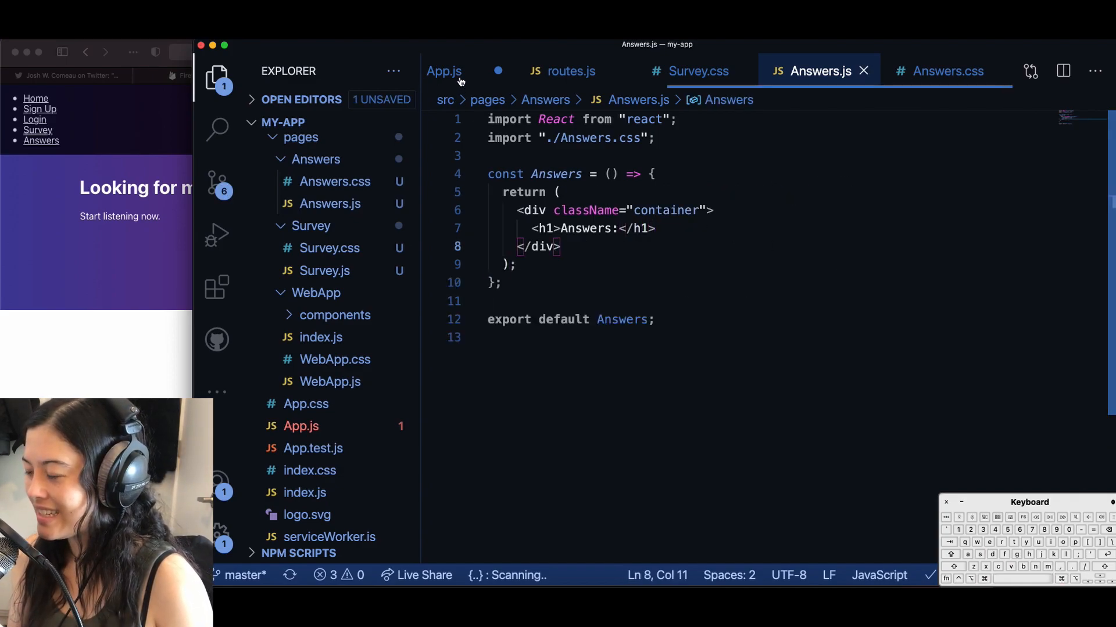
Step: Route ROUTES.ANSWERS to the imported Answers page, move the useAuth import up, and save App.js
click(444, 71)
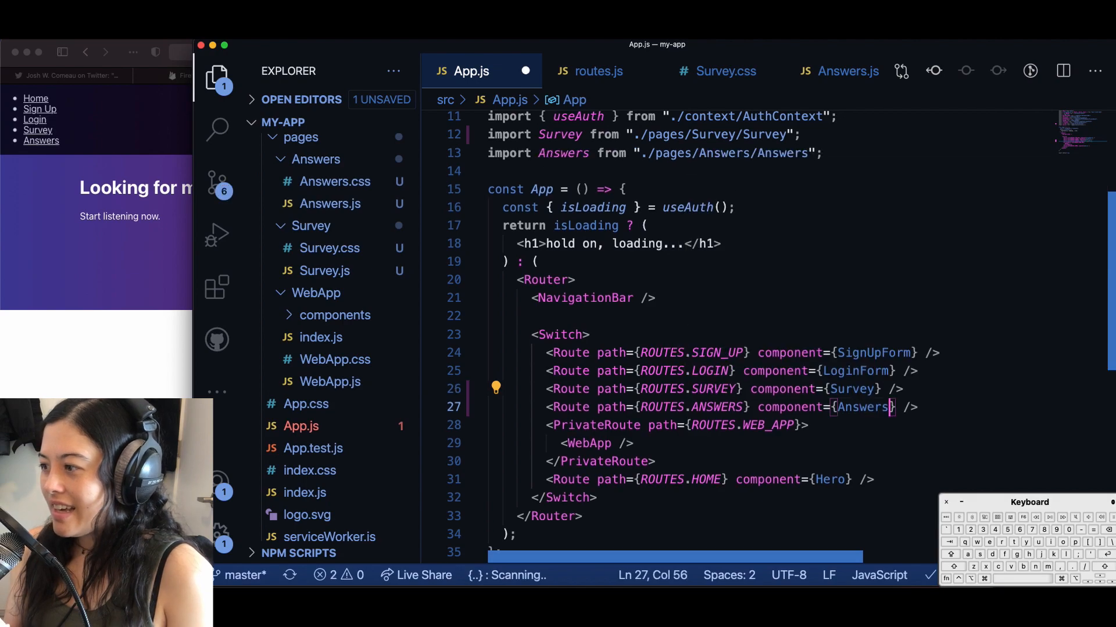
scroll(up, 3)
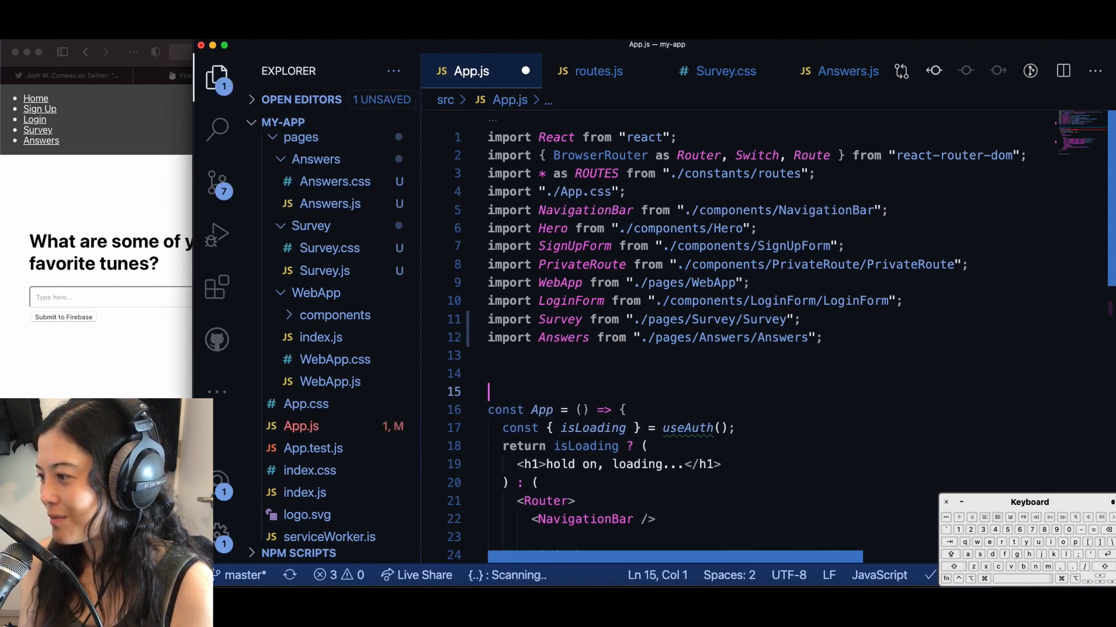
text(import { useAuth } from "./context/AuthContext";)
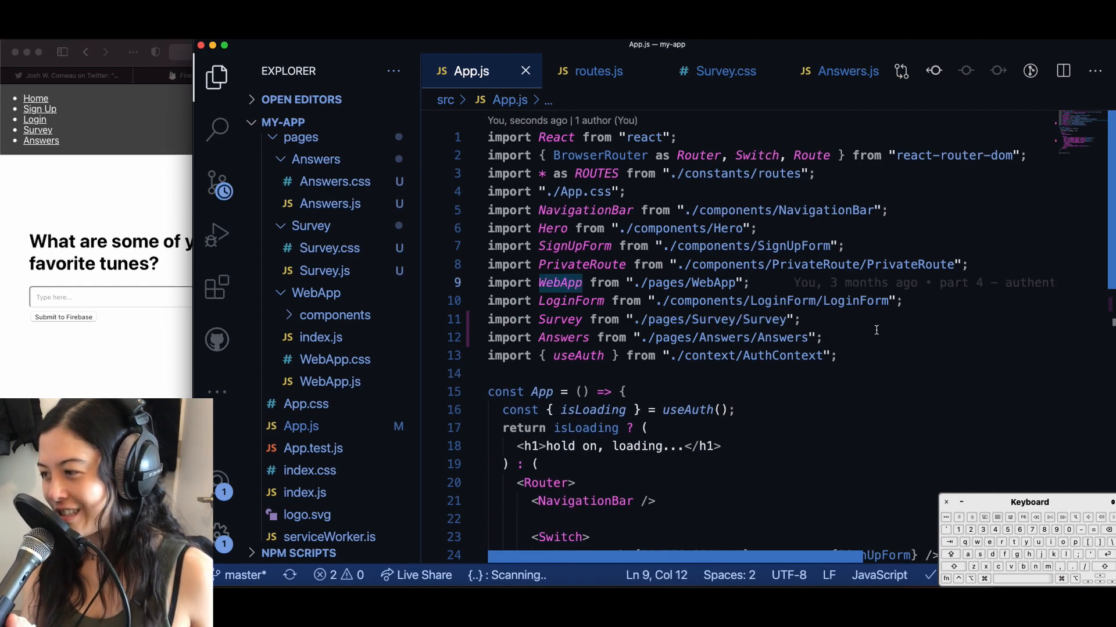
click(605, 264)
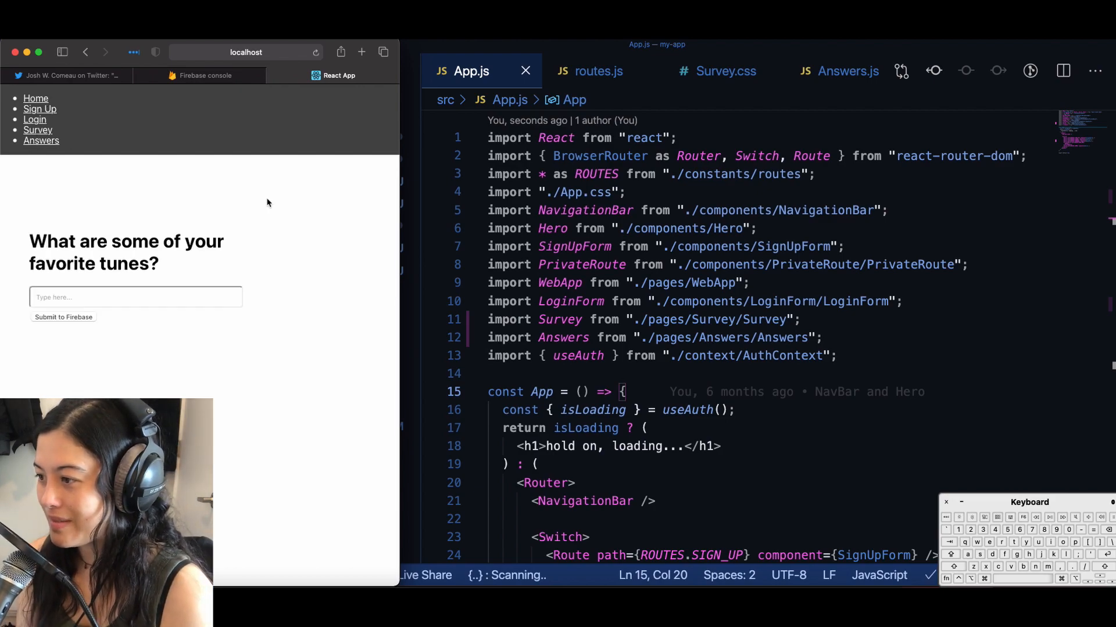
Step: Show Safari's JavaScript console and submit the survey form to log its elements
click(216, 77)
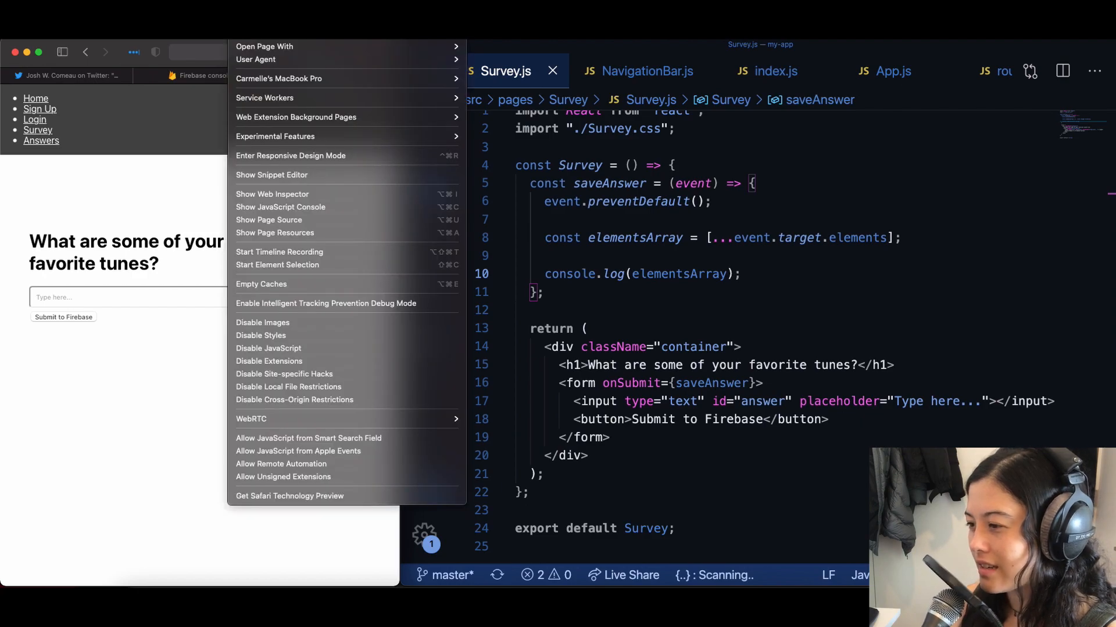
mouse_move(280, 206)
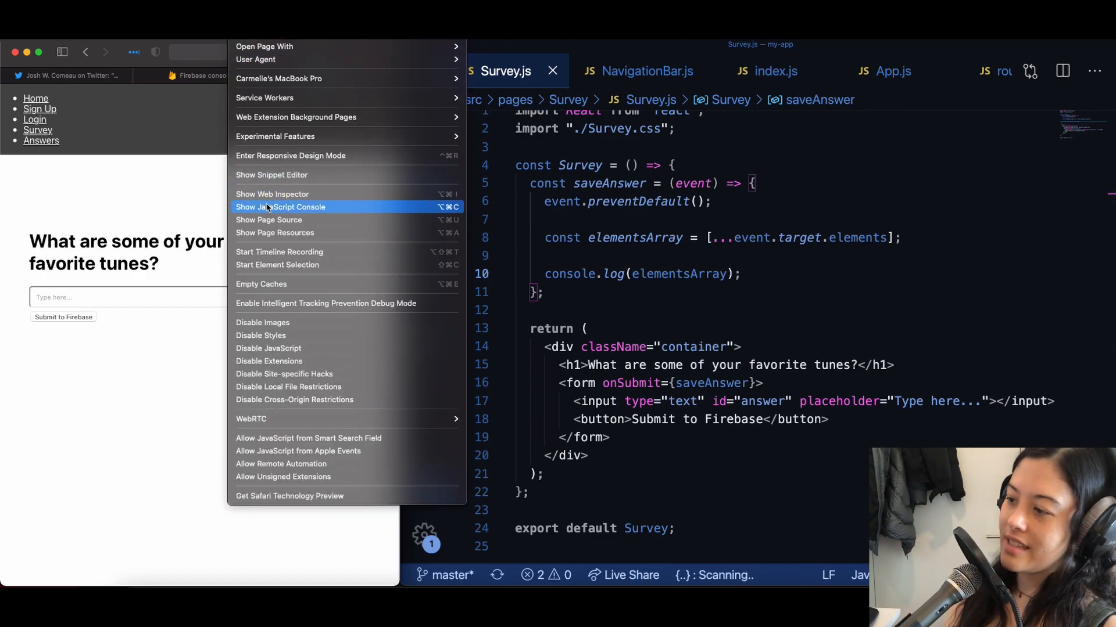
click(280, 207)
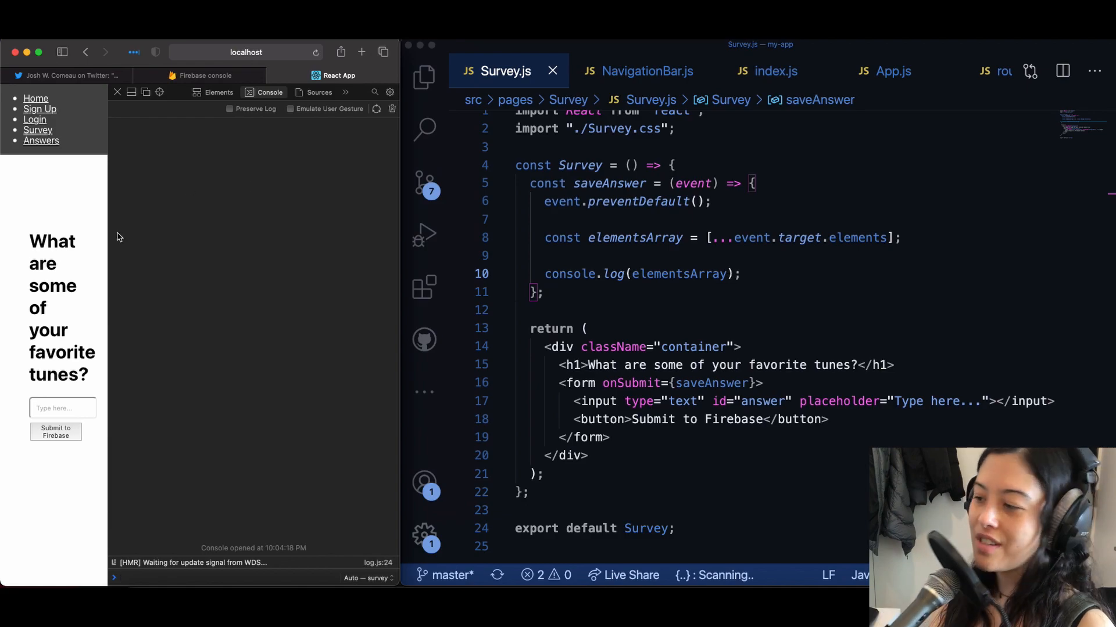
click(55, 432)
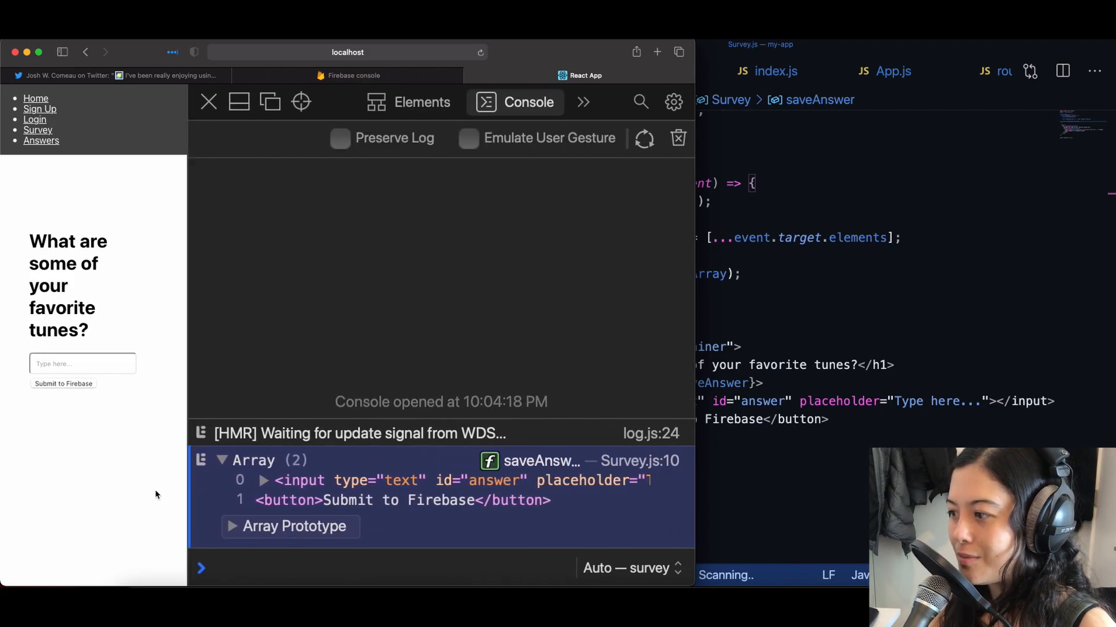
mouse_move(694, 507)
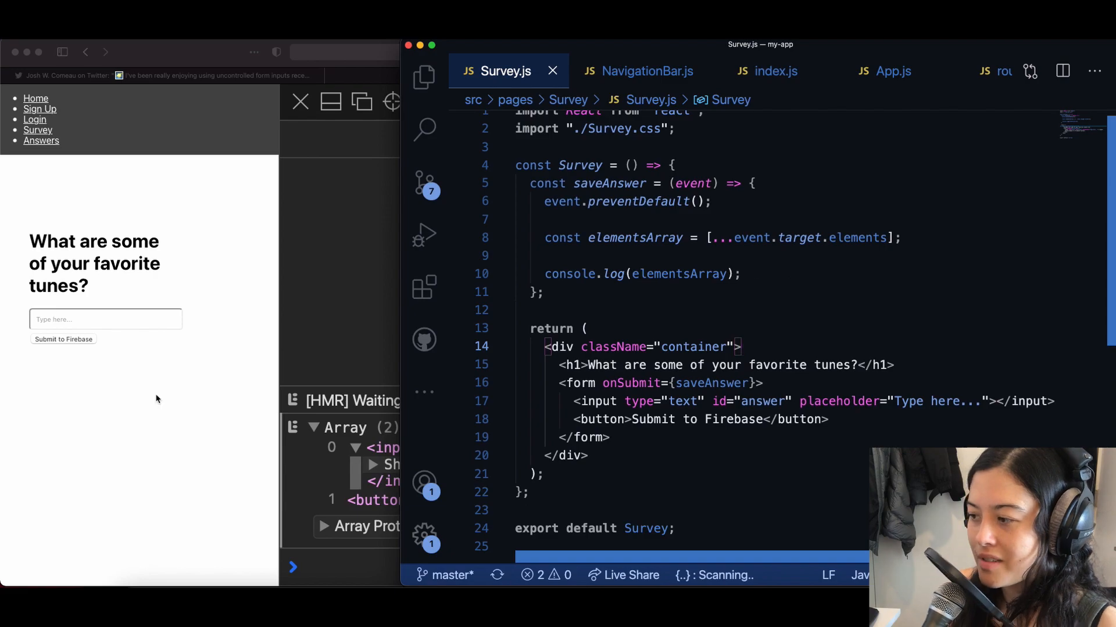
Step: Start const formData = elementsArray.reduce with an accumulator callback in saveAnswer
text(const)
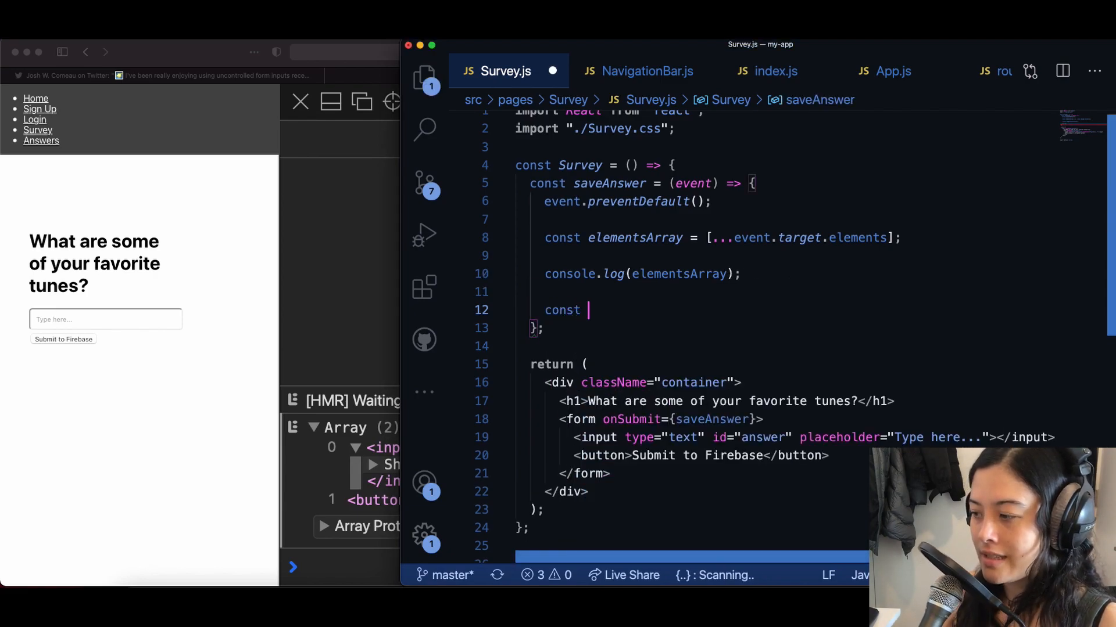
text(formData)
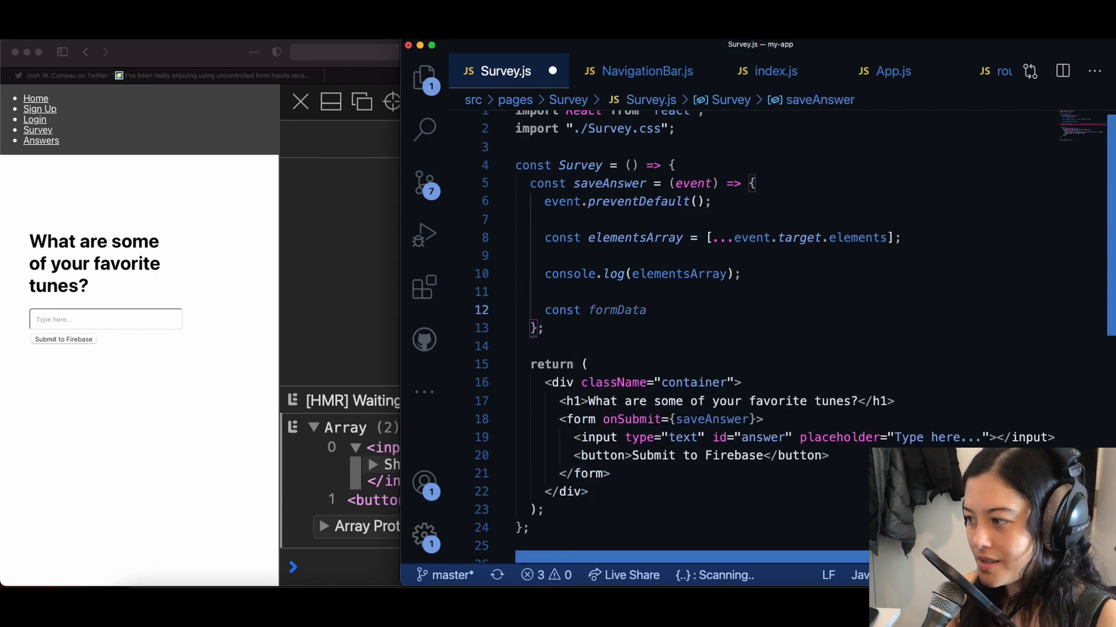
text(= elementsArray.reduce)
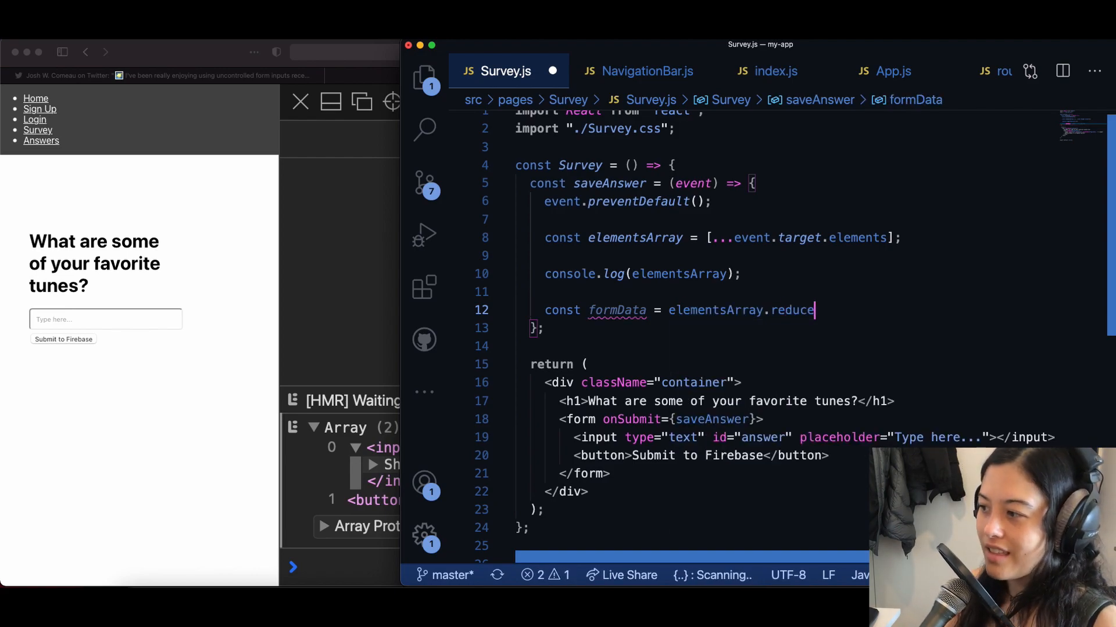
text(()
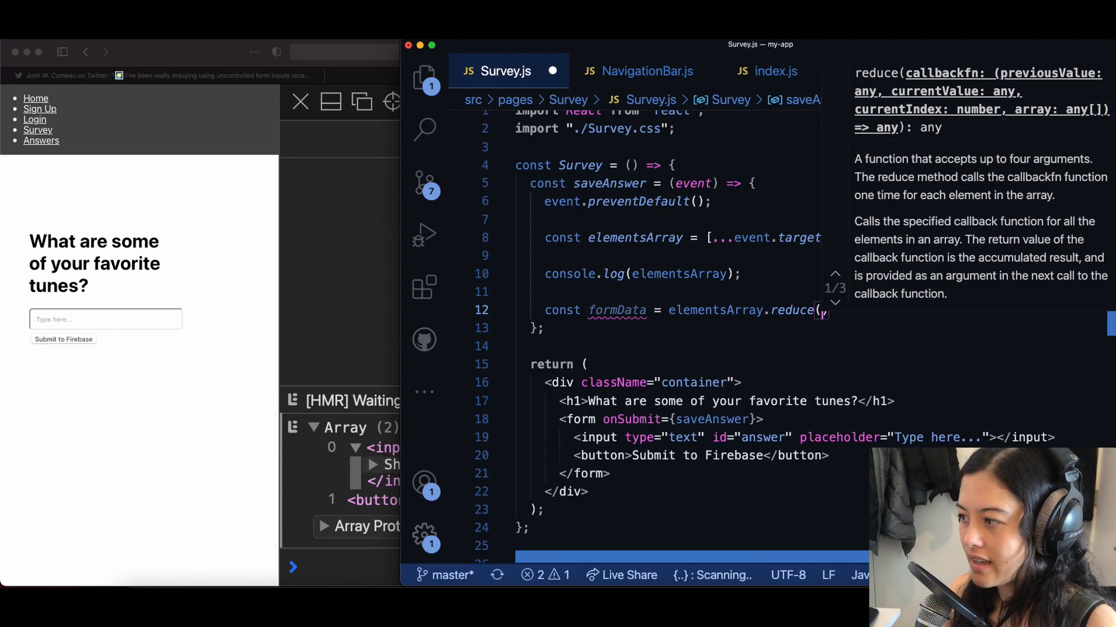
text((accumulator, currentValue)
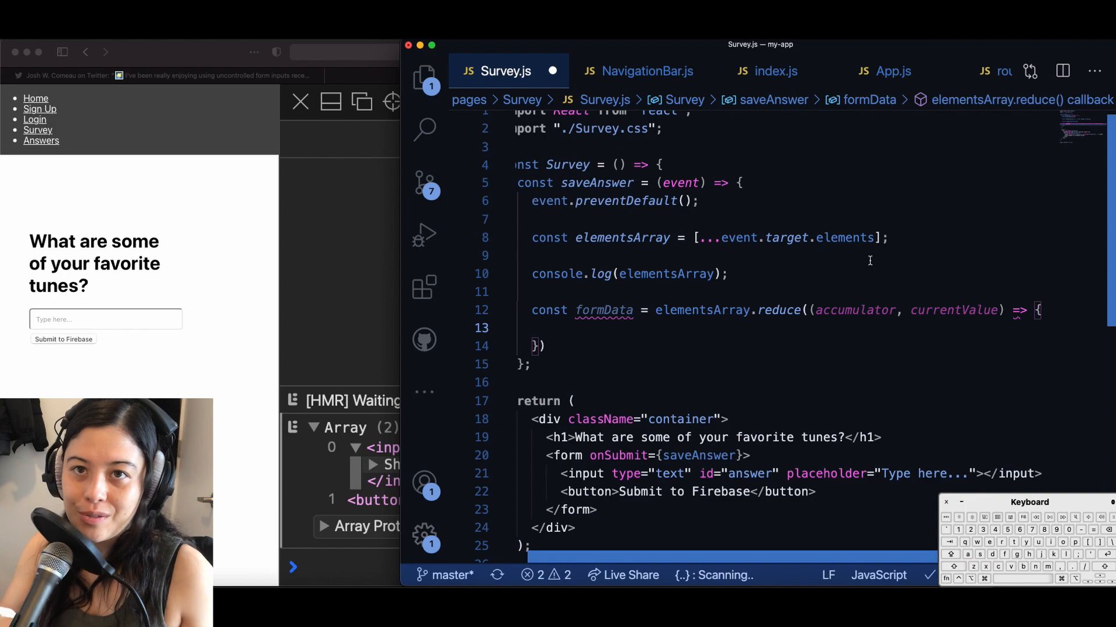
mouse_move(852, 311)
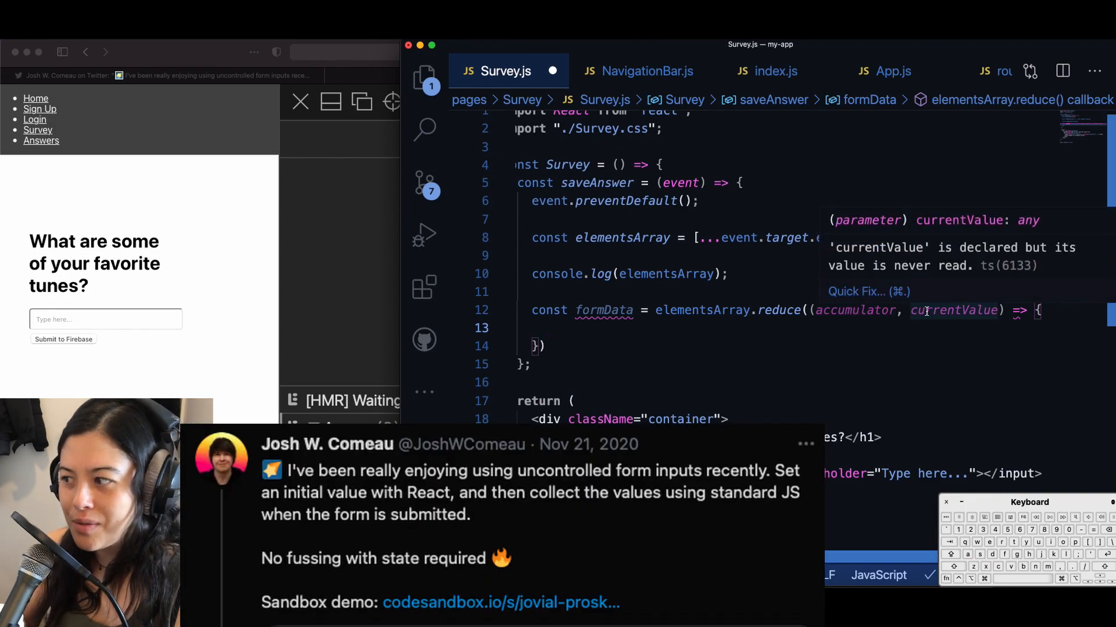
text(if)
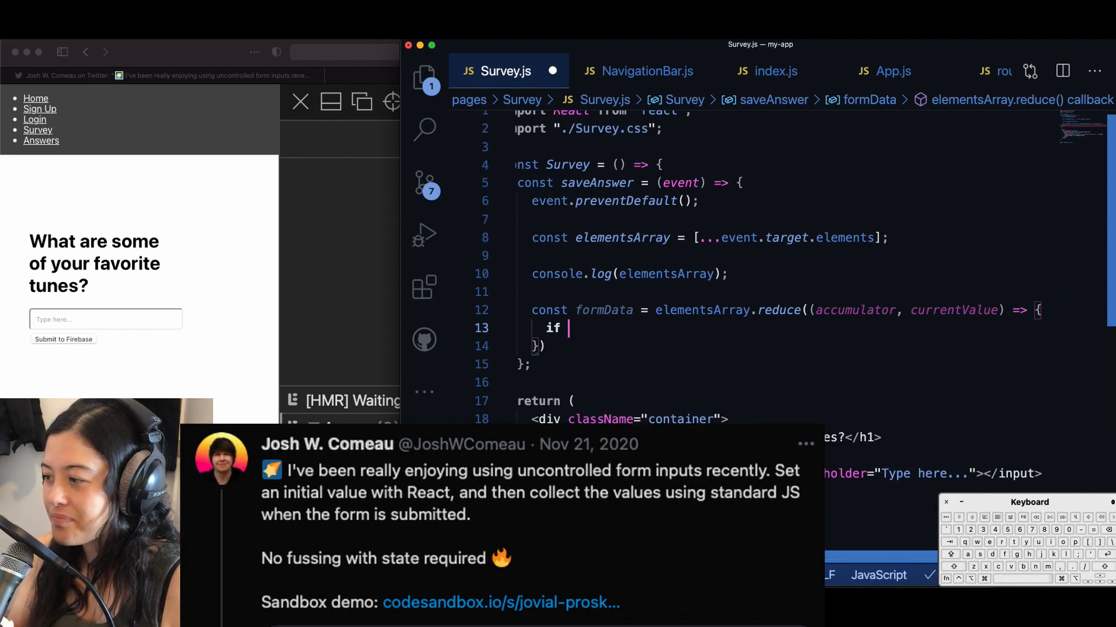
Step: Map each element's id to its value, return the accumulator, and log { formData }
text((currentValue.)
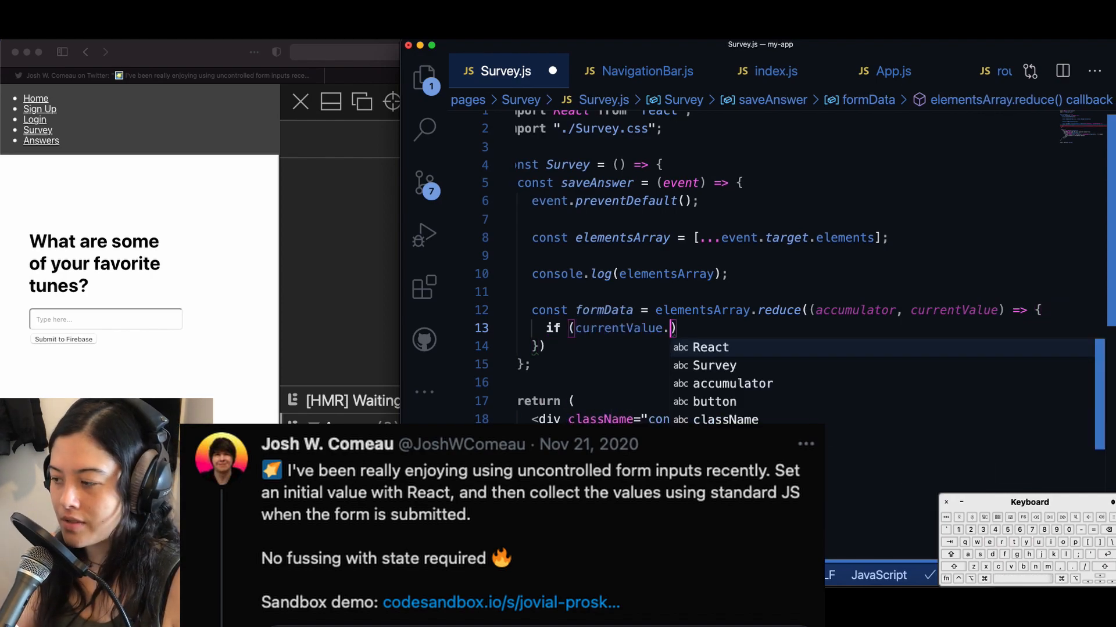
text(id))
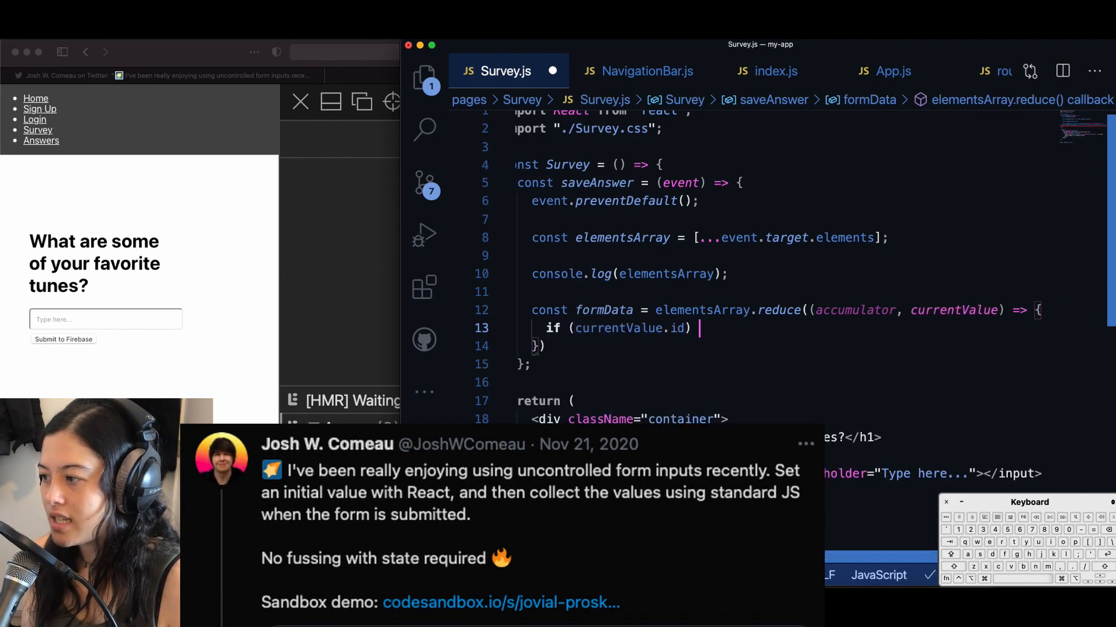
text({)
text(accumulator)
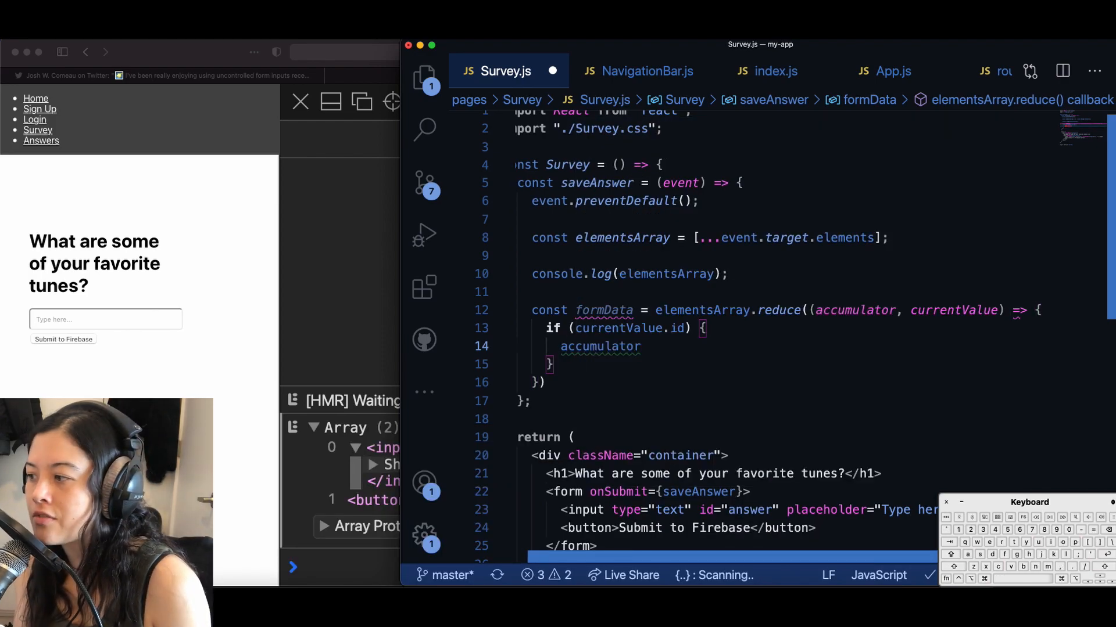
text([currentValue.id)
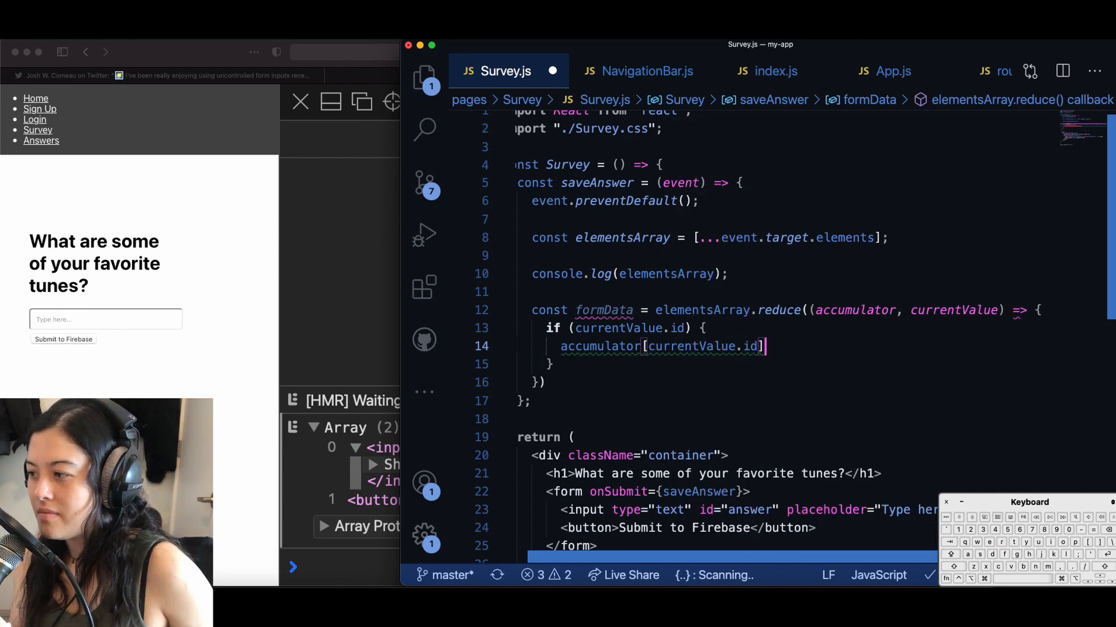
text(= currentValue.value;)
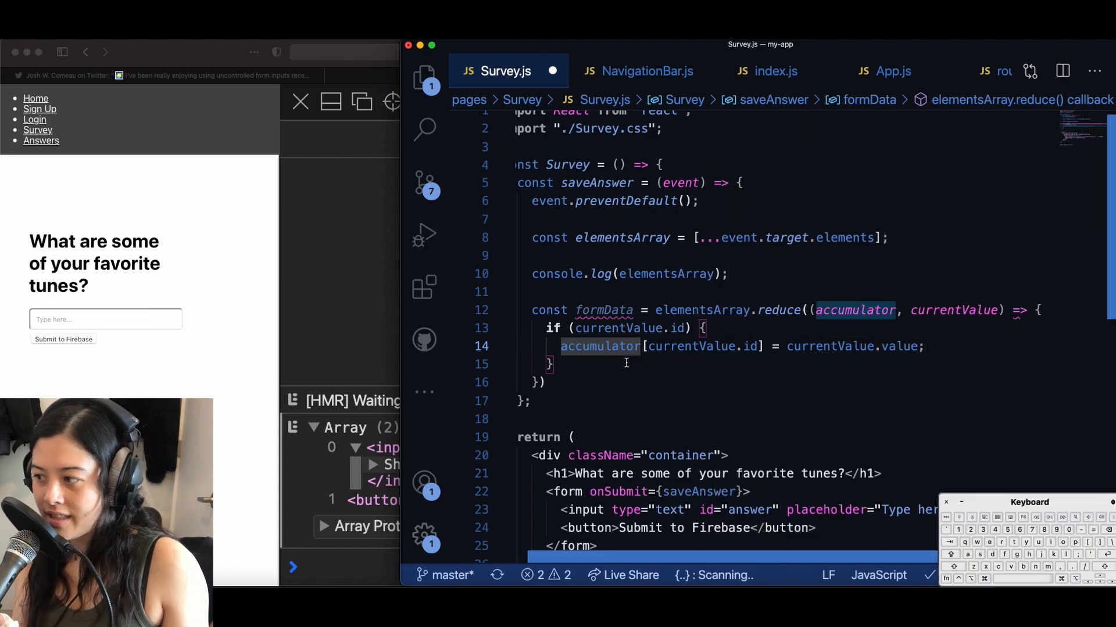
text(return accumulator;)
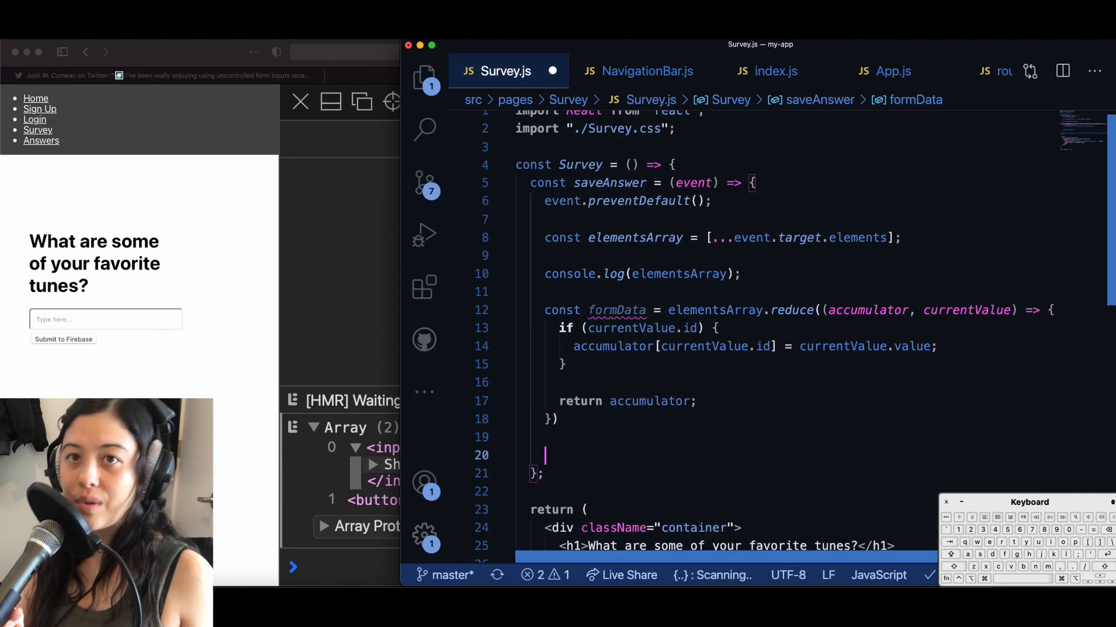
text(console.log({formData });)
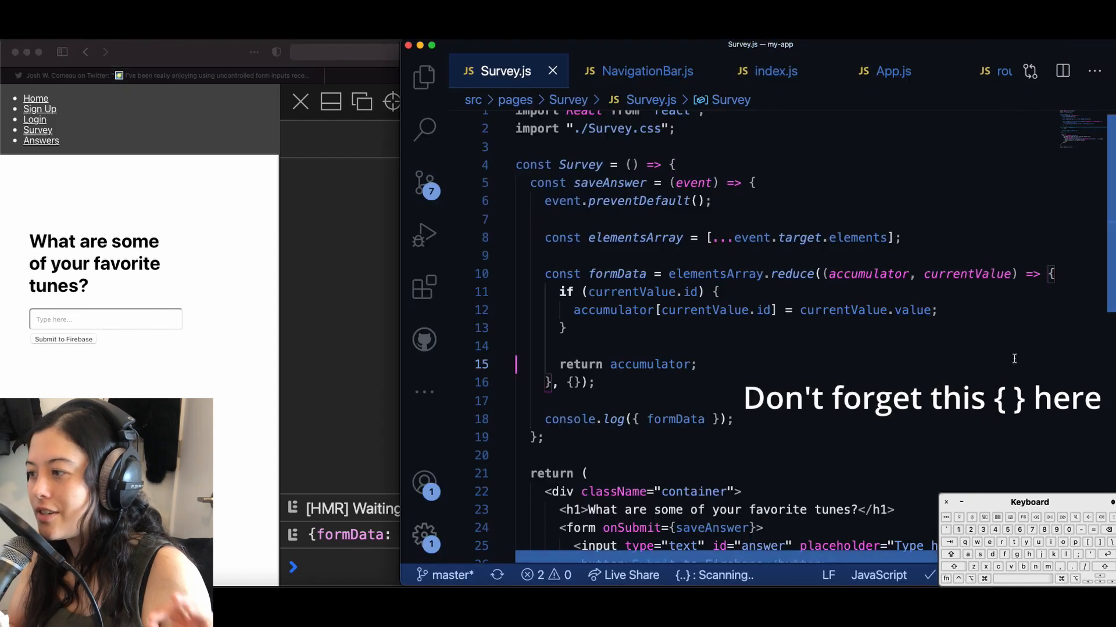
click(570, 382)
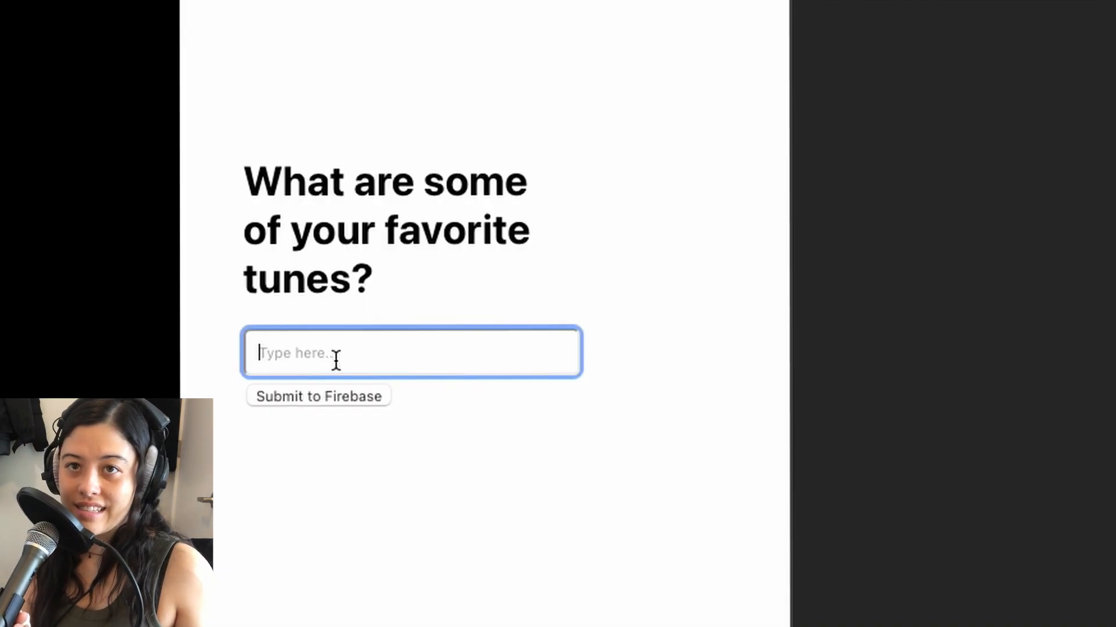
Step: Submit 'answer 12345' through the survey form and check the logged formData
text(answer 12345)
text(d)
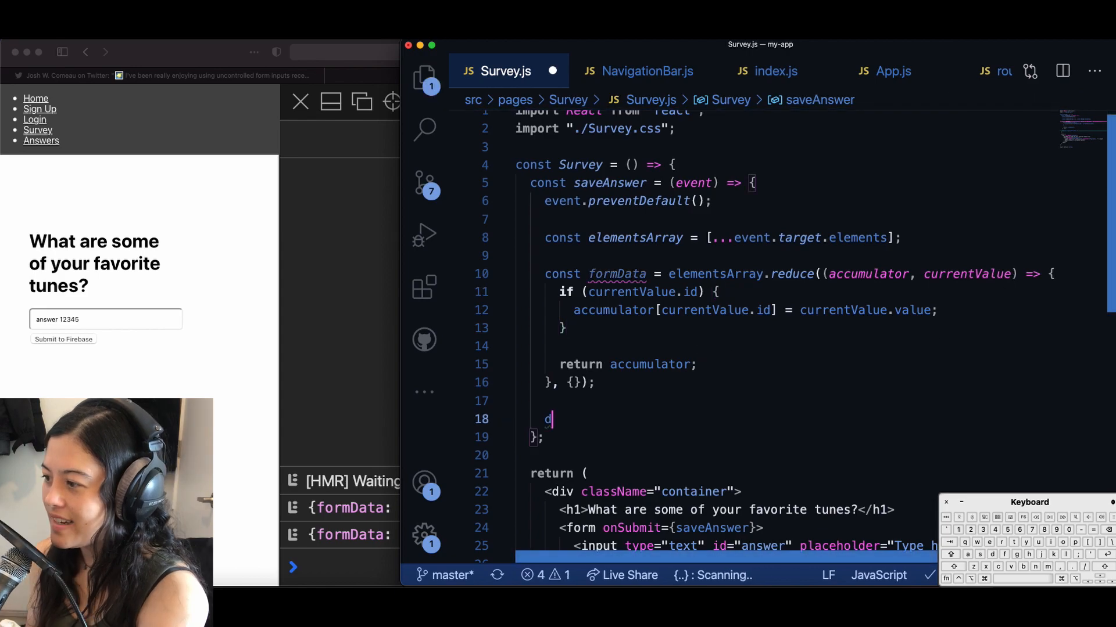
text(ebugger.c)
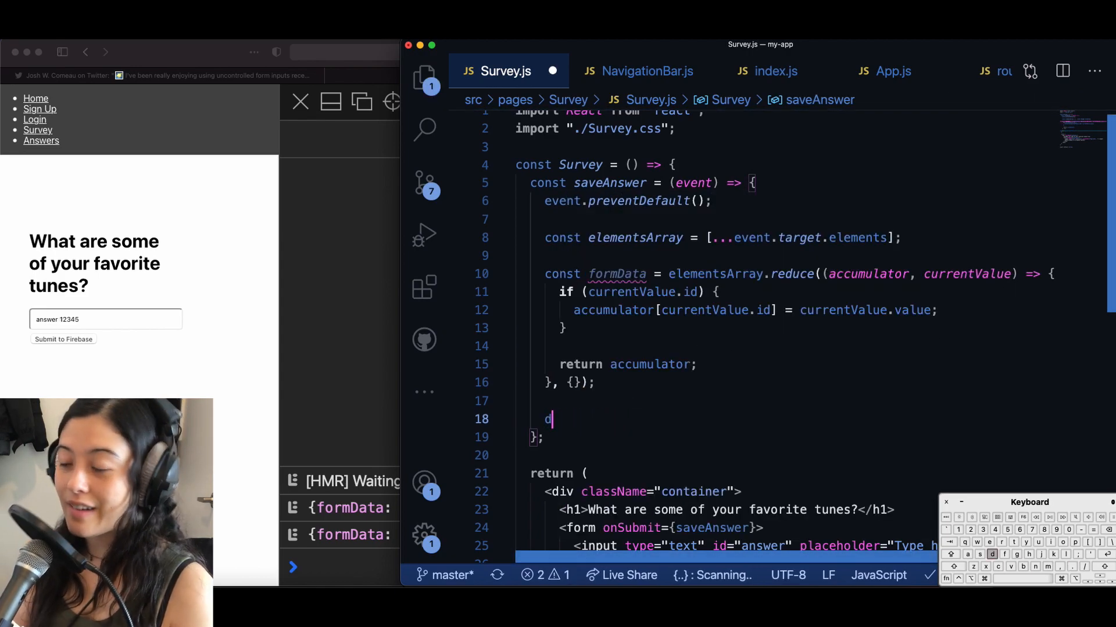
Step: Call db.collection("SurveyResponses").add("hello") in saveAnswer and save Survey.js
text(b)
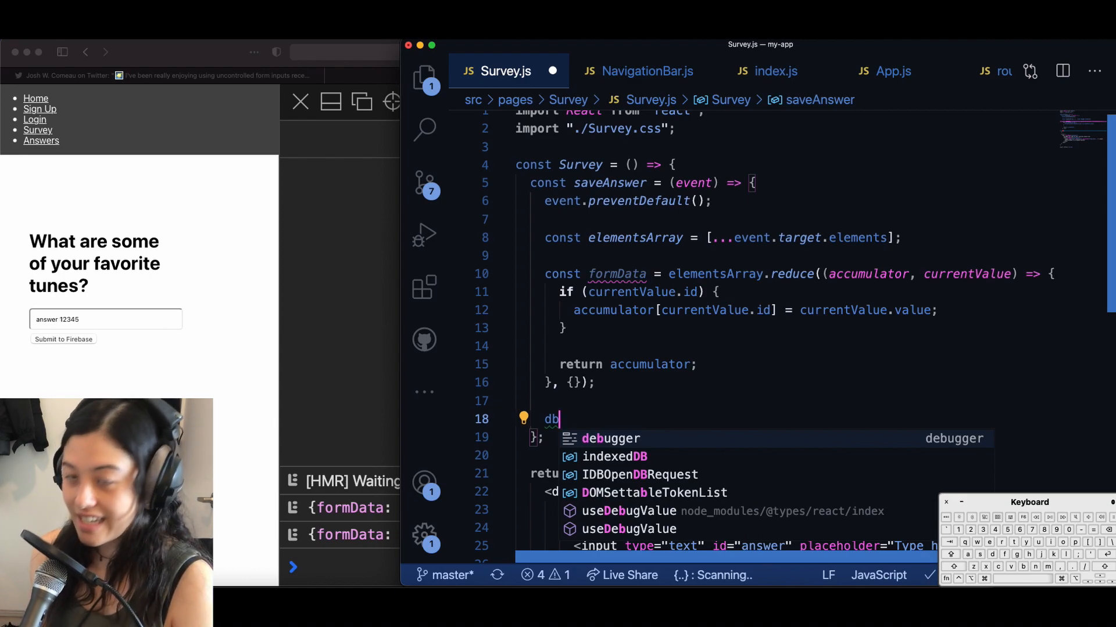
text(.)
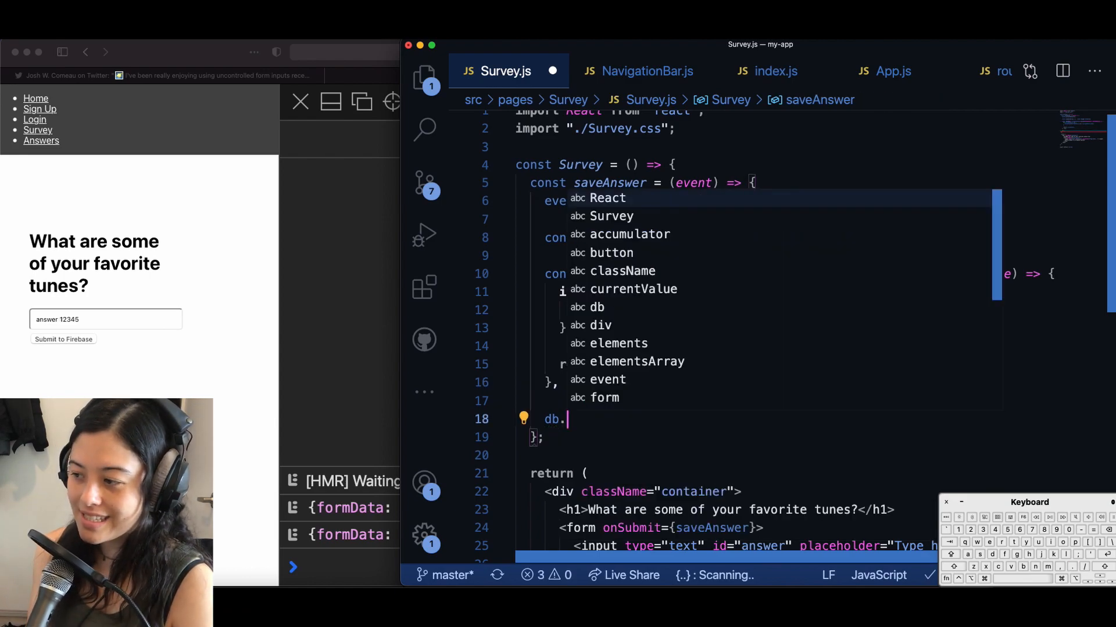
text(collection("Surv)
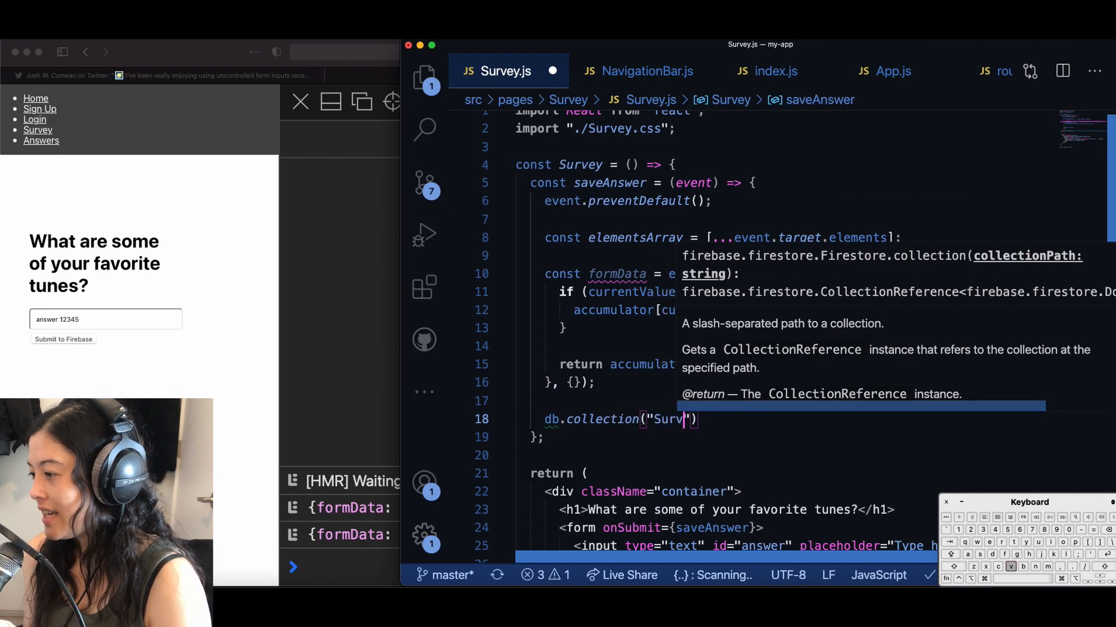
text(eyResponses)
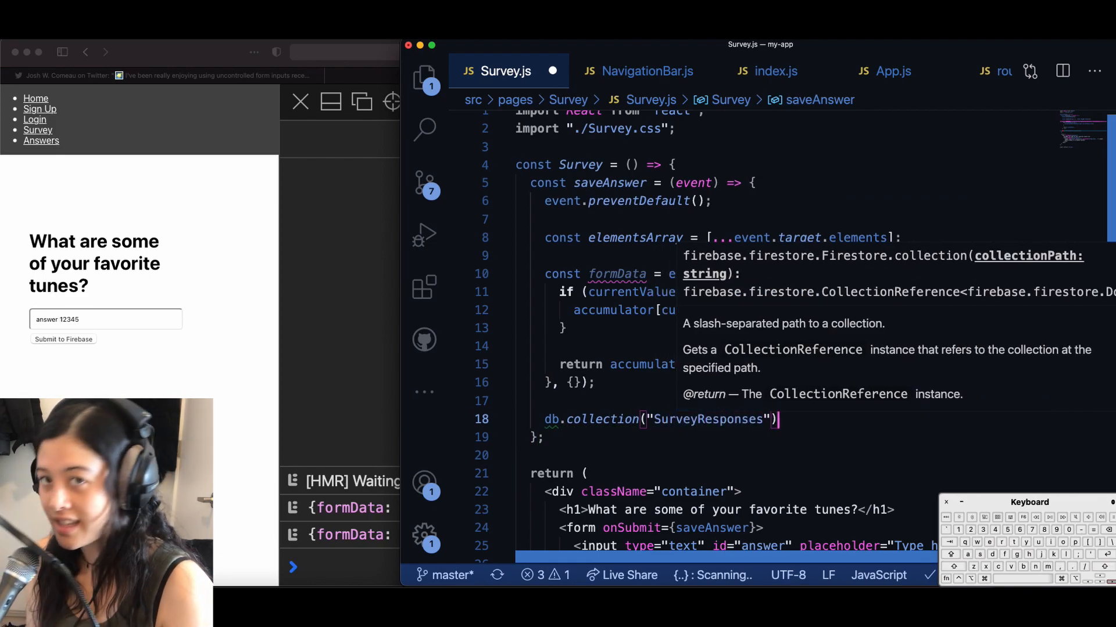
text(.add)
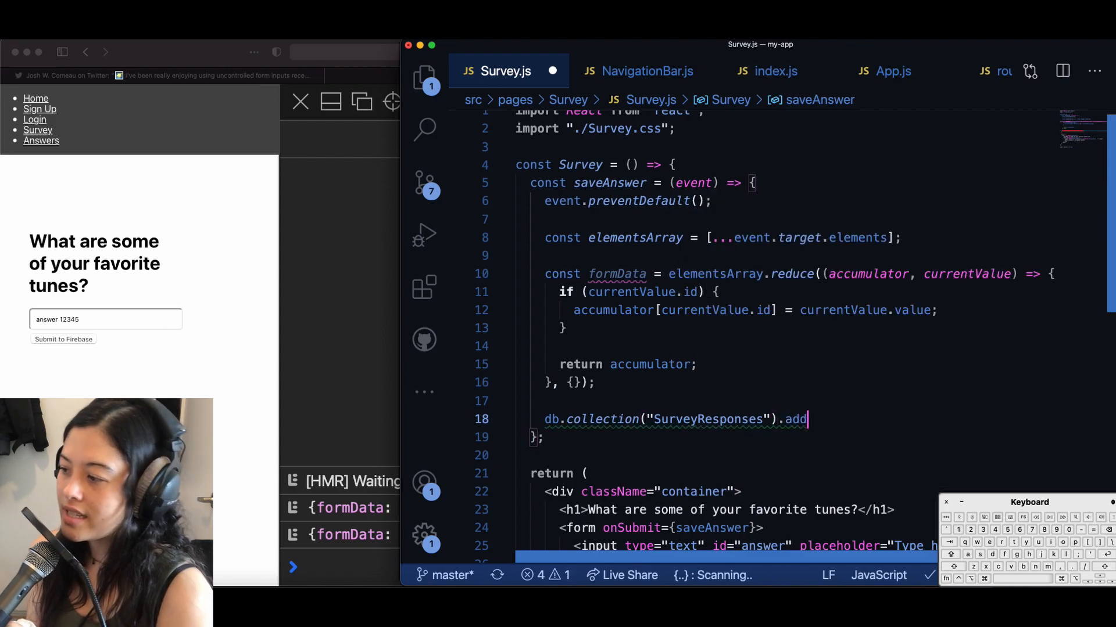
text(("hello");)
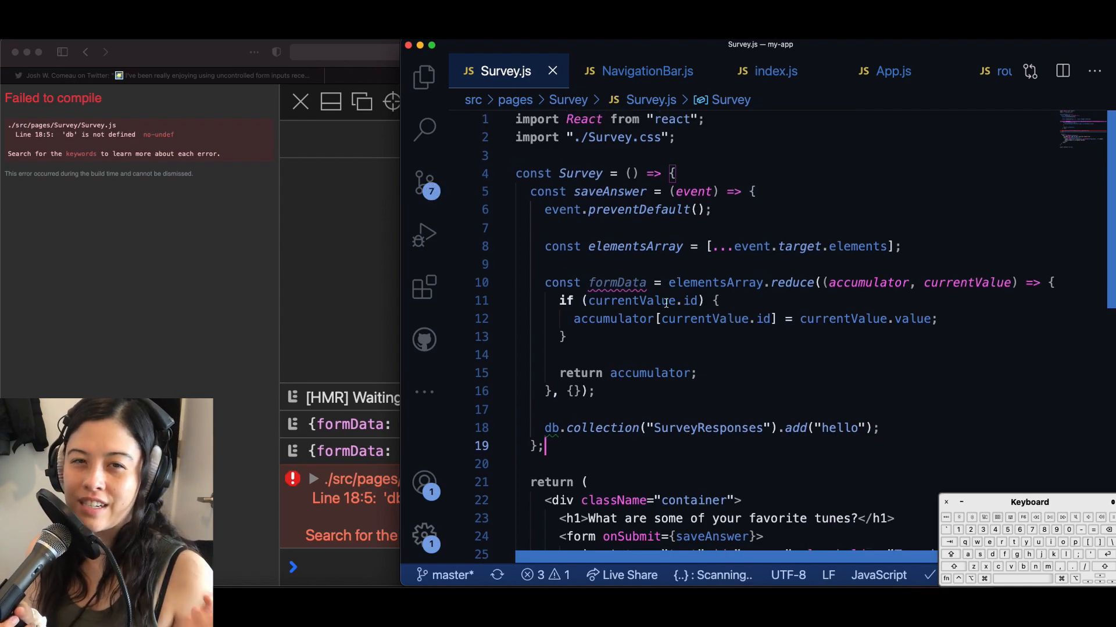
Step: Import { db } from "../../firebase/firebase.config" below the React import in Survey.js
double_click(615, 282)
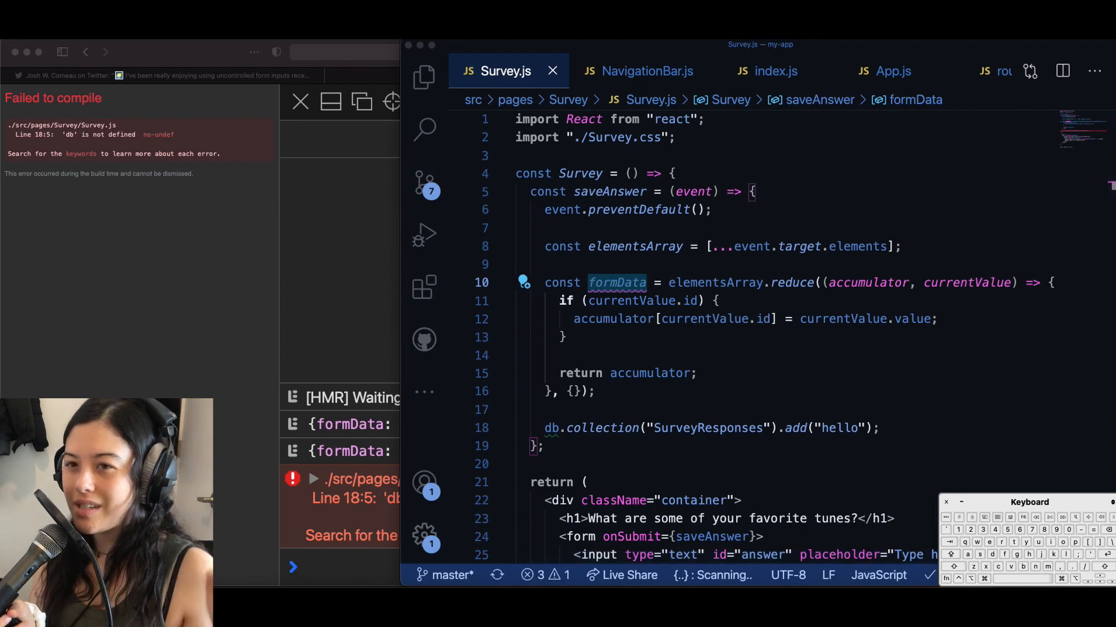
key(enter)
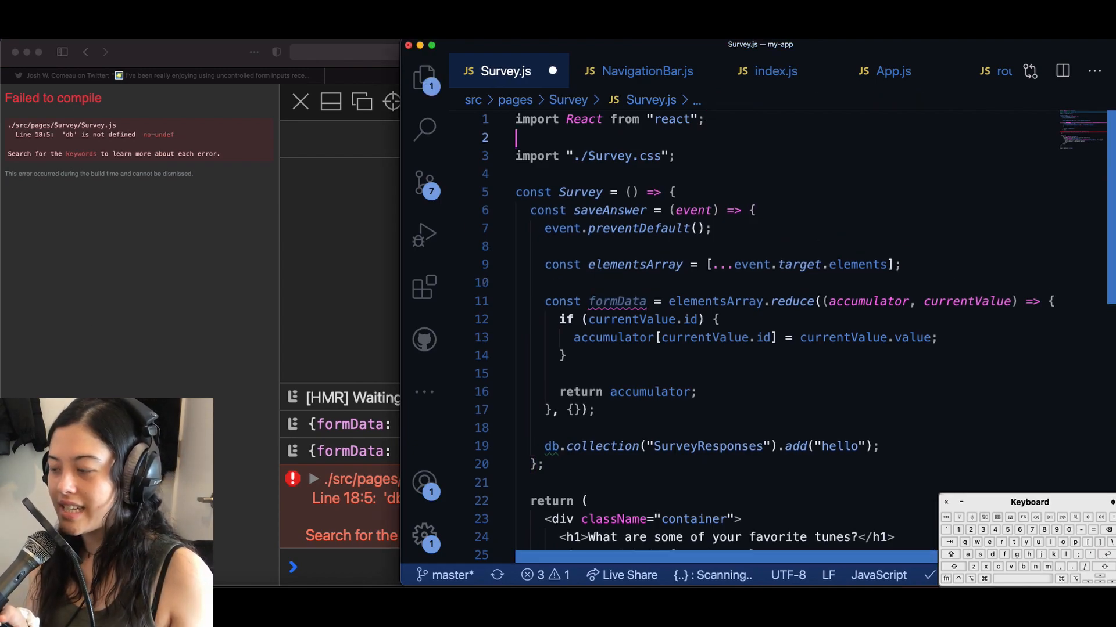
text(import)
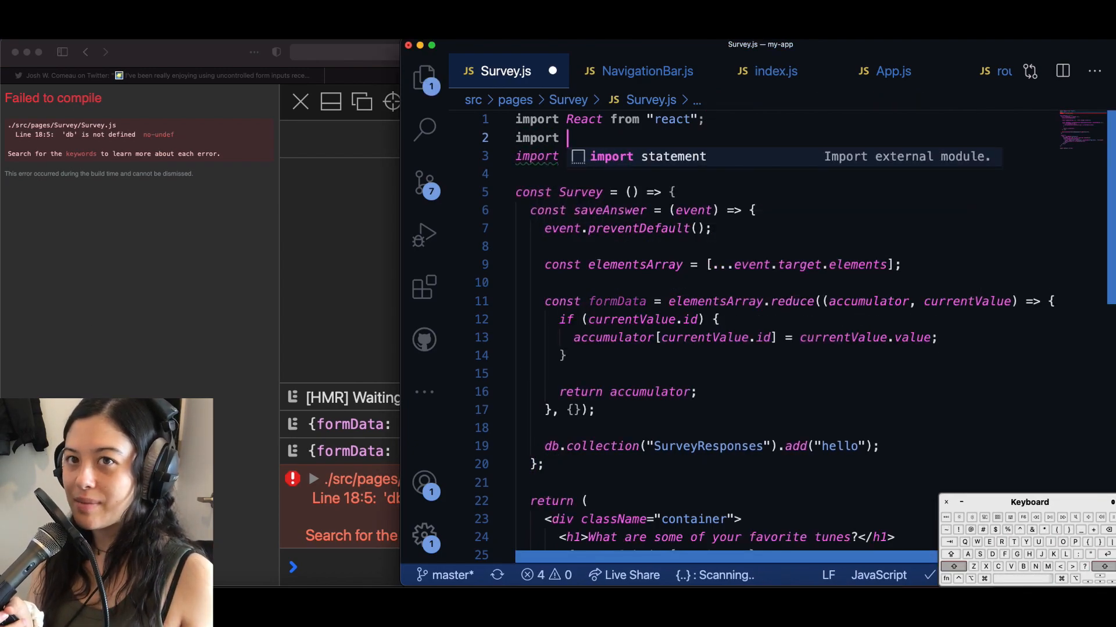
text({db)
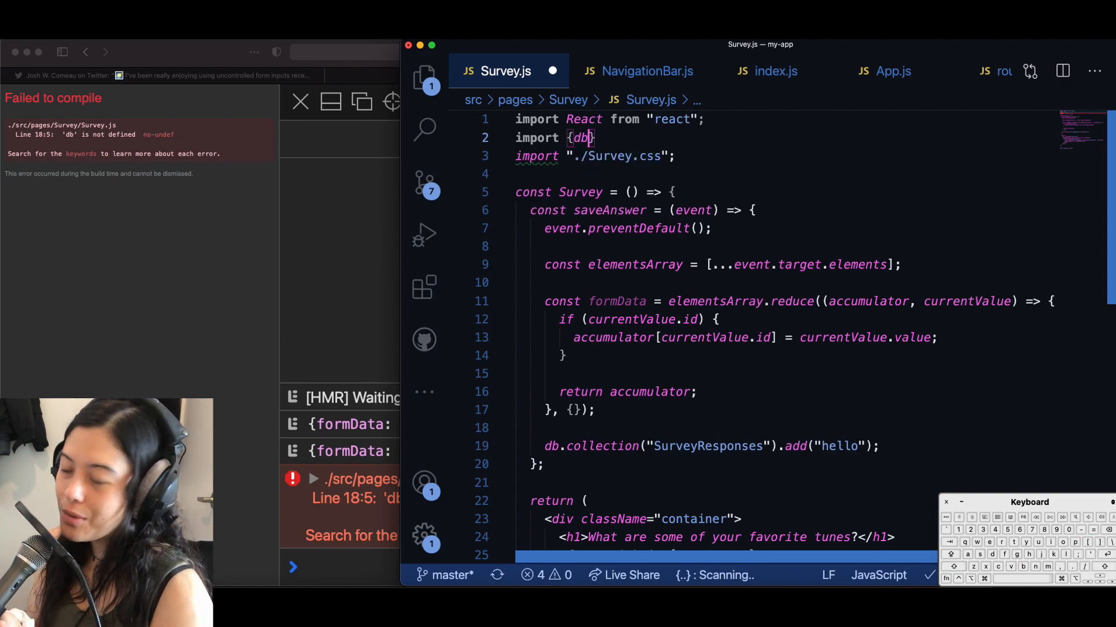
text(from ')
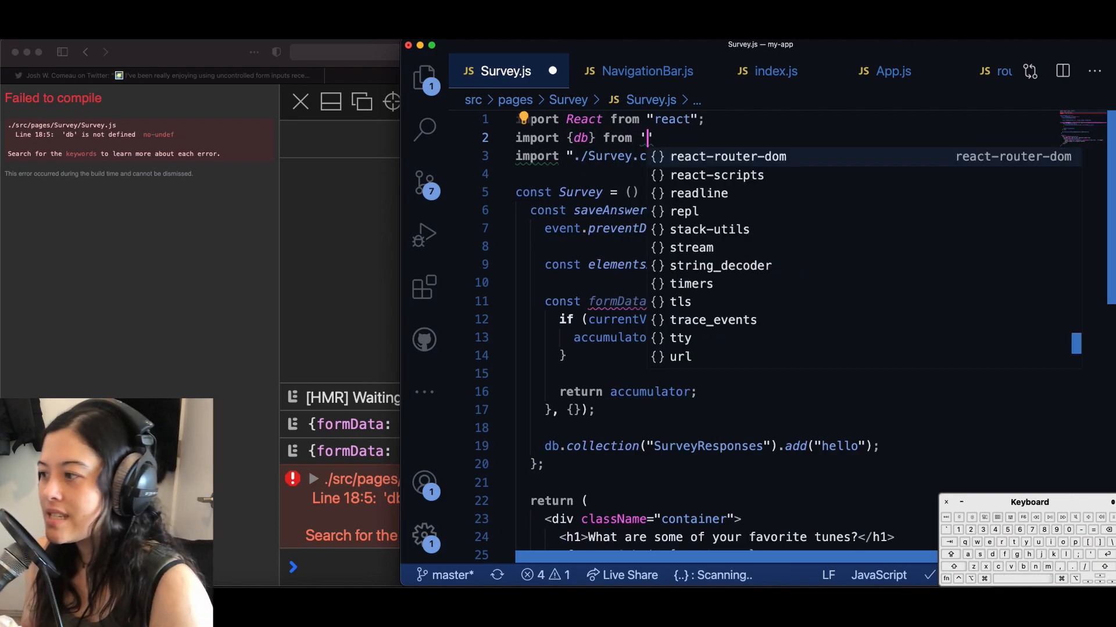
text(../../firebase/firebase.config";)
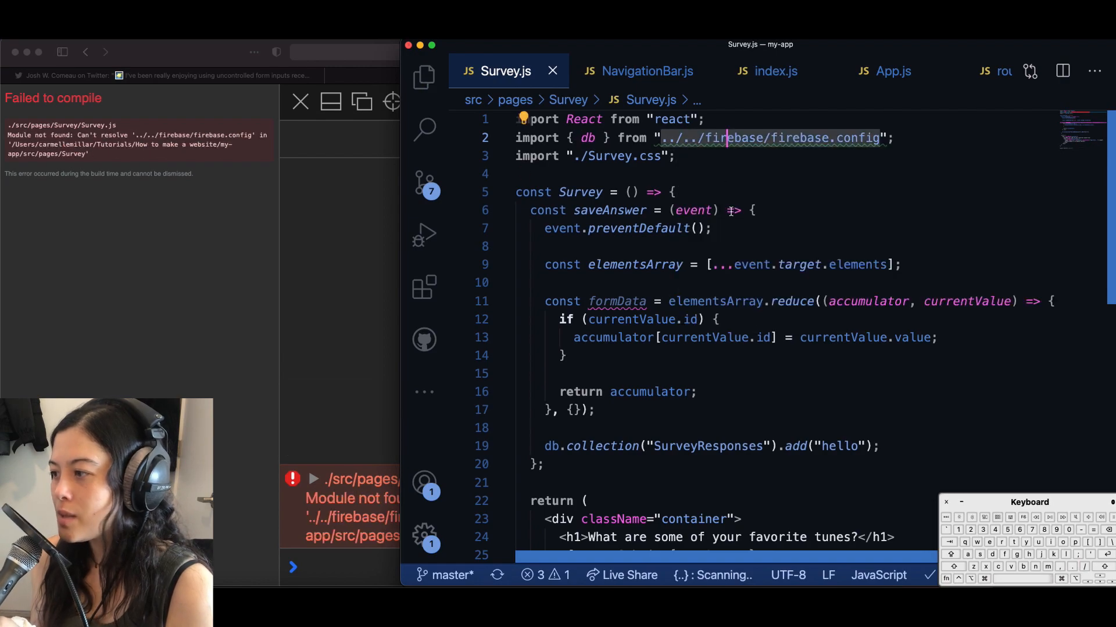
text(firebase)
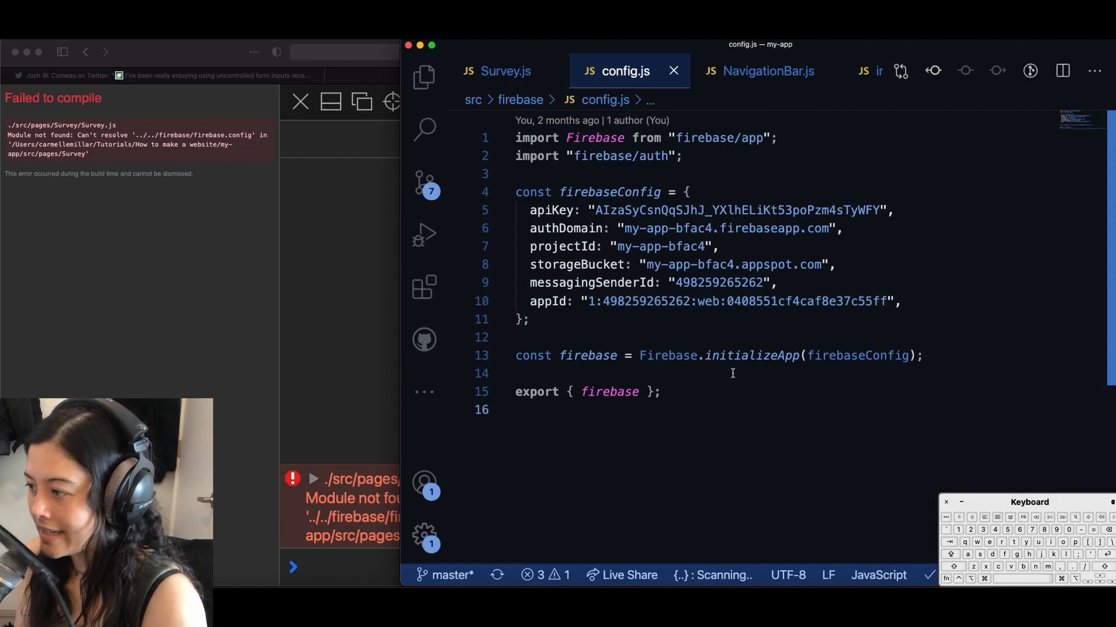
Step: In config.js, import firebase/firestore, add const db = firebase.firestore(), and export { firebase, db }
text(const db = firebase.firestore();)
text(import "f)
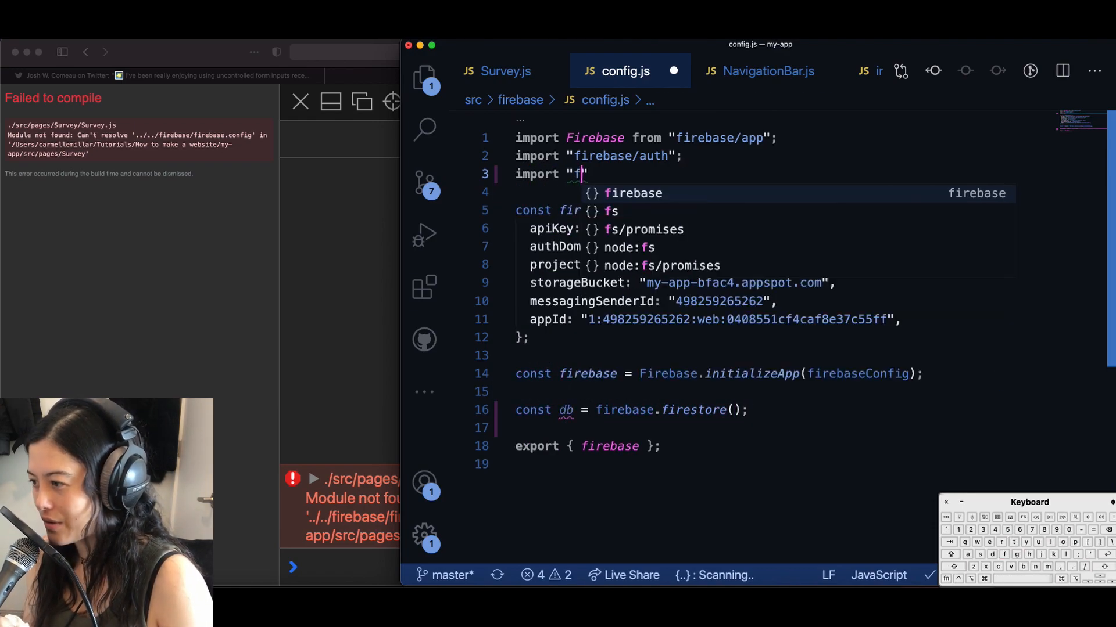
text(irebase/firestore)
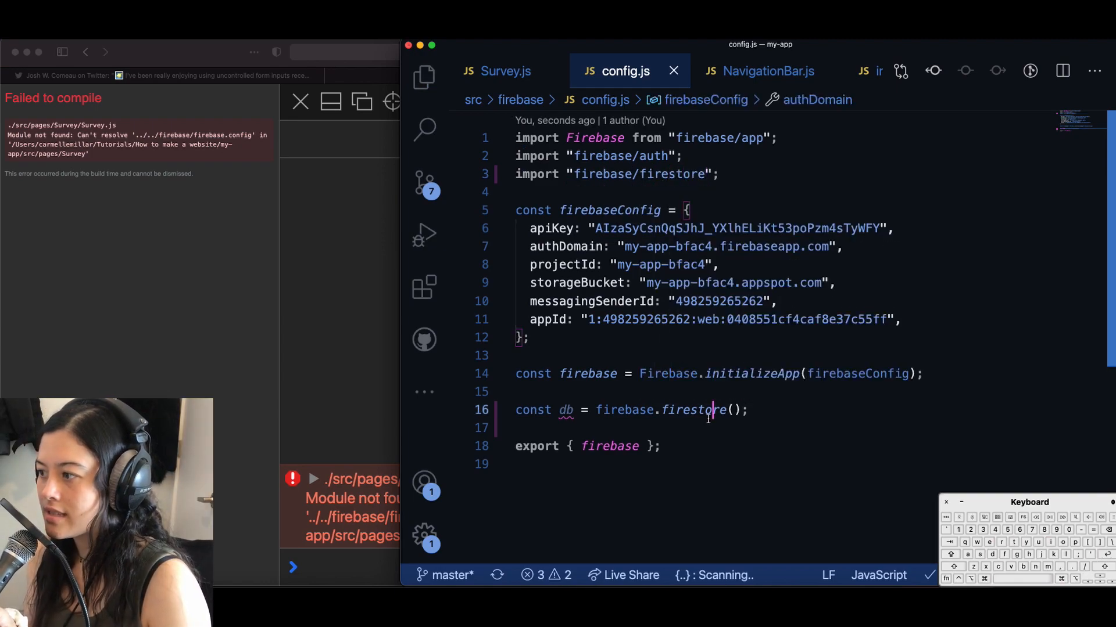
text(,)
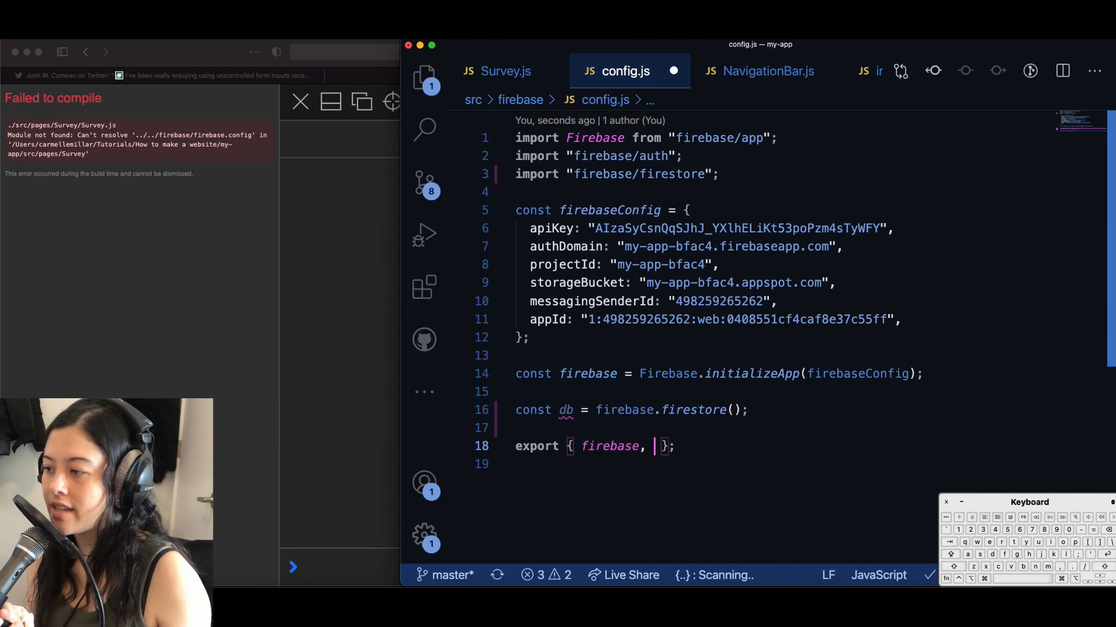
text(db)
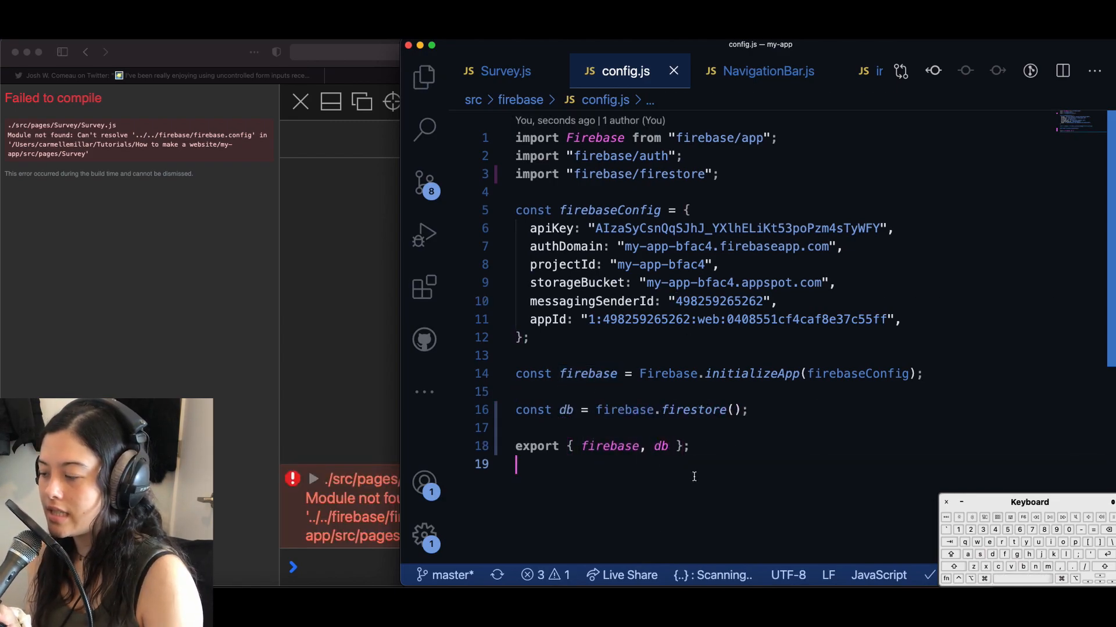
click(502, 70)
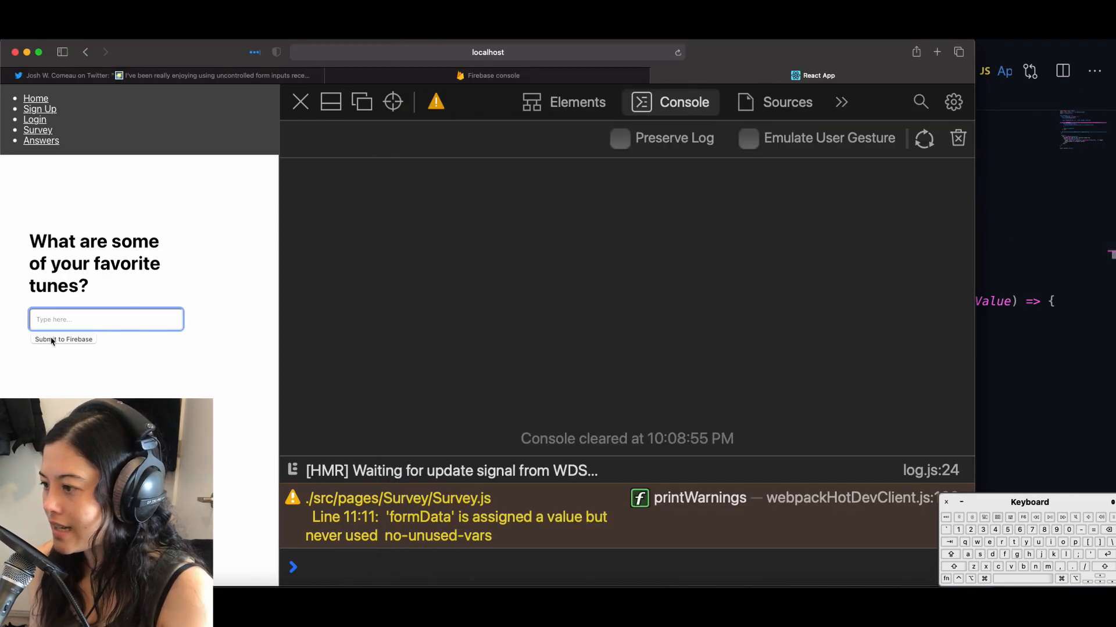
Step: Submit the survey, then change Survey.js so .add() receives an {answer: ...} object
click(63, 339)
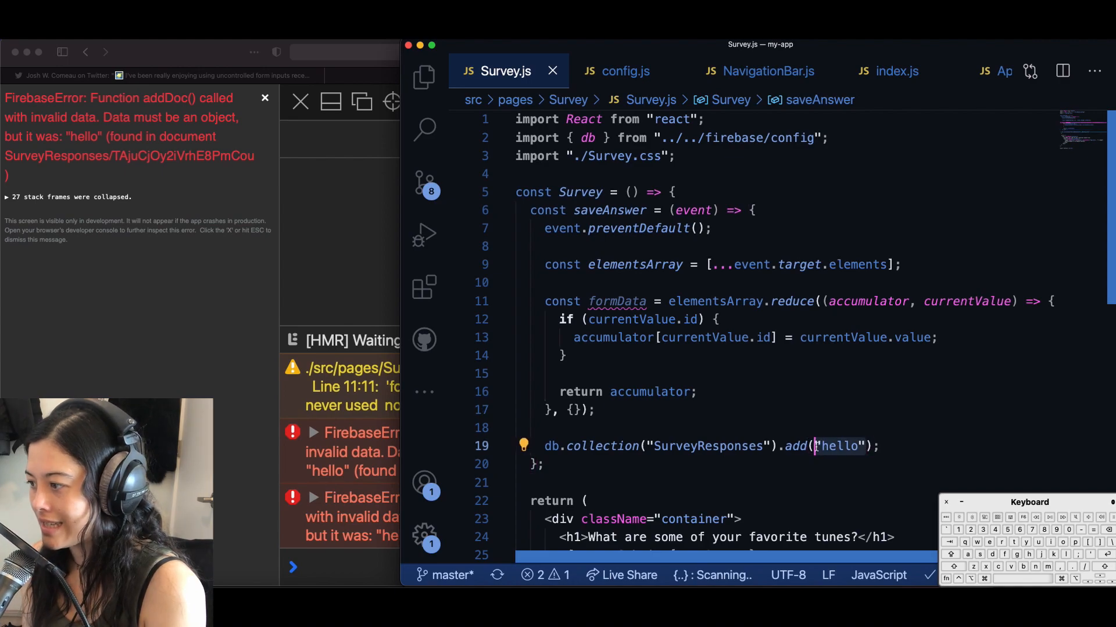
text({ans)
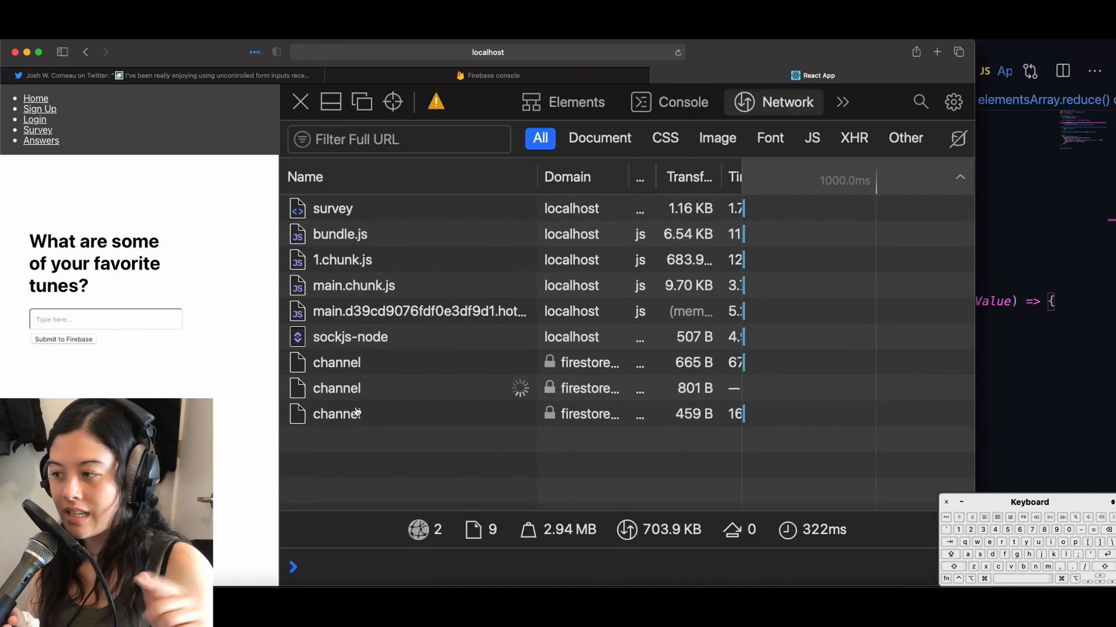
Step: Confirm the Firestore Write request returned 200 and the new SurveyResponses document's answer is 'hello'
click(336, 413)
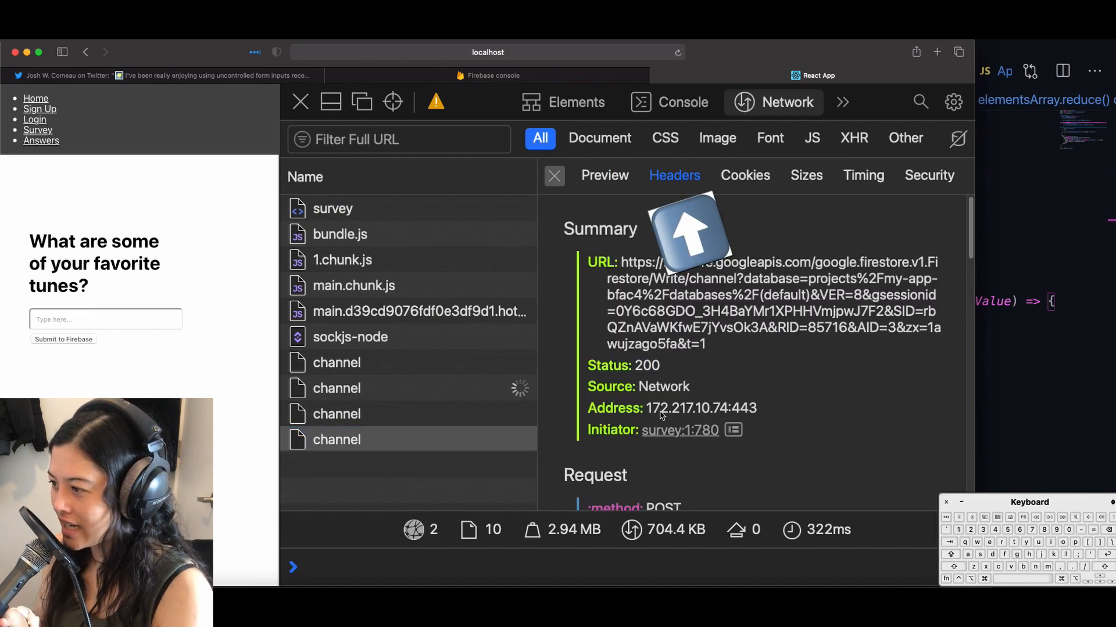
click(488, 76)
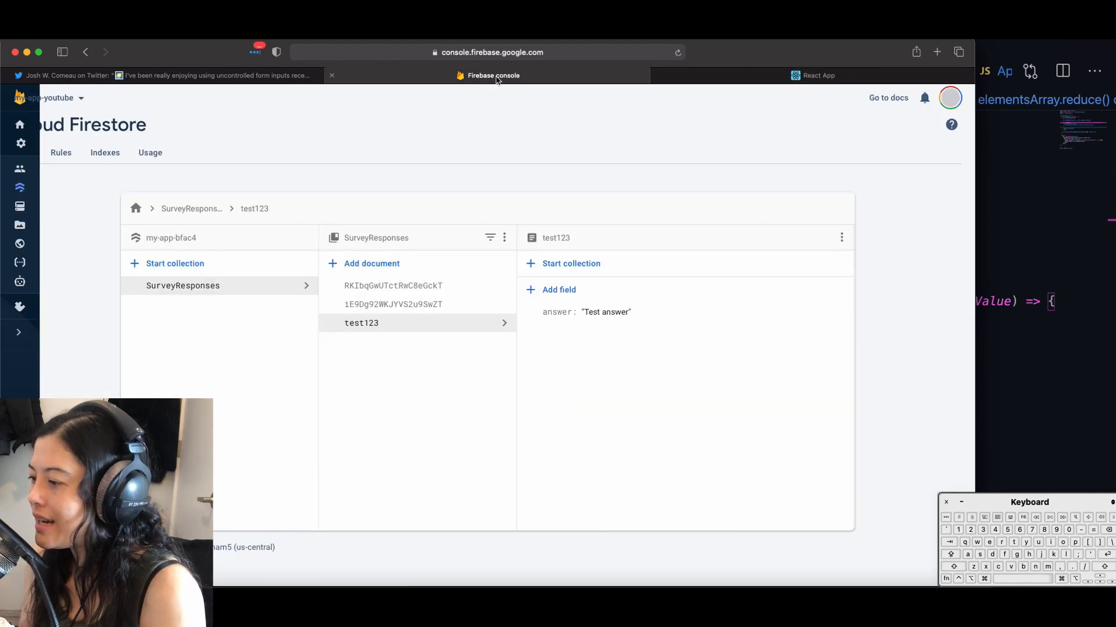
click(392, 286)
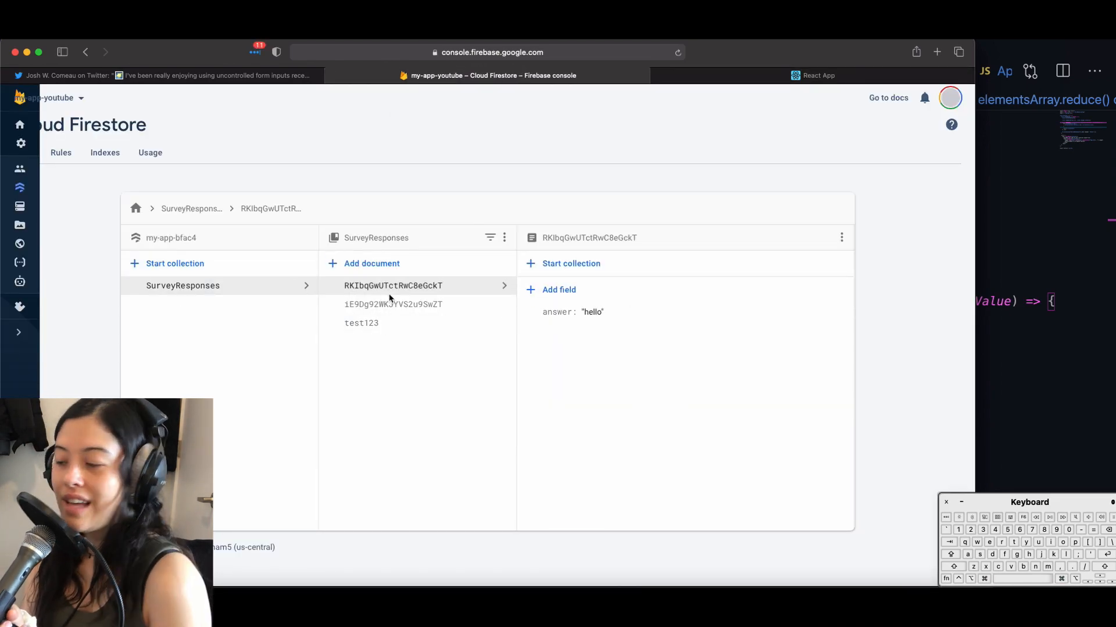
mouse_move(392, 303)
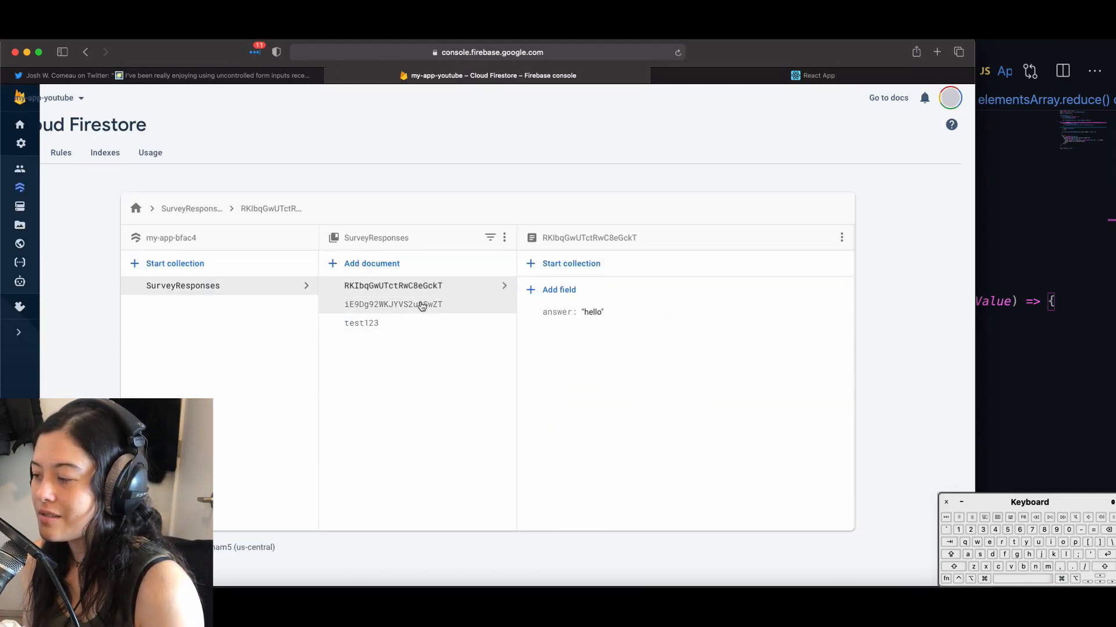
click(818, 75)
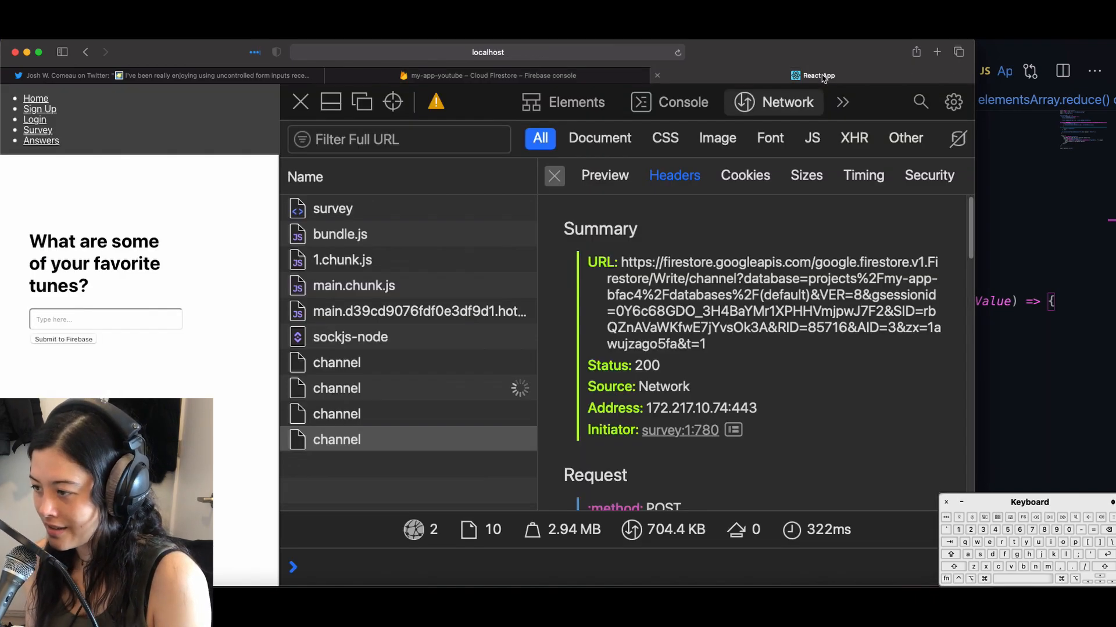
Step: Reload the survey page from the Console tab, return to Network, and focus the answer field
click(681, 101)
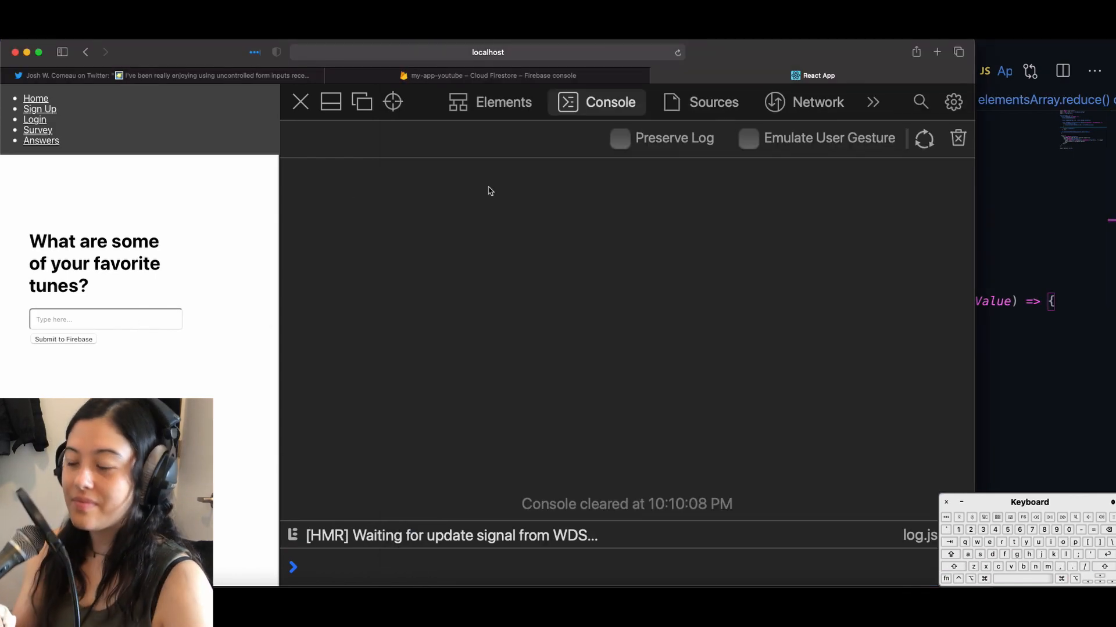
click(817, 102)
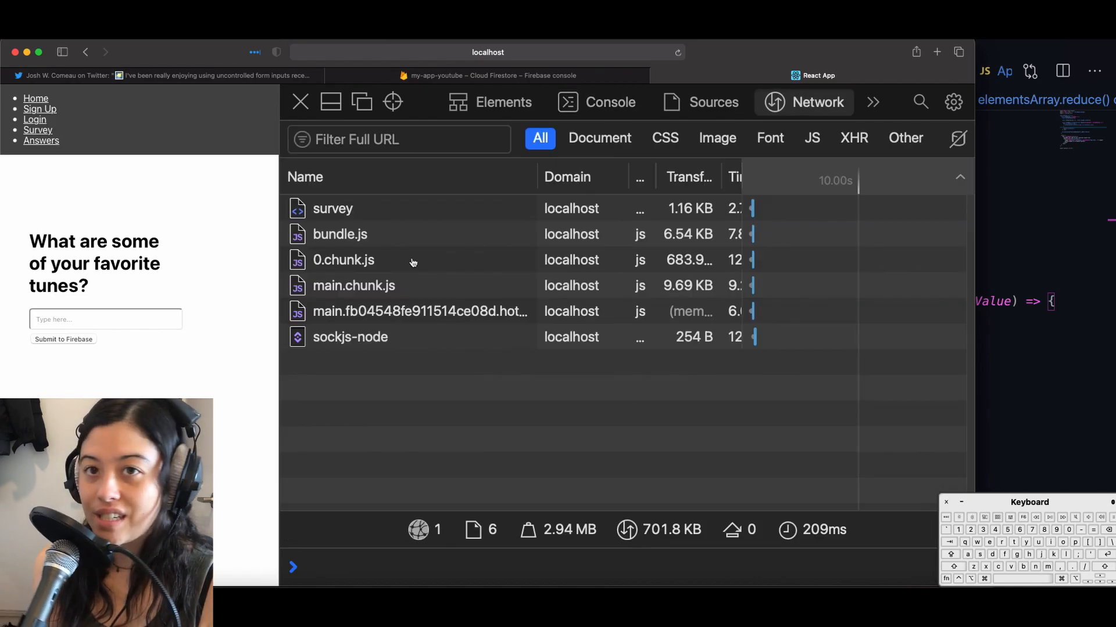
click(105, 319)
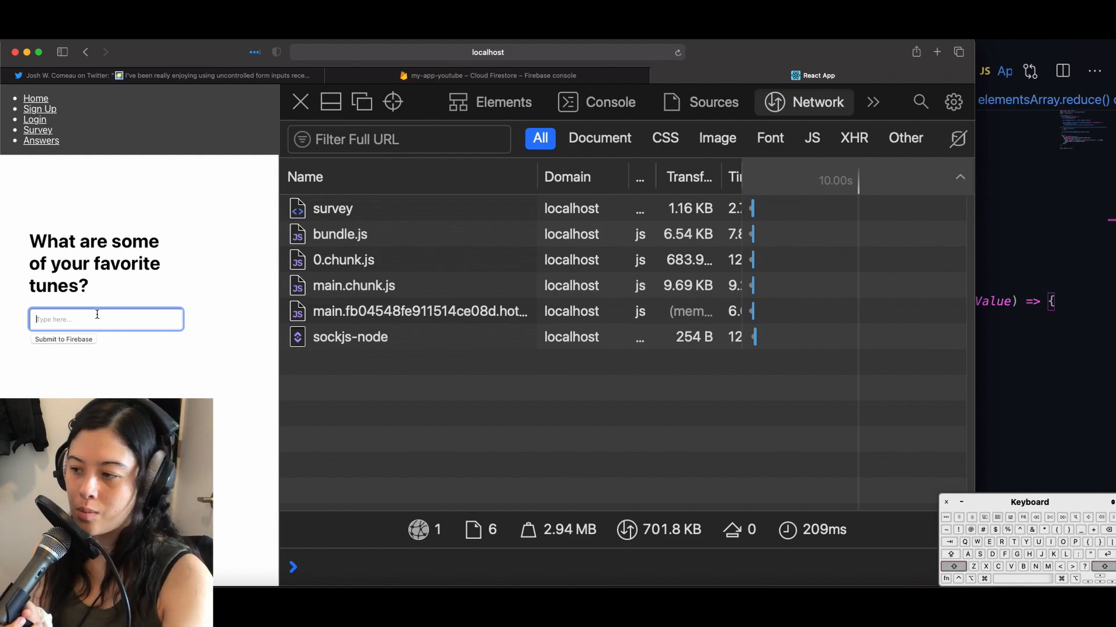
Step: Submit 'Clementine' as the survey answer and check SurveyResponses in the Firebase console
text(Clementine)
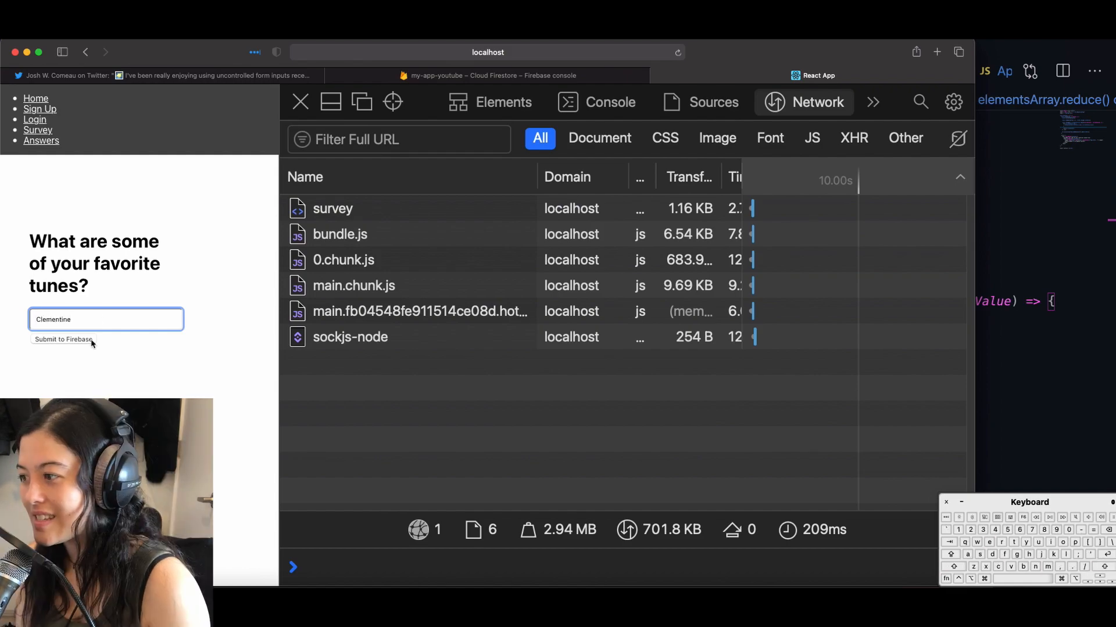
click(63, 339)
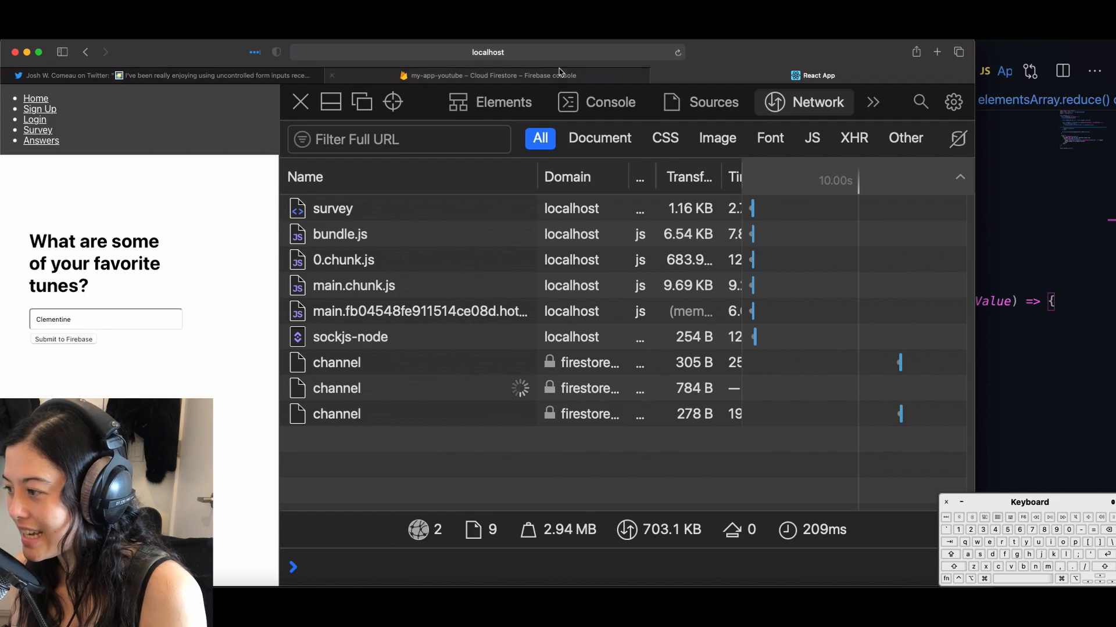
click(488, 76)
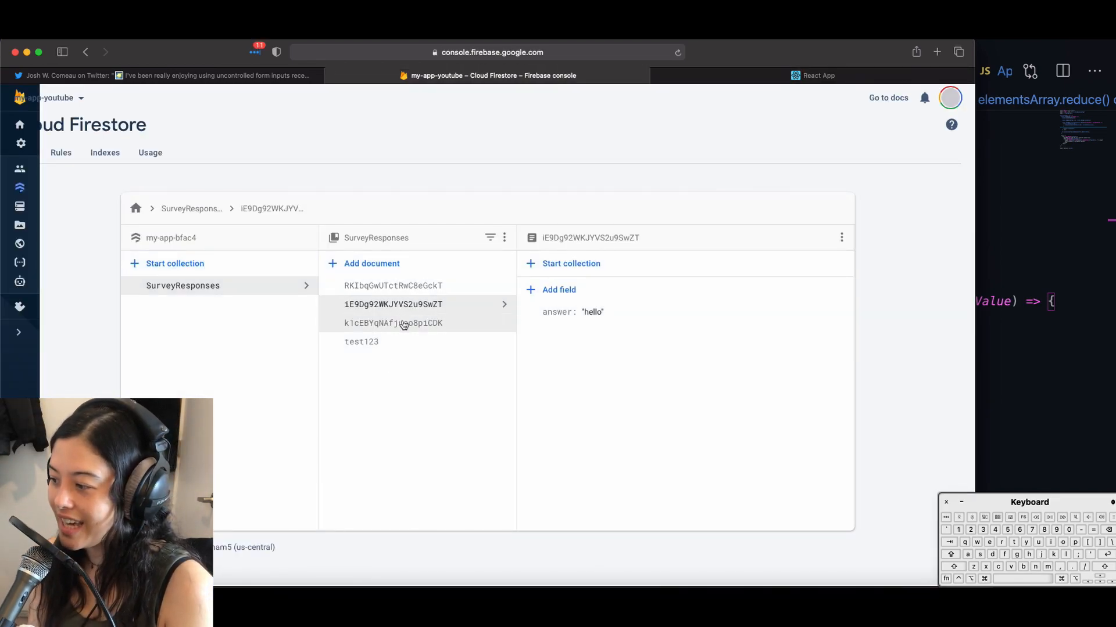
Step: Delete the Clementine and hello test documents from SurveyResponses
click(393, 323)
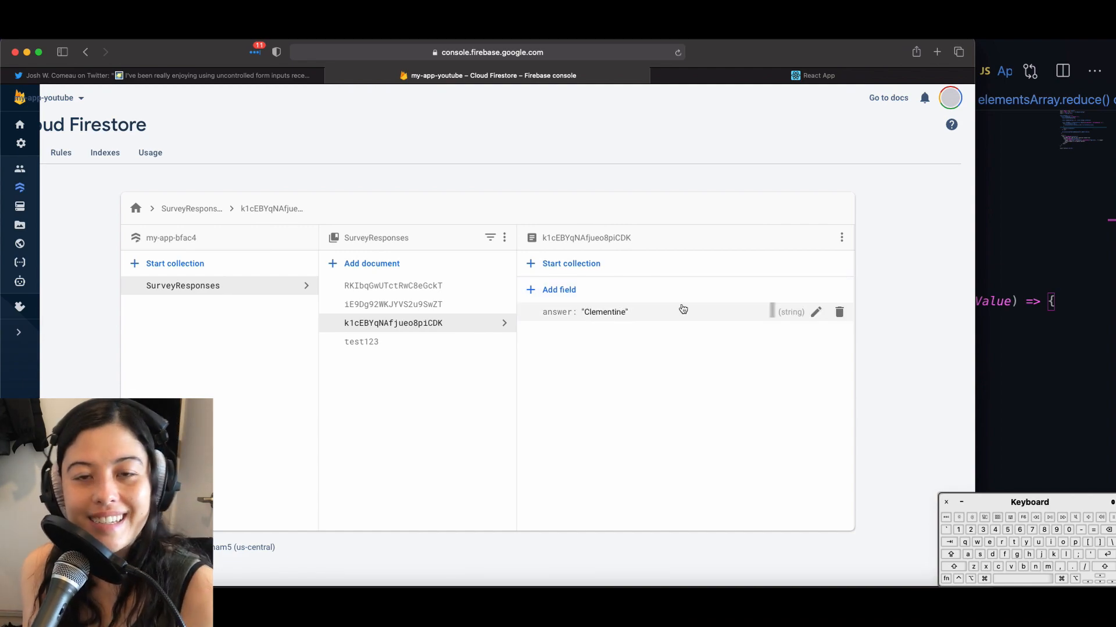
mouse_move(856, 237)
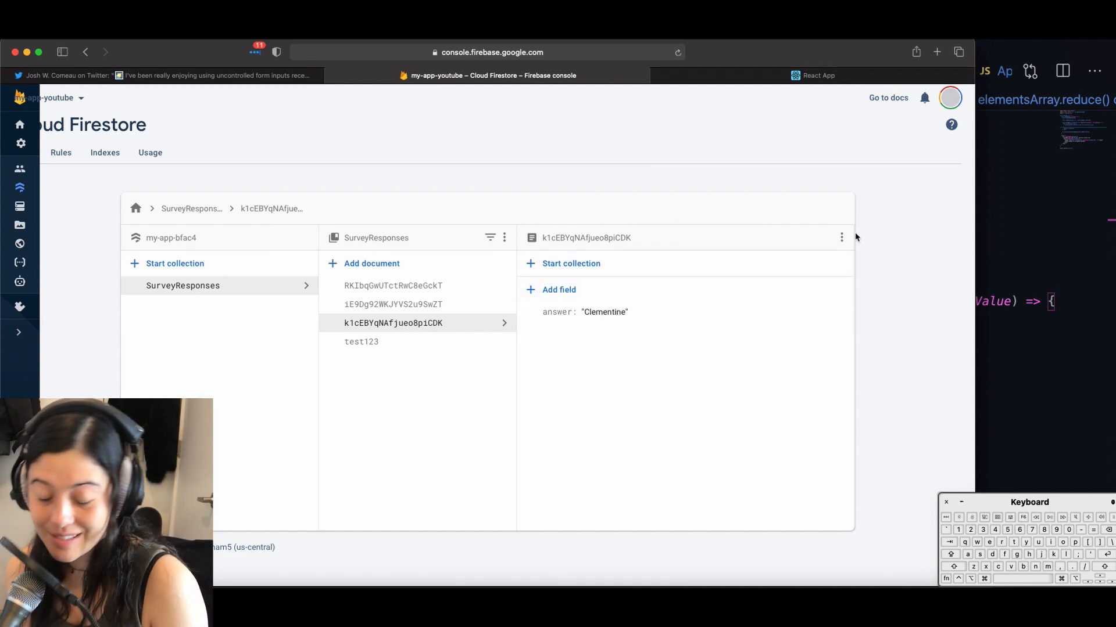
click(843, 238)
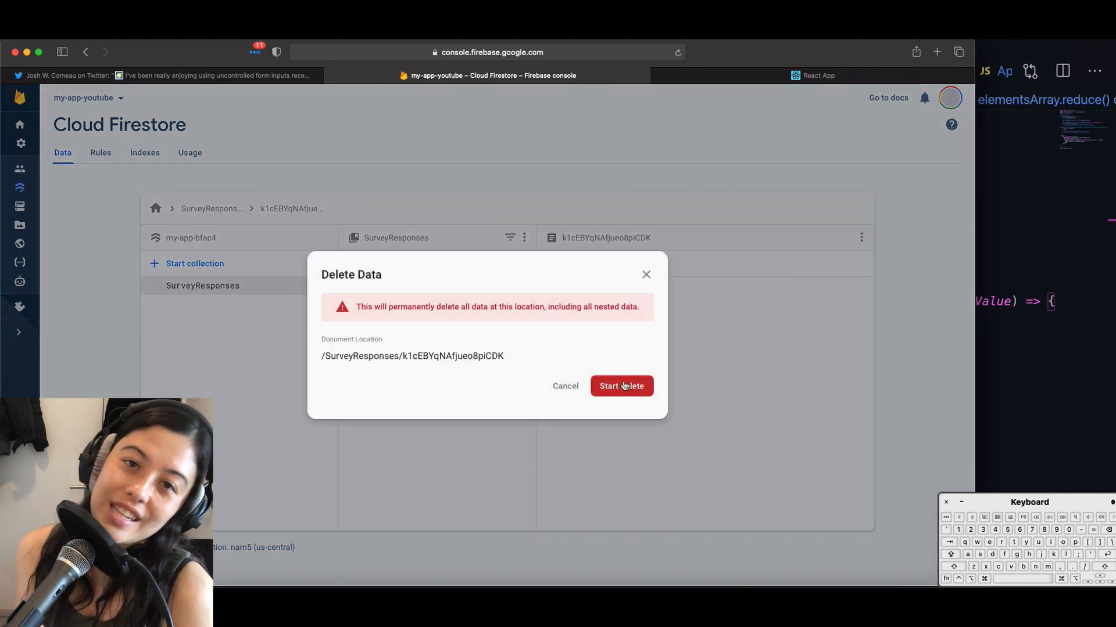
click(621, 386)
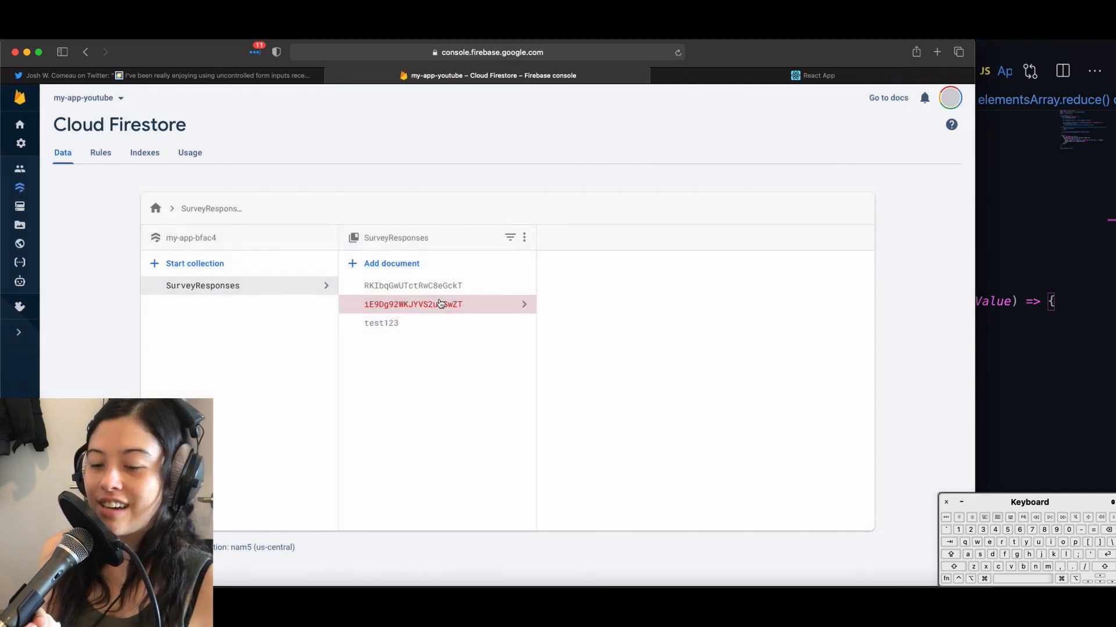
click(894, 244)
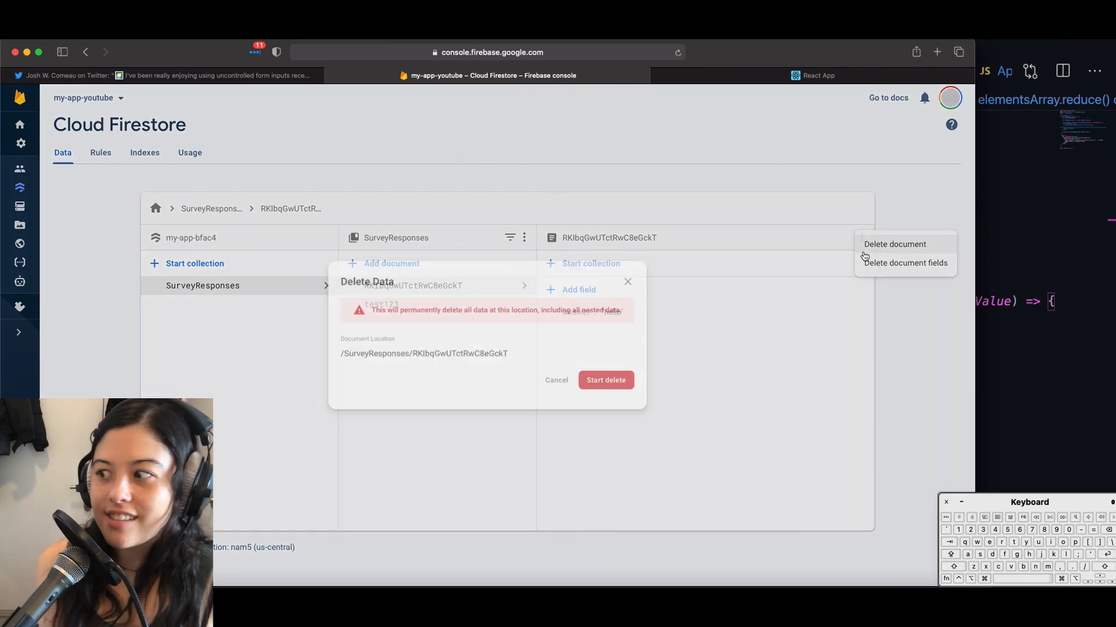
click(817, 75)
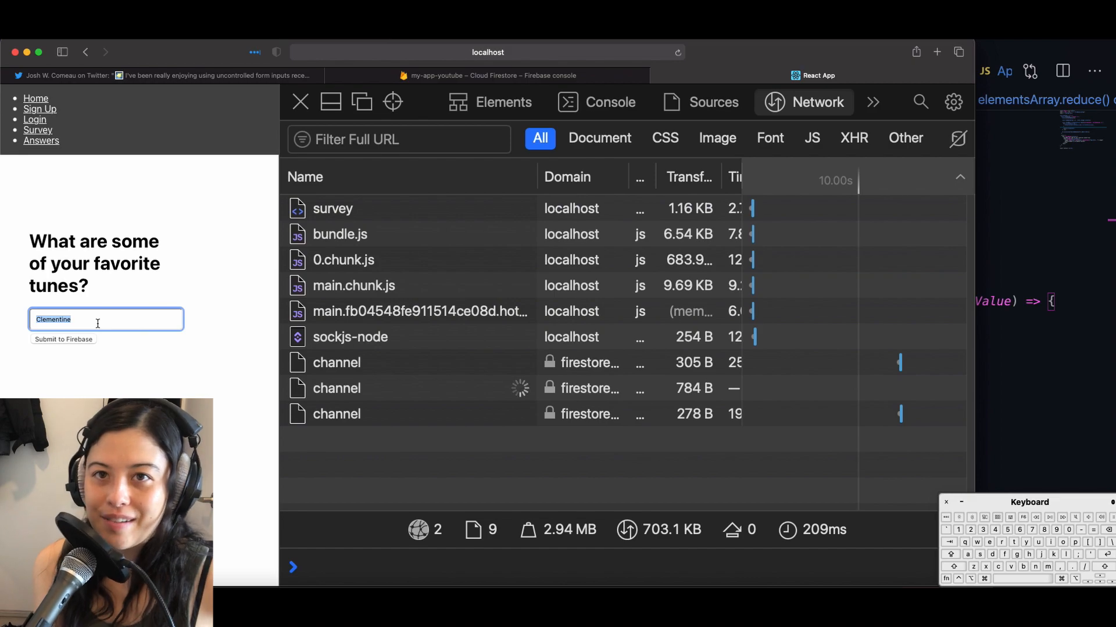
Step: Submit 'Lil Nas X' through the React app survey form
text(Lil Nas X)
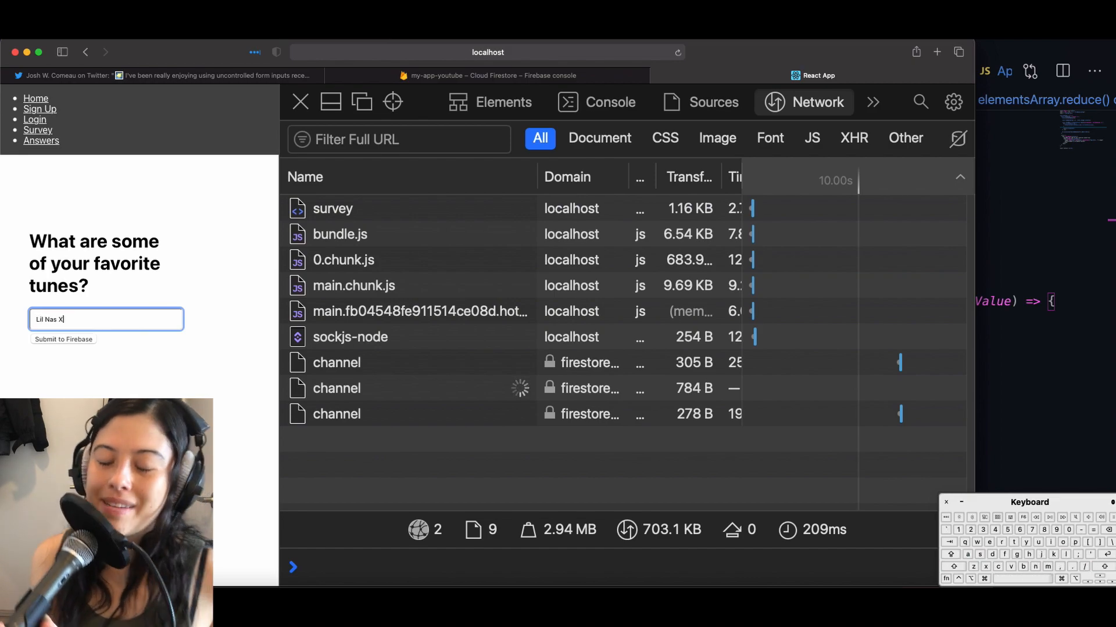
click(64, 339)
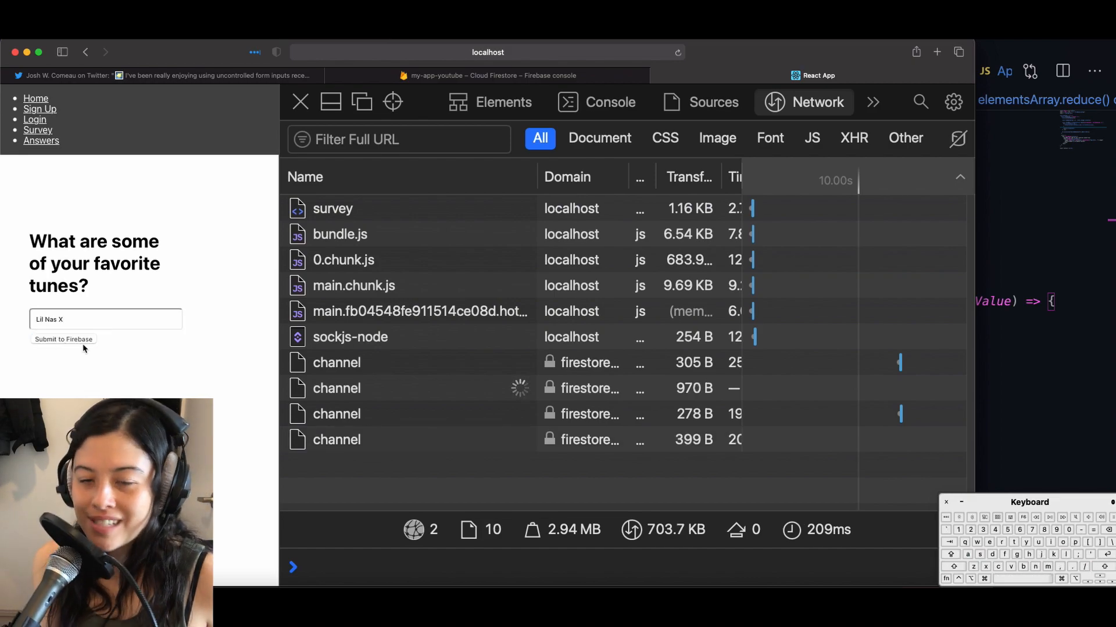
click(488, 76)
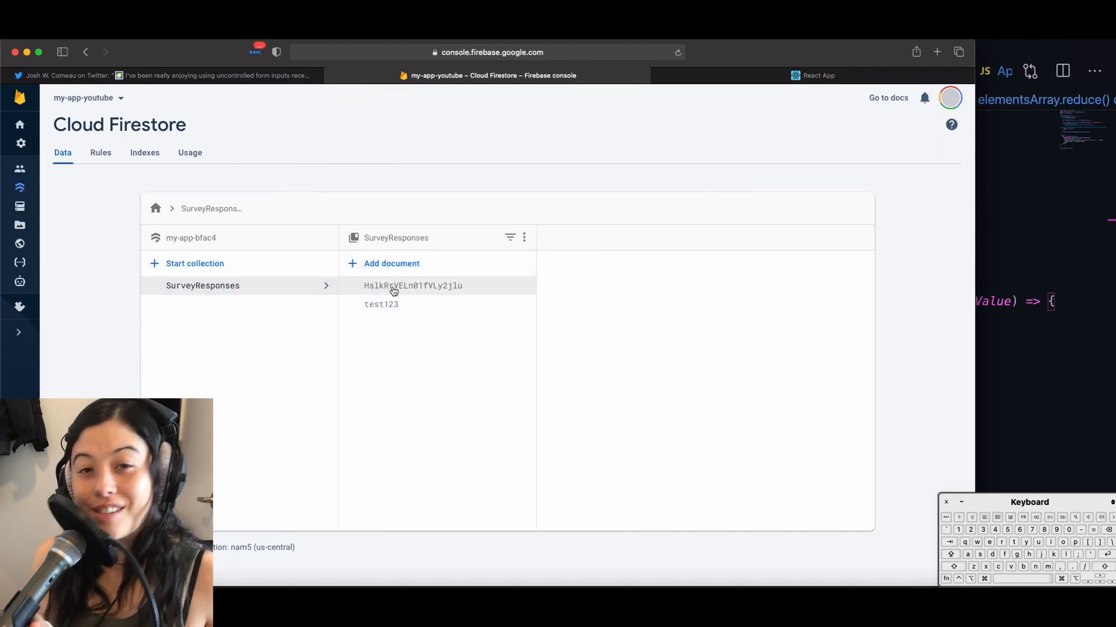
Step: Open document HslkRrVELn01fVLy2jlu, check its answer field shows 'Lil Nas X', and cancel the edit popup
click(413, 286)
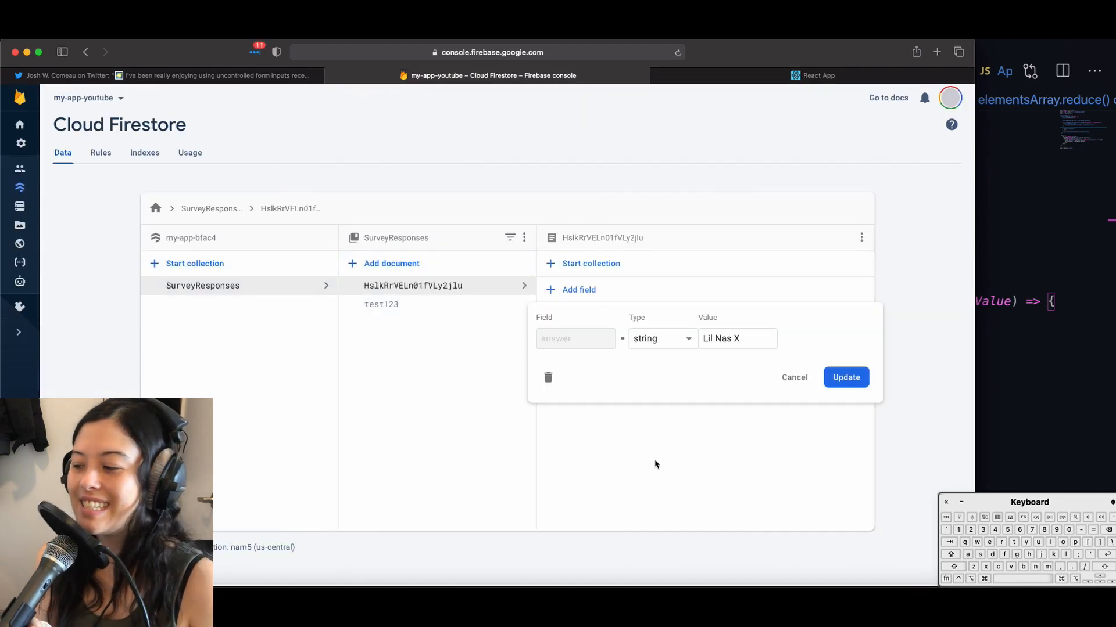
click(846, 377)
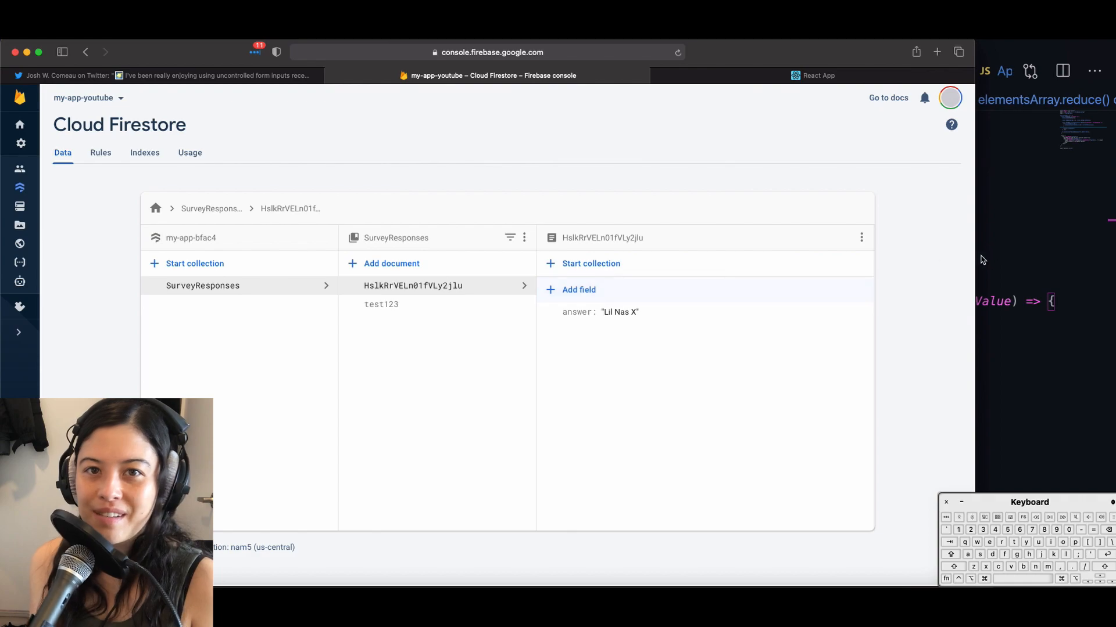